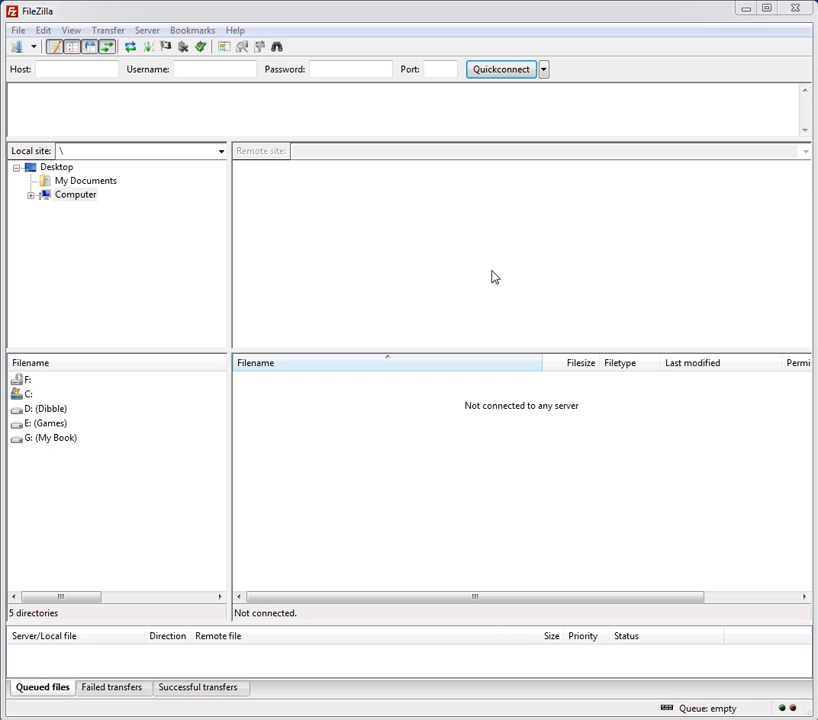
mouse_move(490, 275)
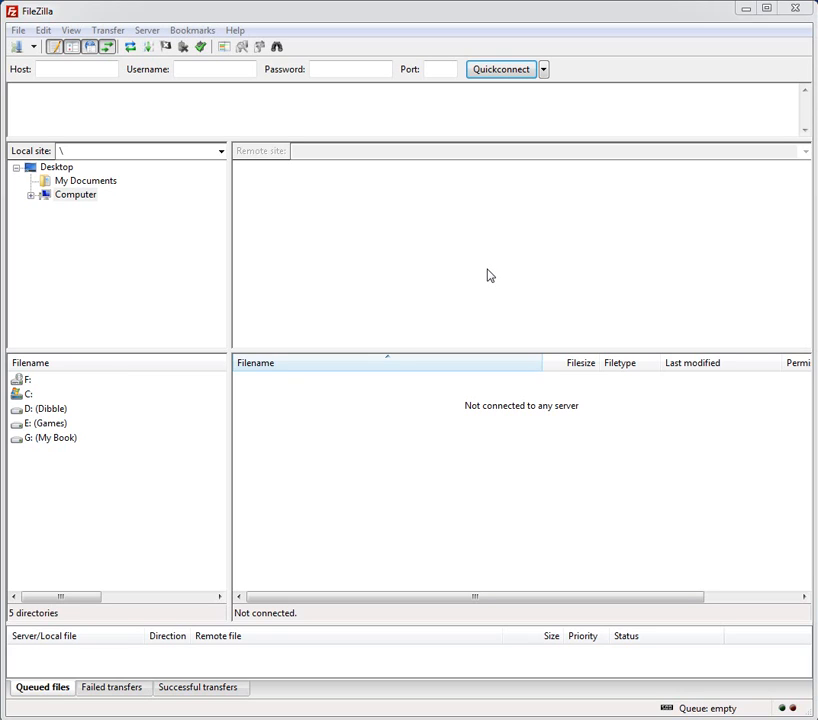
mouse_move(324, 266)
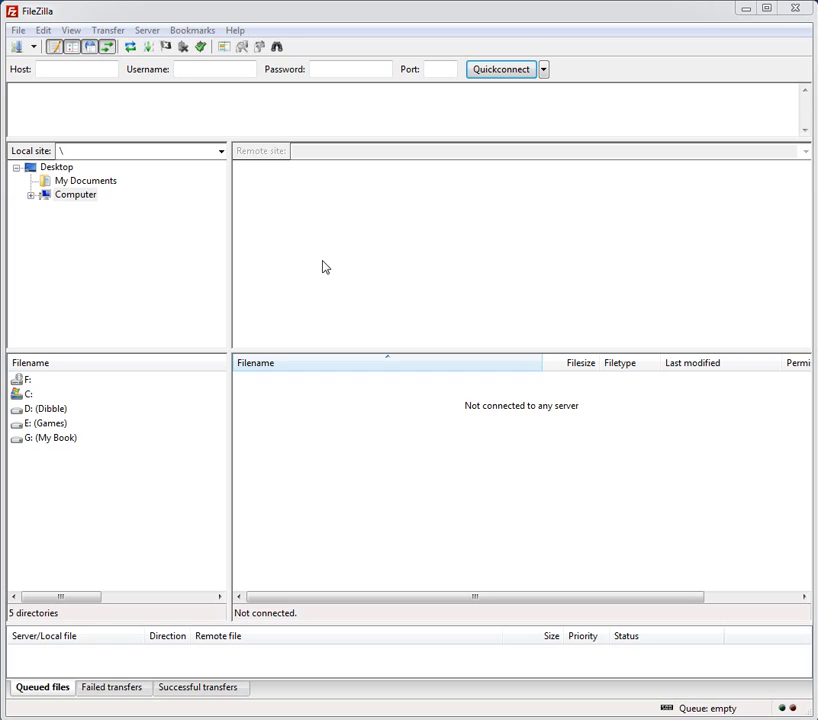
mouse_move(530, 306)
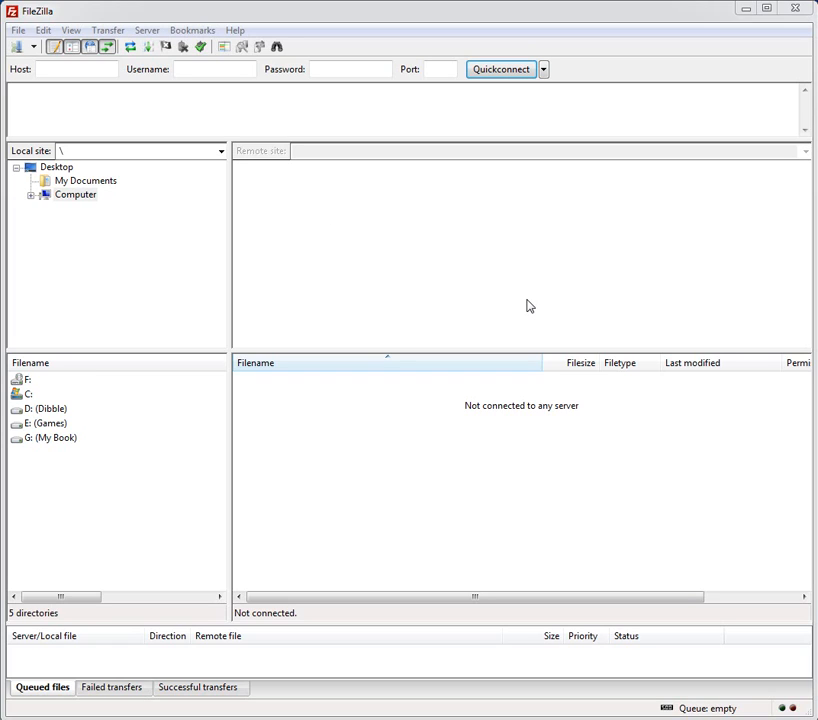
mouse_move(528, 308)
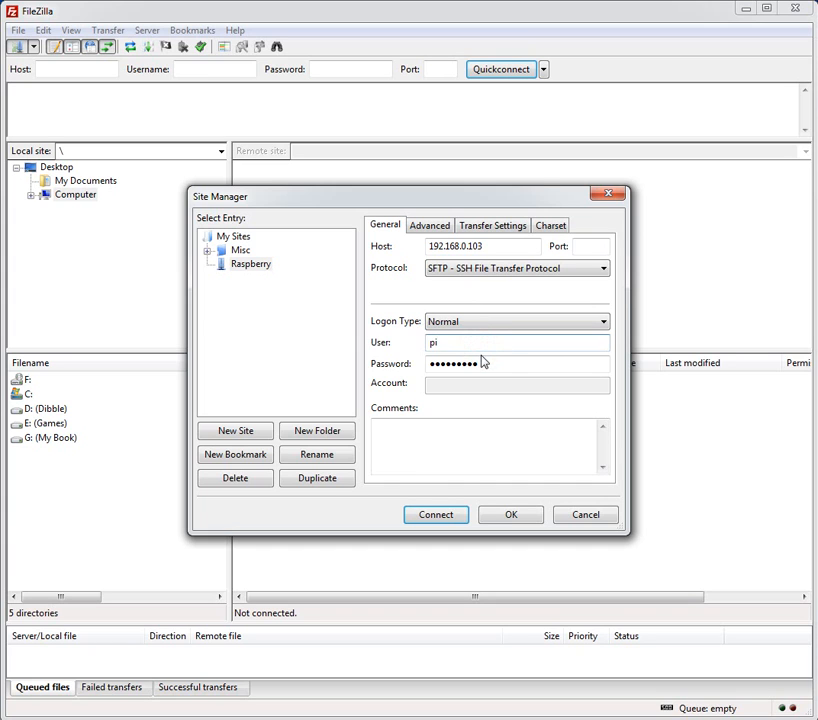
Step: Connect to the saved Raspberry site over SFTP and list the remote /home folder
click(435, 514)
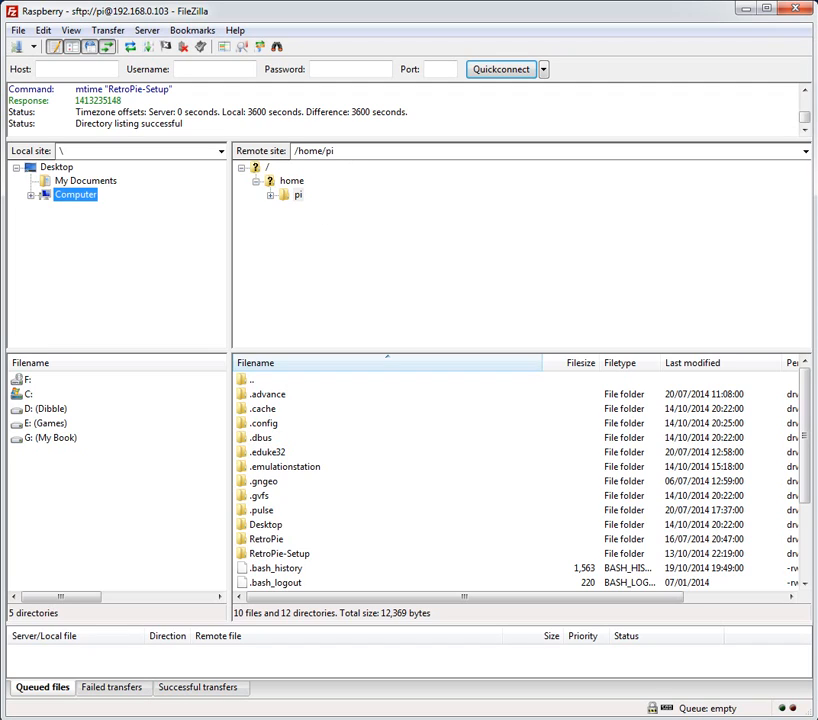
mouse_move(311, 201)
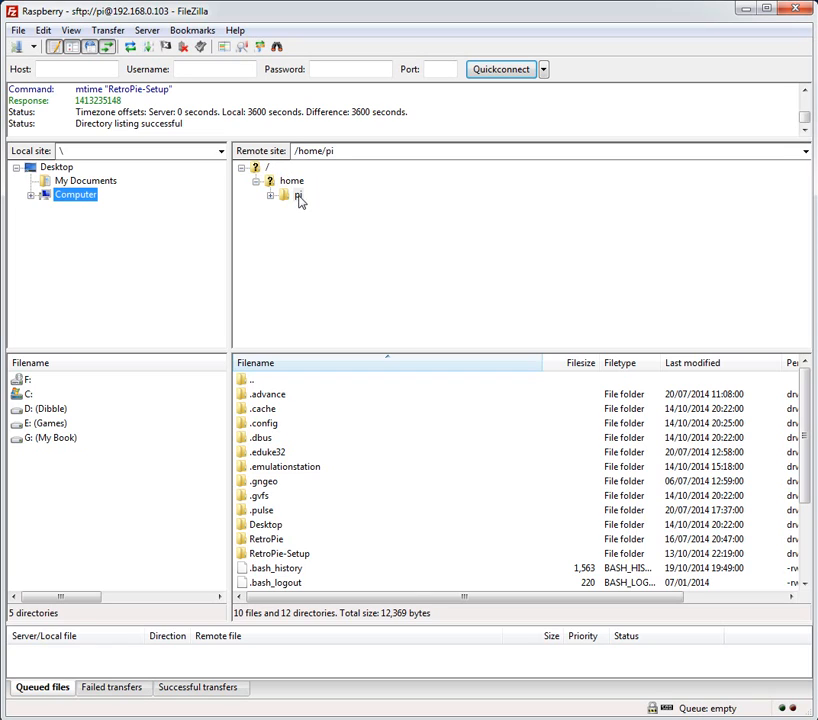
click(291, 181)
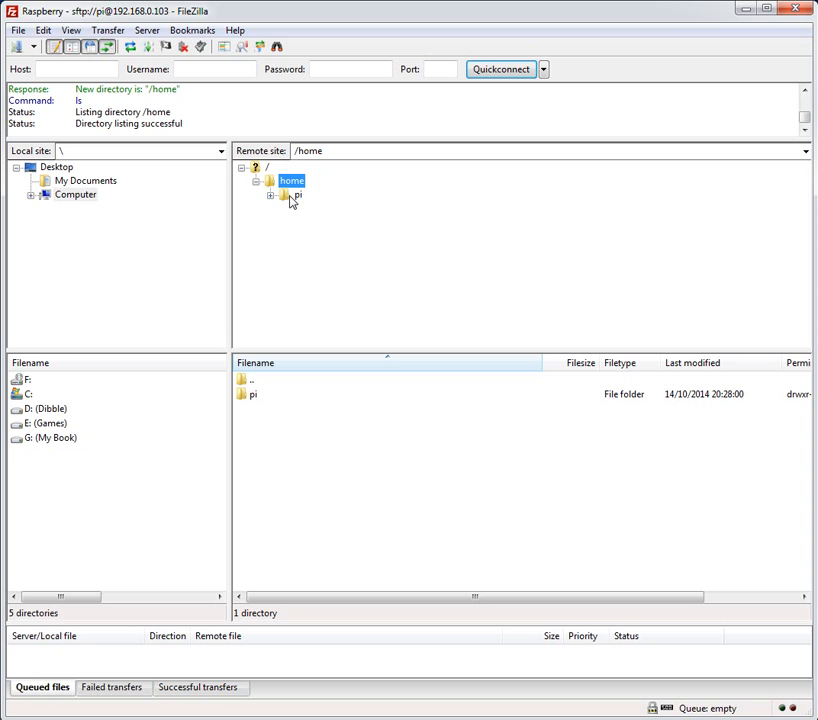
Step: List /home/pi, which includes the RetroPie and RetroPie-Setup folders
click(298, 195)
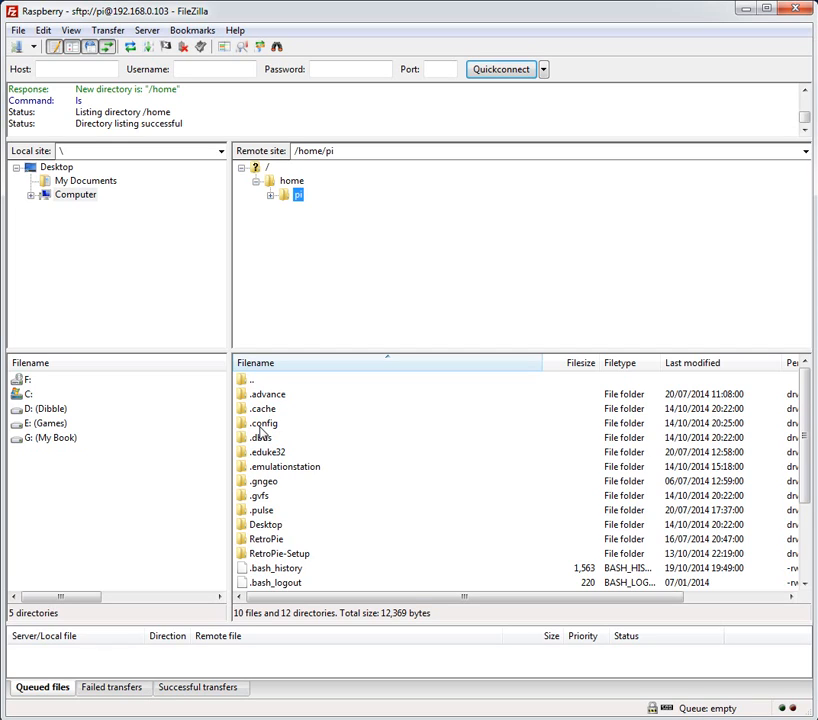
mouse_move(284, 441)
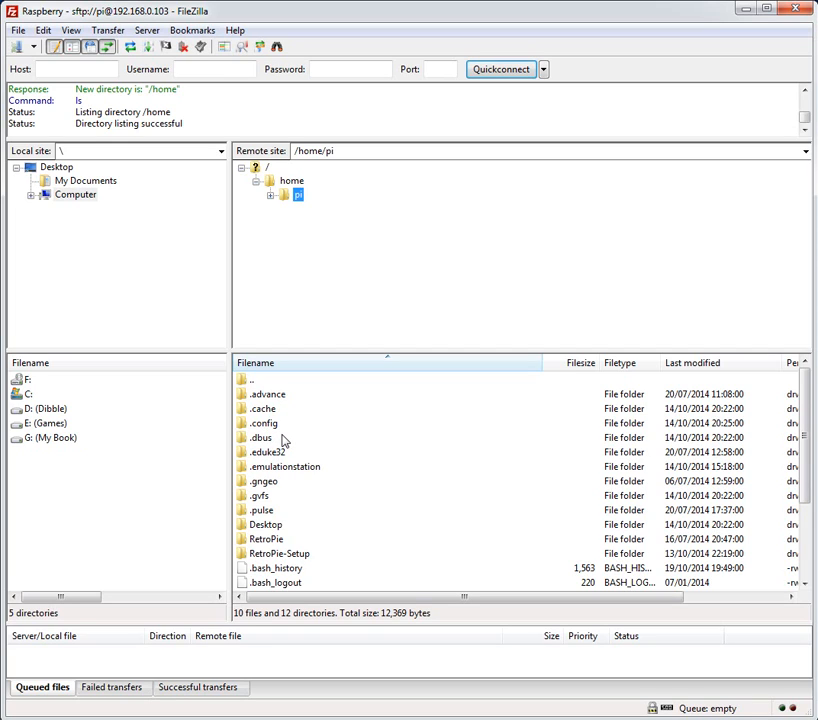
mouse_move(278, 437)
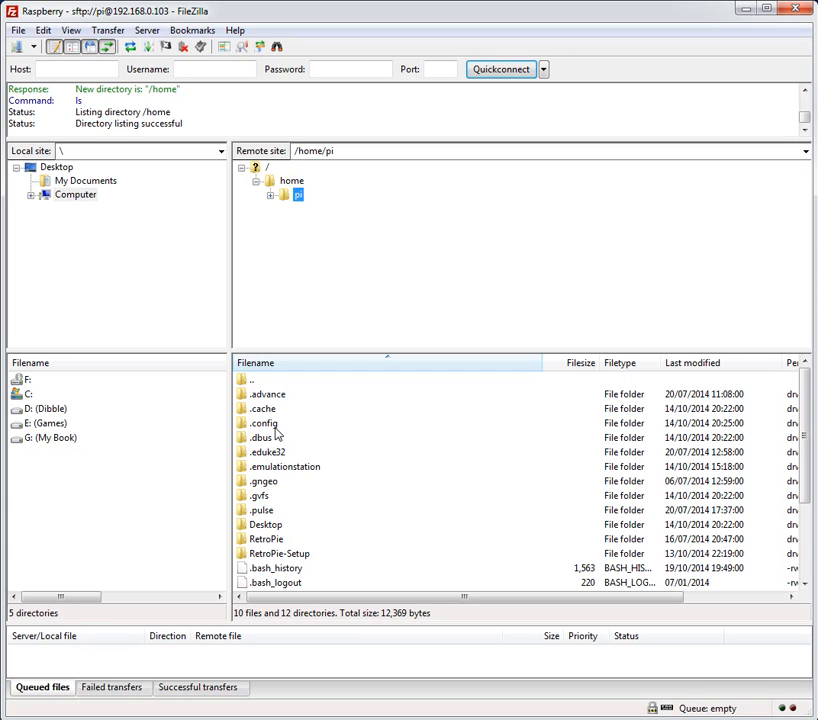
mouse_move(310, 502)
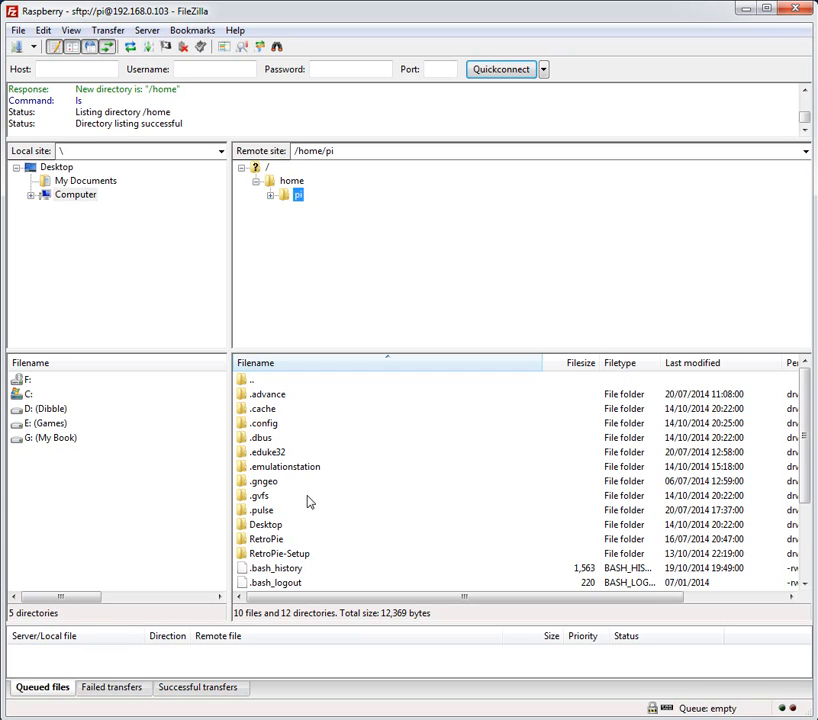
mouse_move(283, 543)
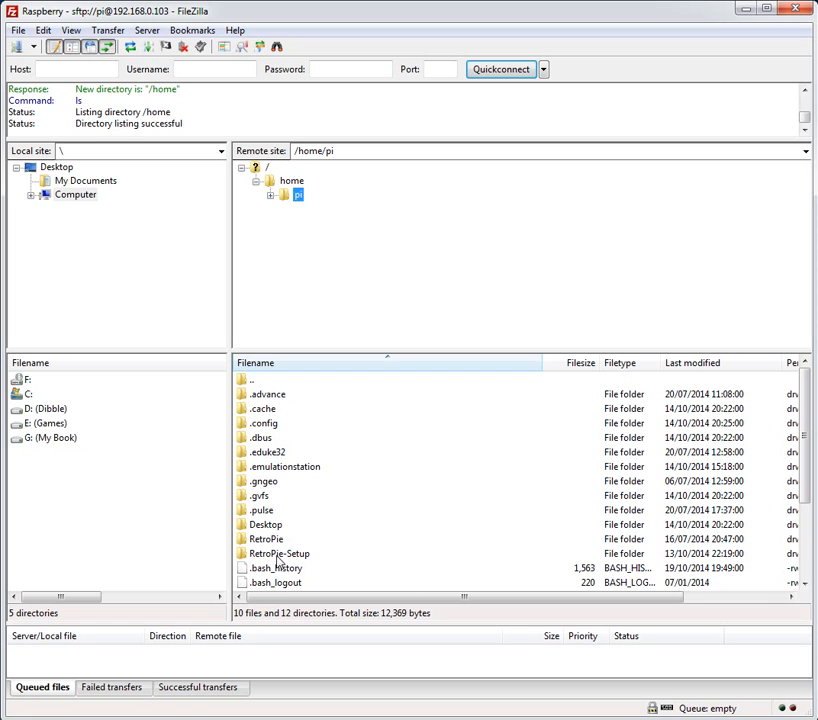
Step: Open /home/pi/RetroPie-Setup and select the retropie_setup.sh script
click(277, 553)
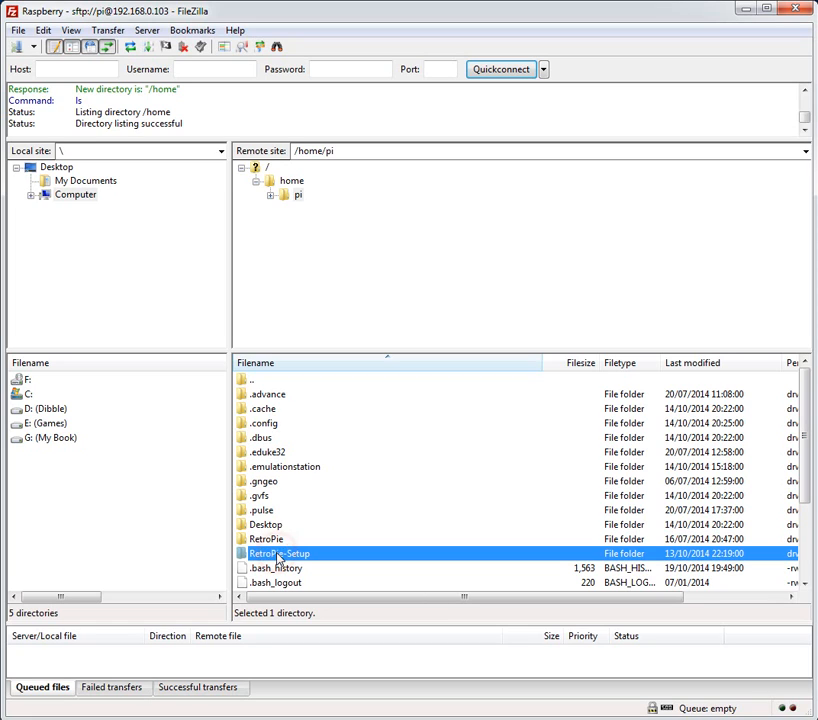
double_click(278, 553)
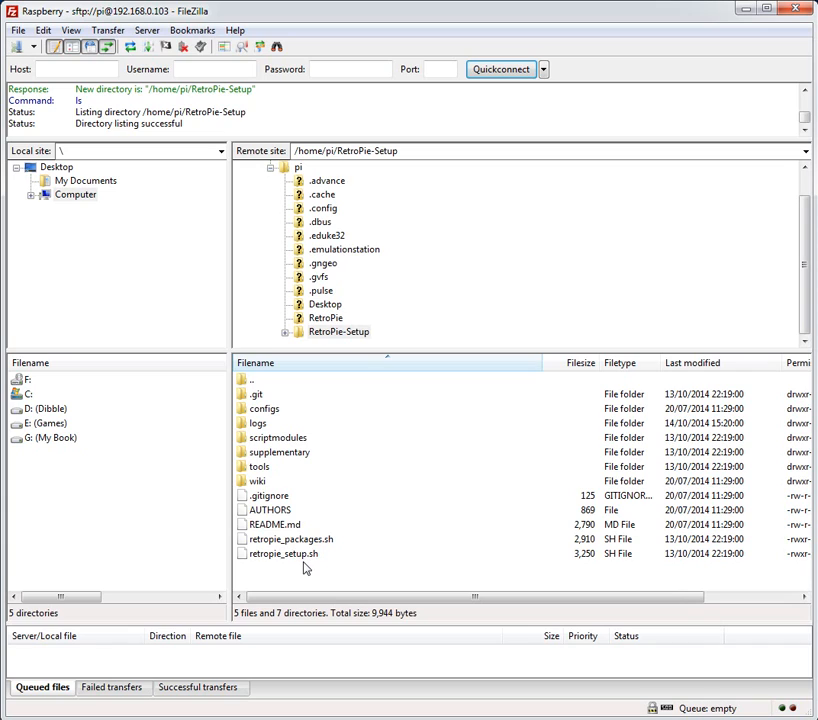
click(283, 553)
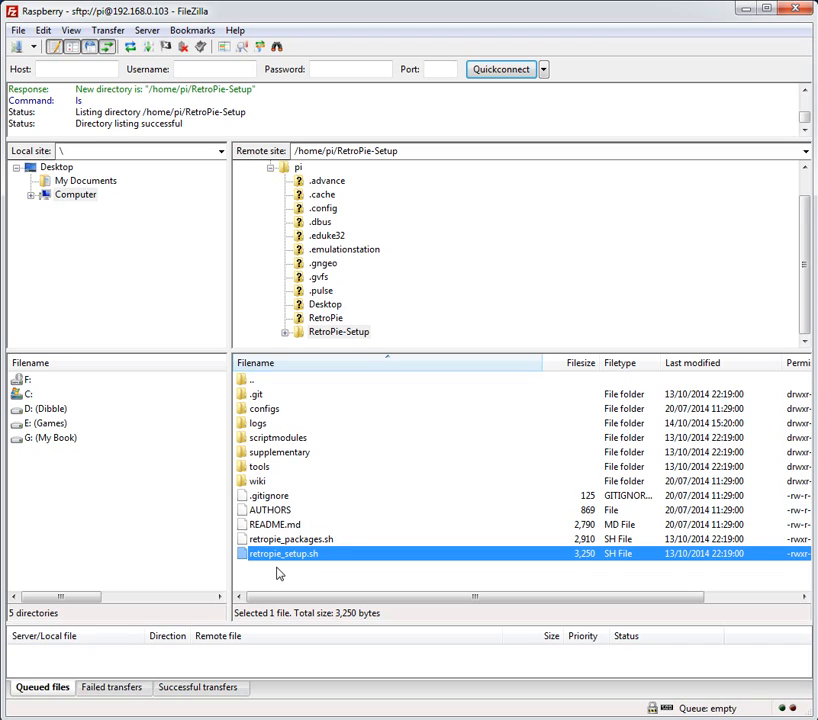
mouse_move(320, 572)
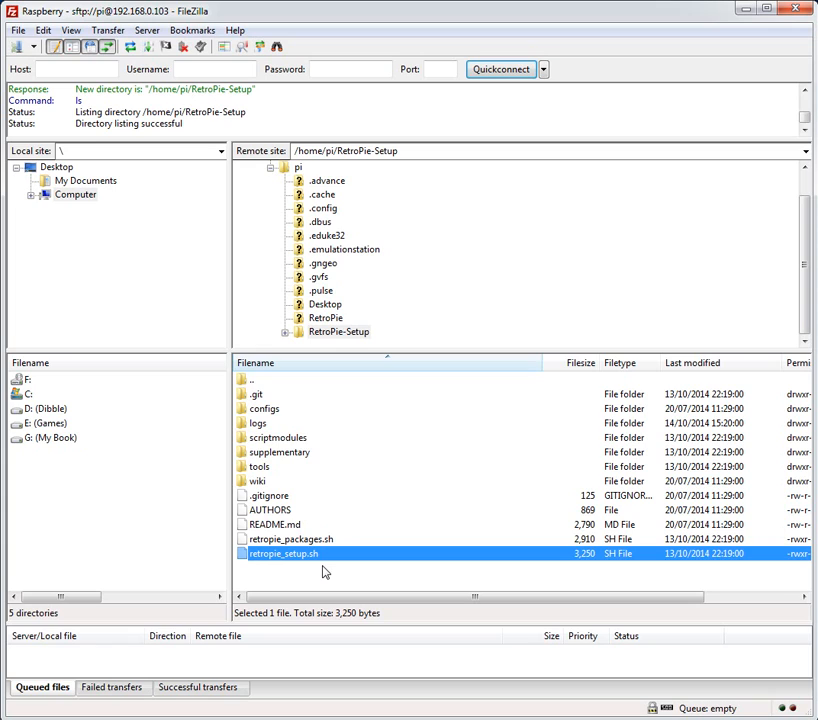
mouse_move(289, 307)
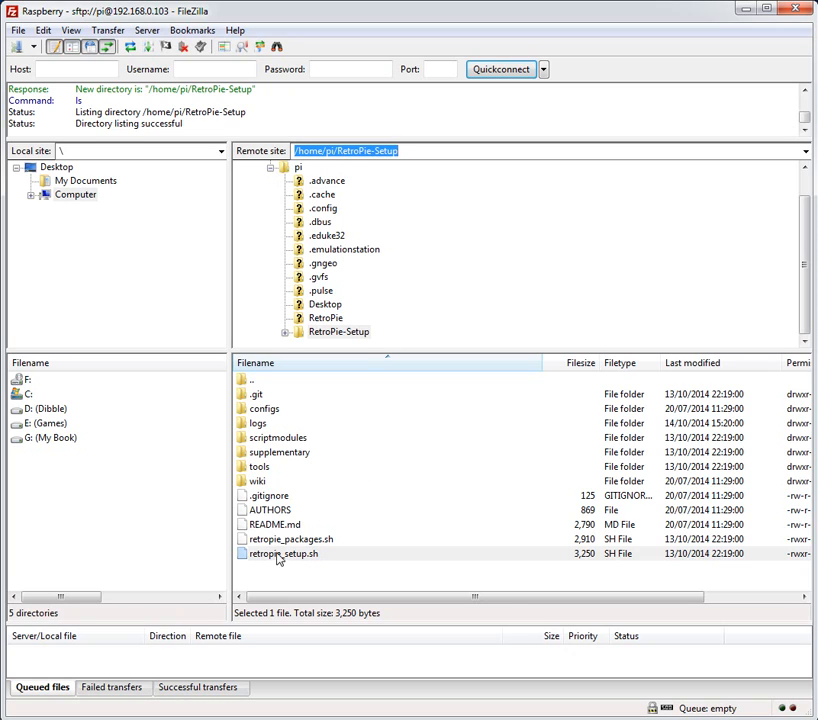
click(283, 553)
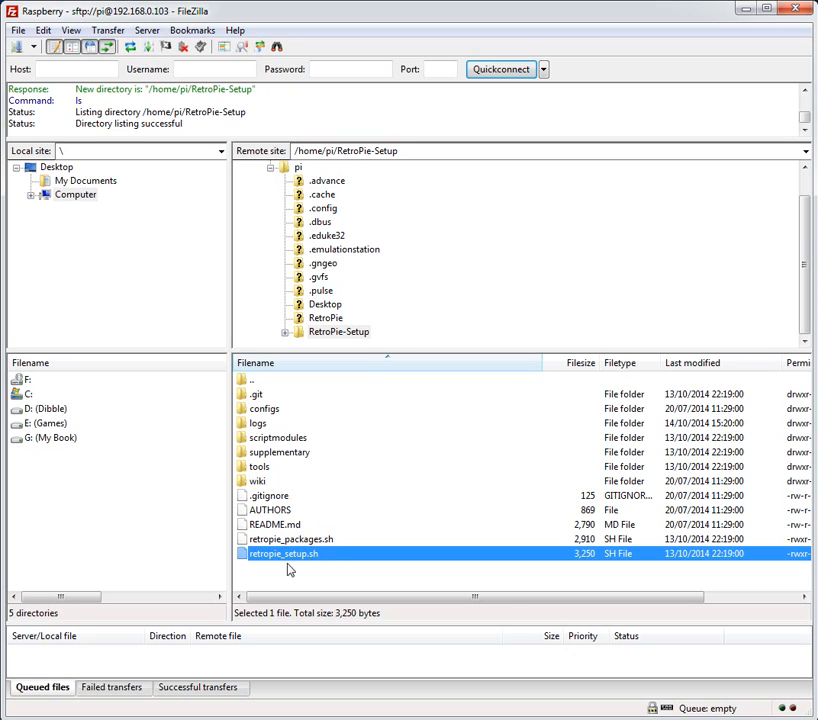
mouse_move(300, 565)
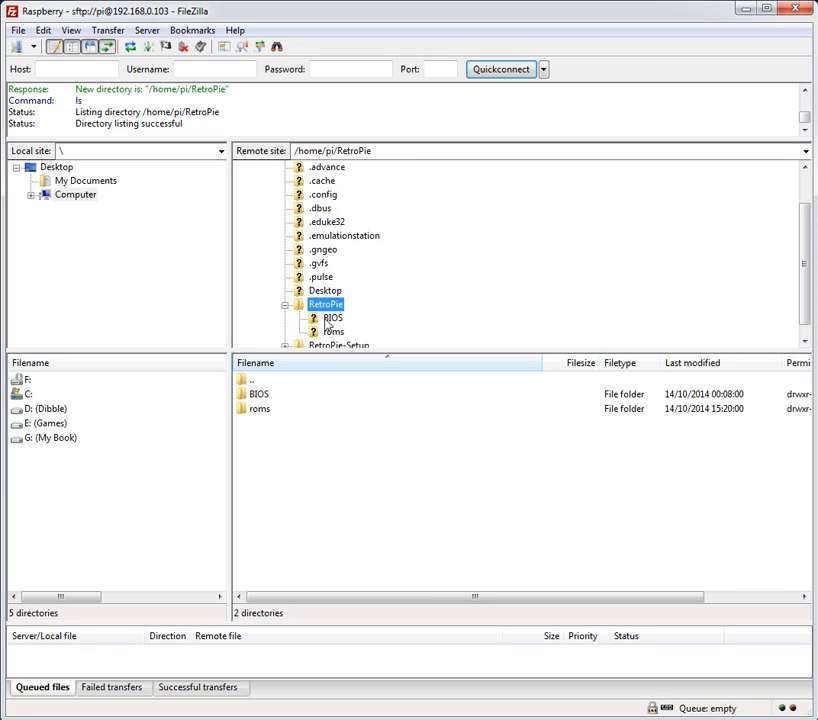
Step: Show /home/pi/RetroPie/roms in the remote pane
click(332, 317)
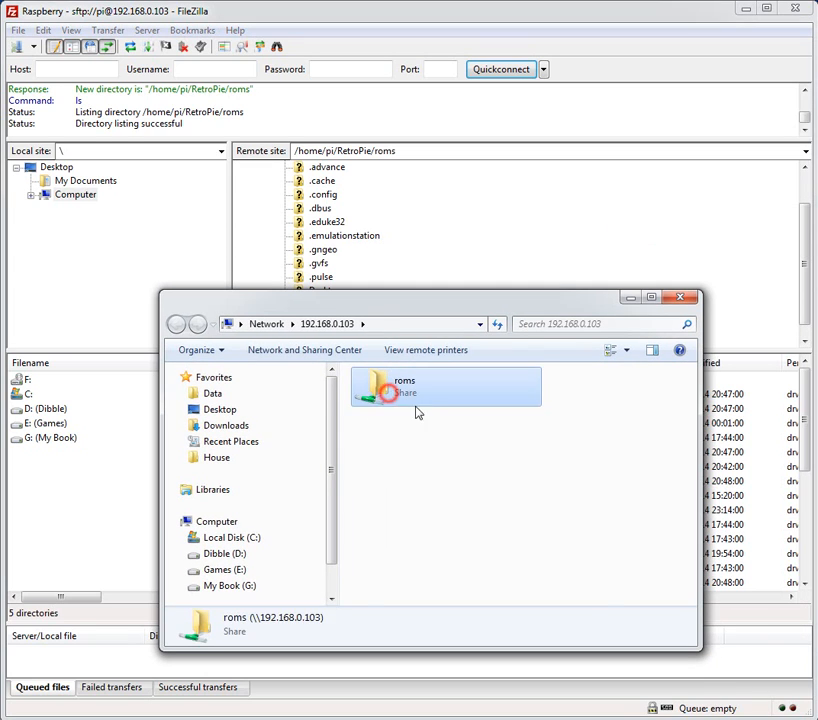
Step: Browse the roms share at 192.168.0.103 in Explorer, then close the window
double_click(404, 386)
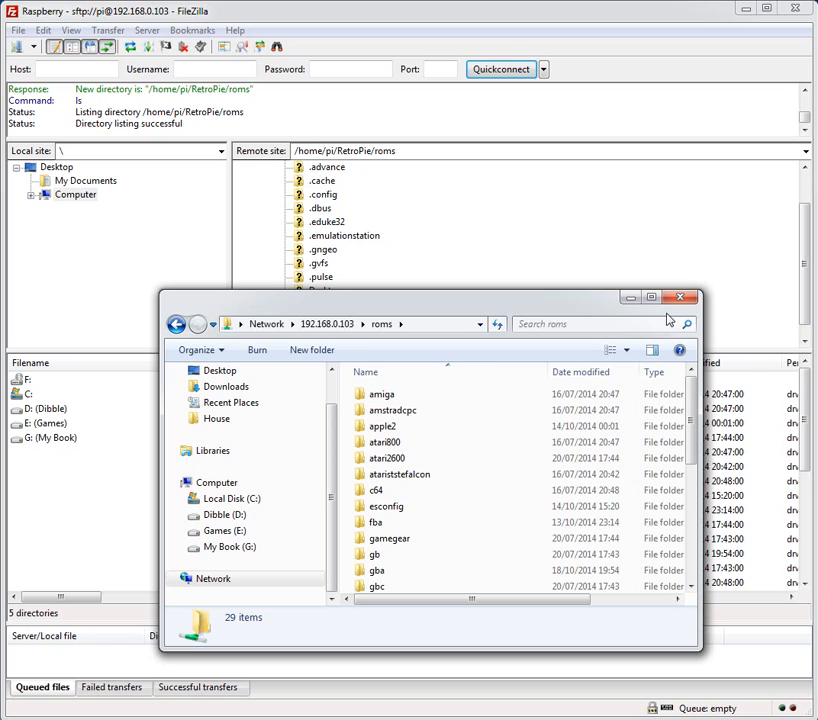
click(682, 297)
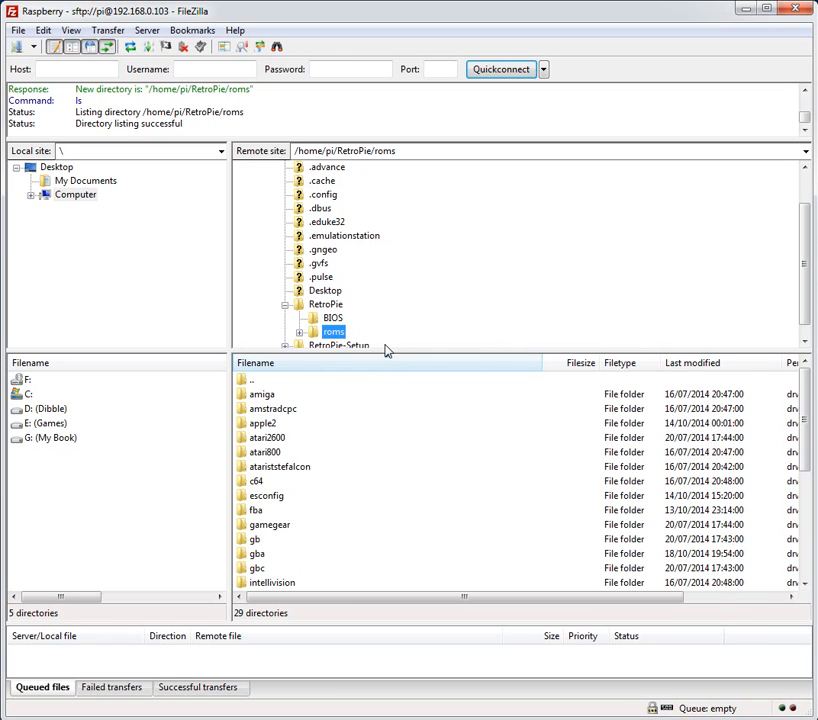
mouse_move(264, 472)
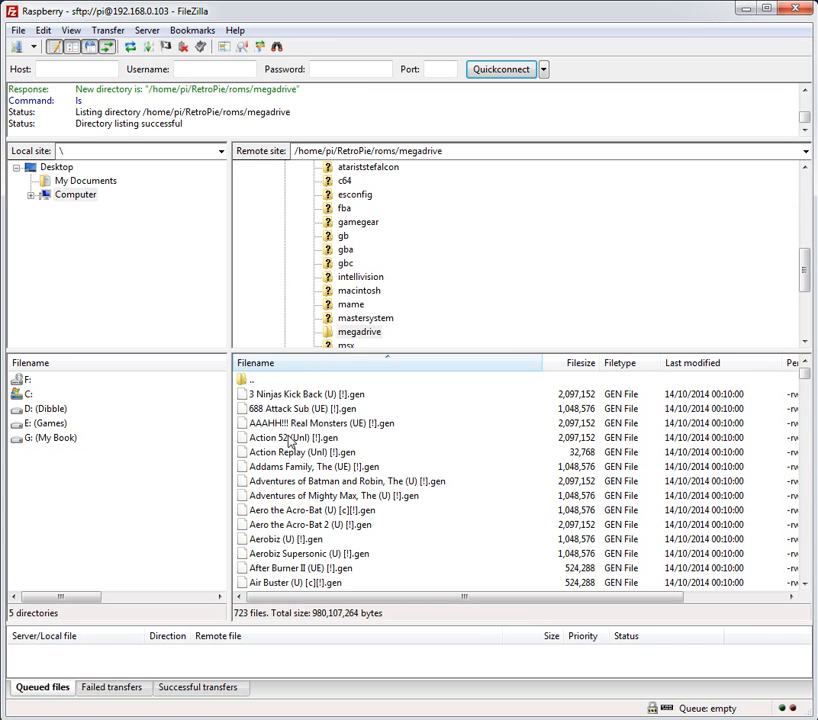
Step: Open the megadrive folder from the remote roms listing
click(360, 331)
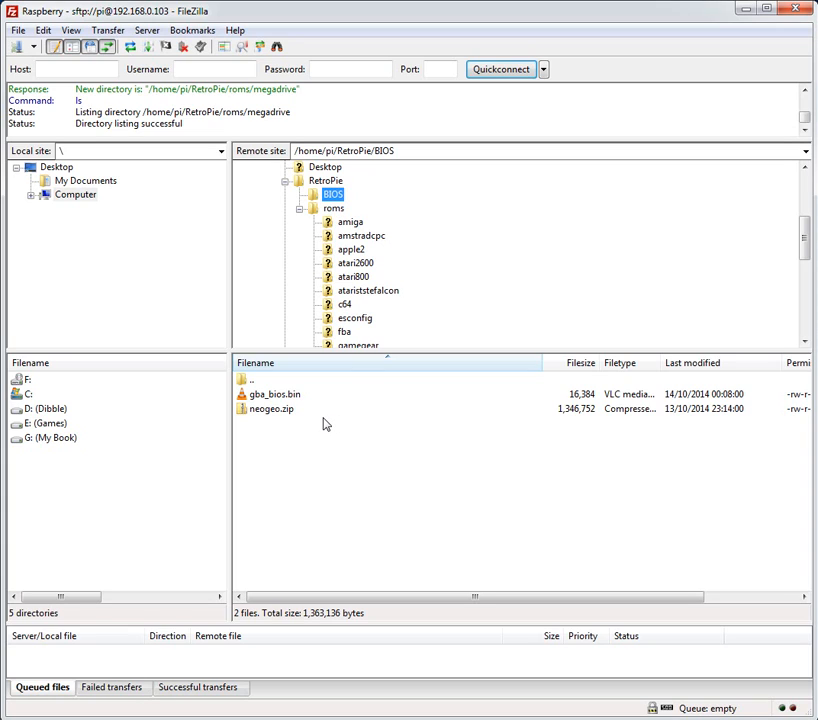
mouse_move(326, 442)
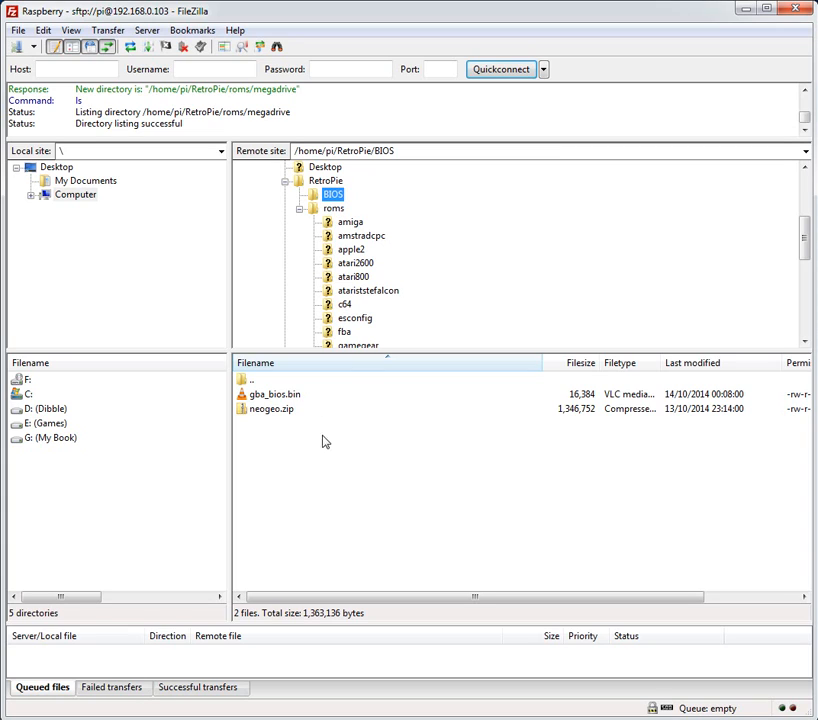
mouse_move(280, 420)
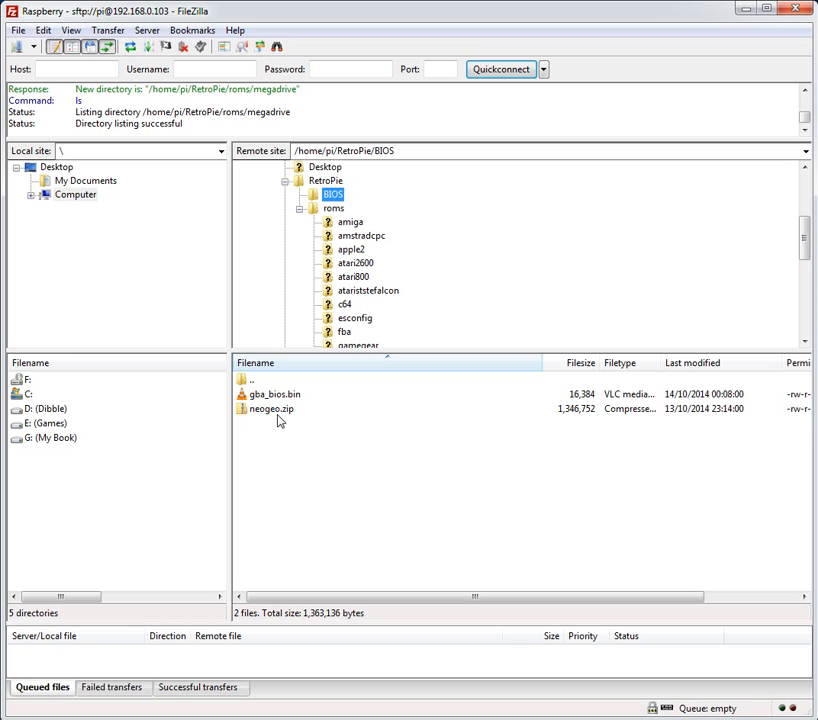
Step: Select gba_bios.bin in the Pi's /home/pi/RetroPie/BIOS listing
click(275, 393)
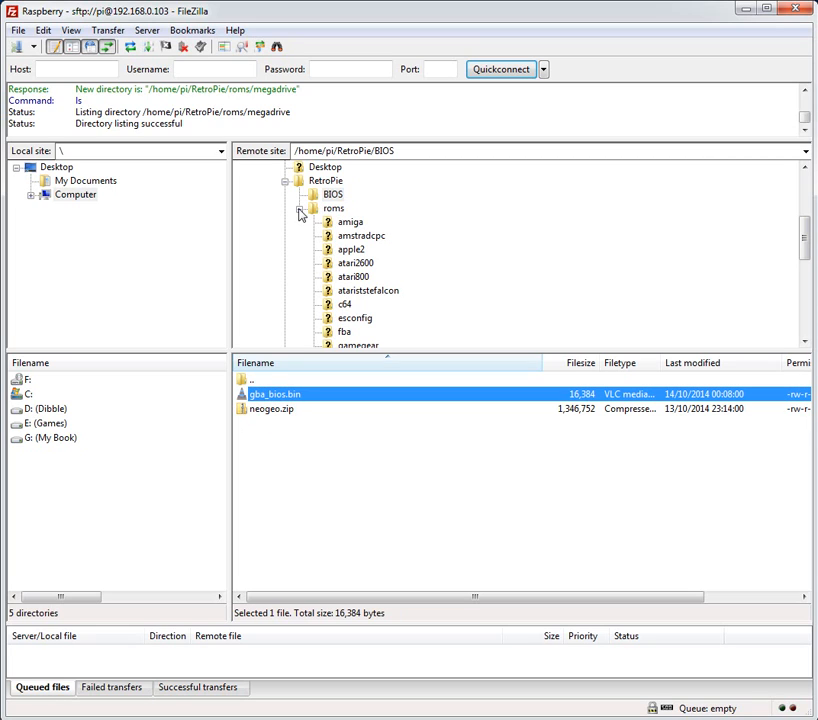
mouse_move(340, 197)
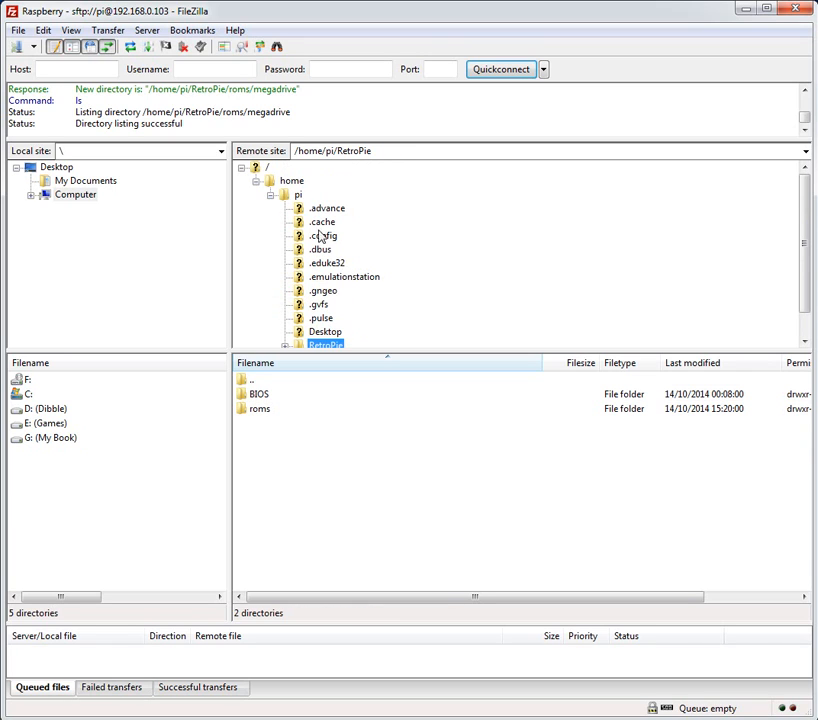
Step: Go to /home/pi and open .emulationstation, with es_input.cfg and es_settings.cfg
click(298, 194)
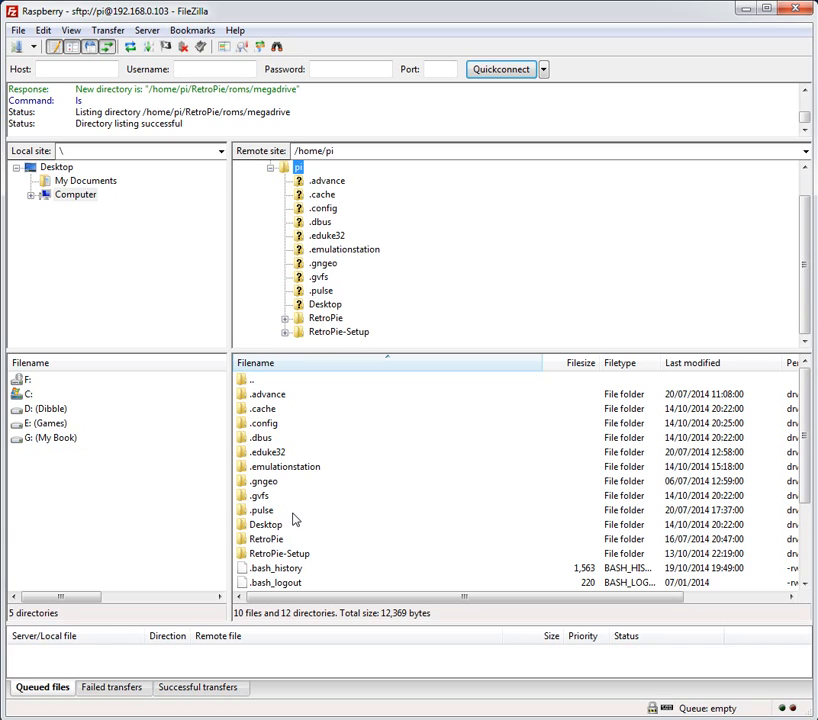
scroll(down, 3)
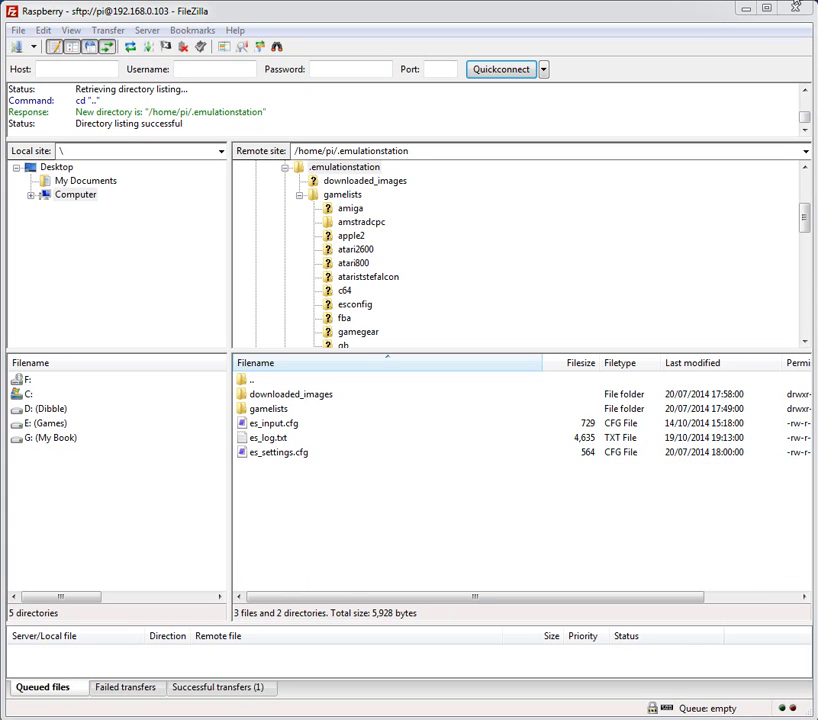
mouse_move(315, 181)
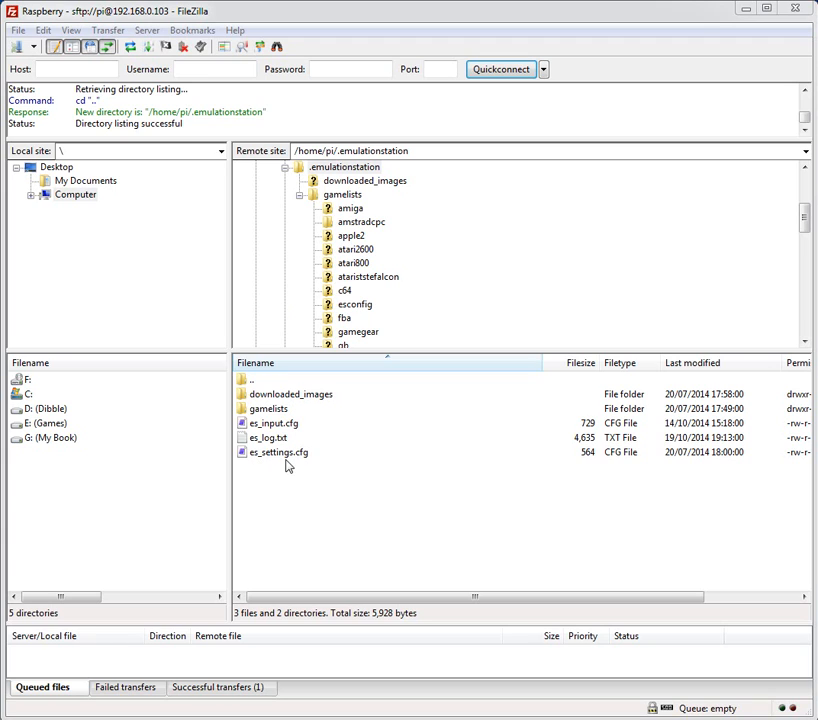
click(275, 423)
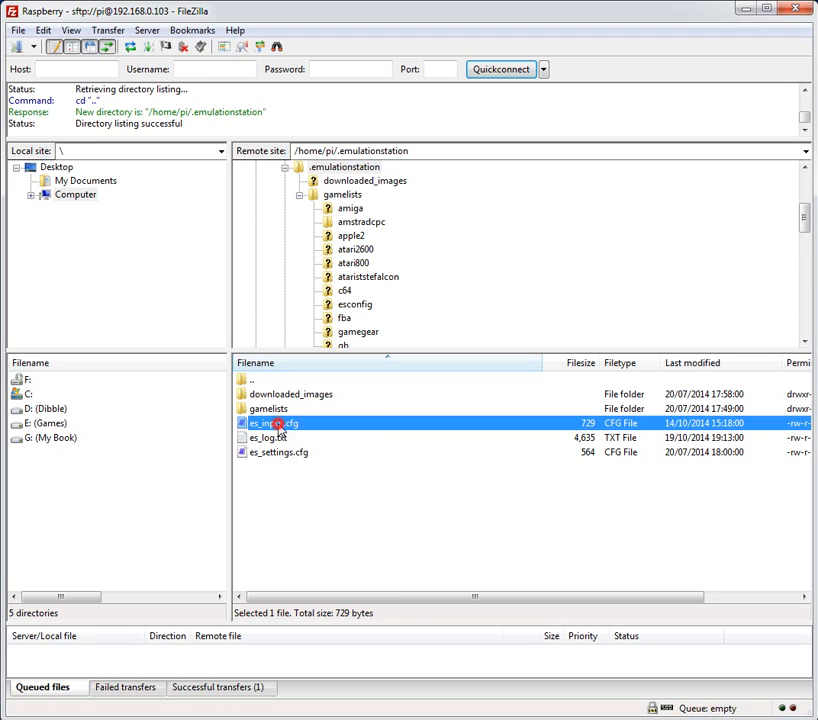
mouse_move(340, 445)
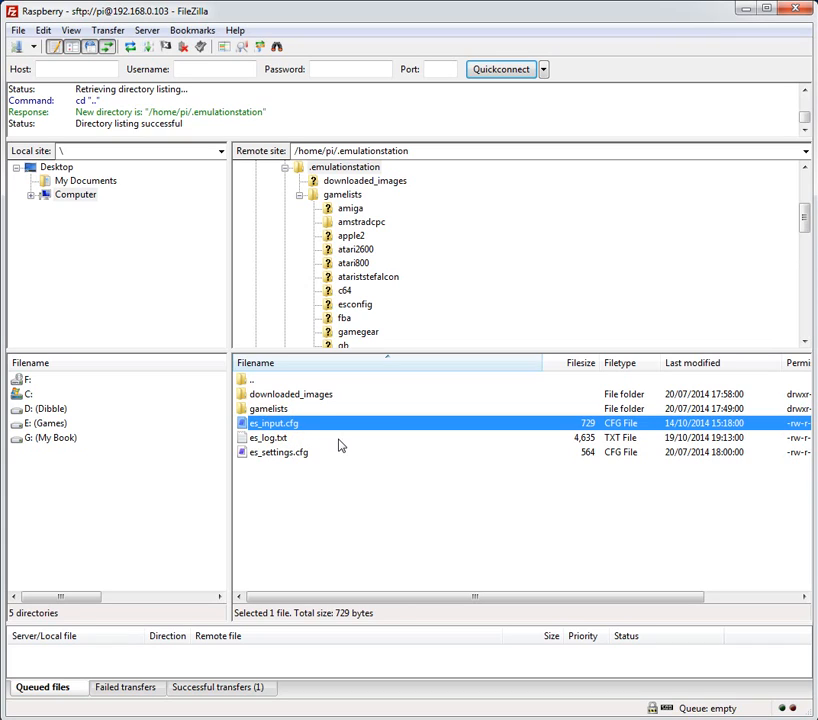
mouse_move(315, 437)
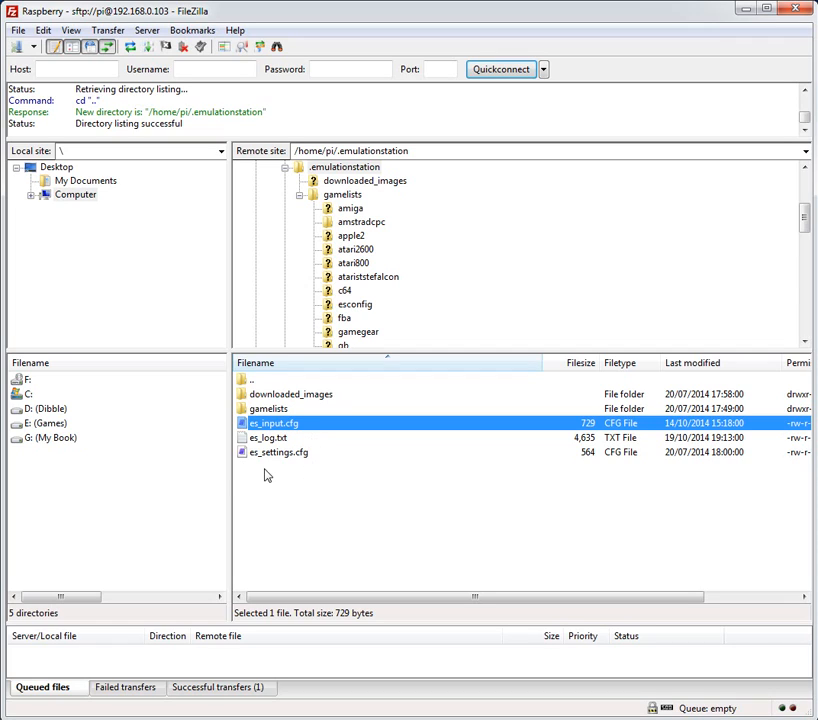
mouse_move(256, 475)
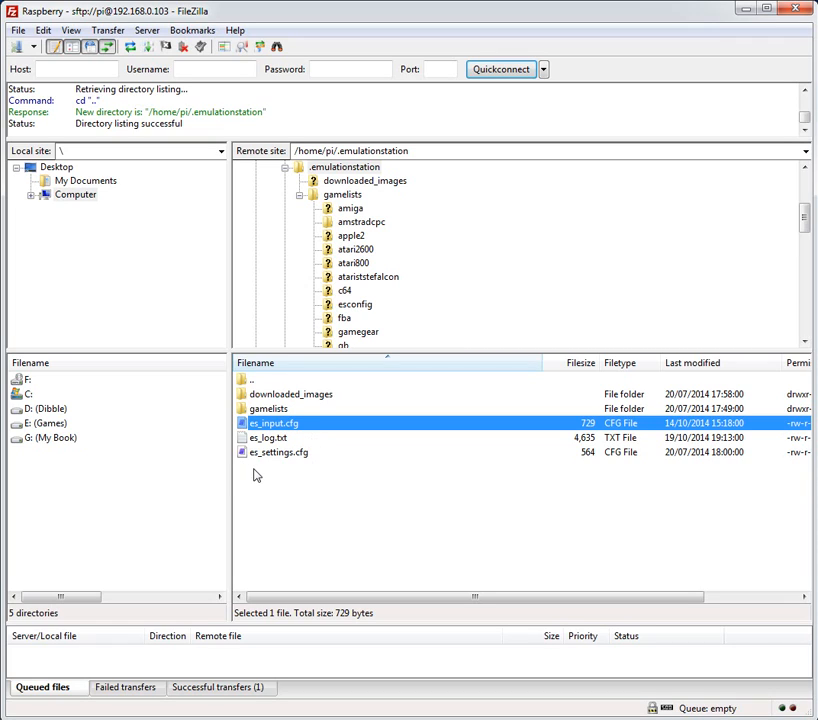
mouse_move(316, 470)
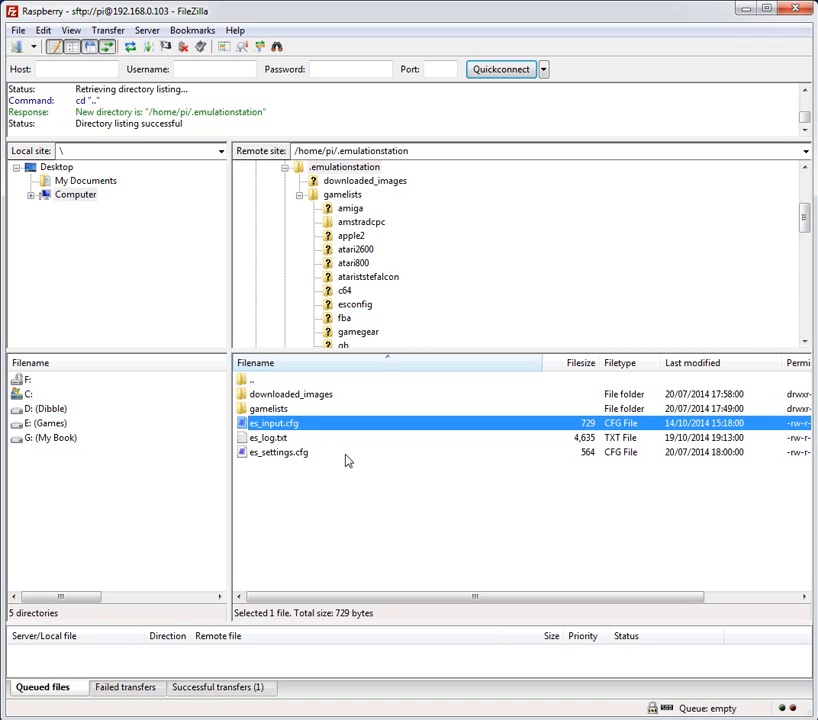
mouse_move(313, 485)
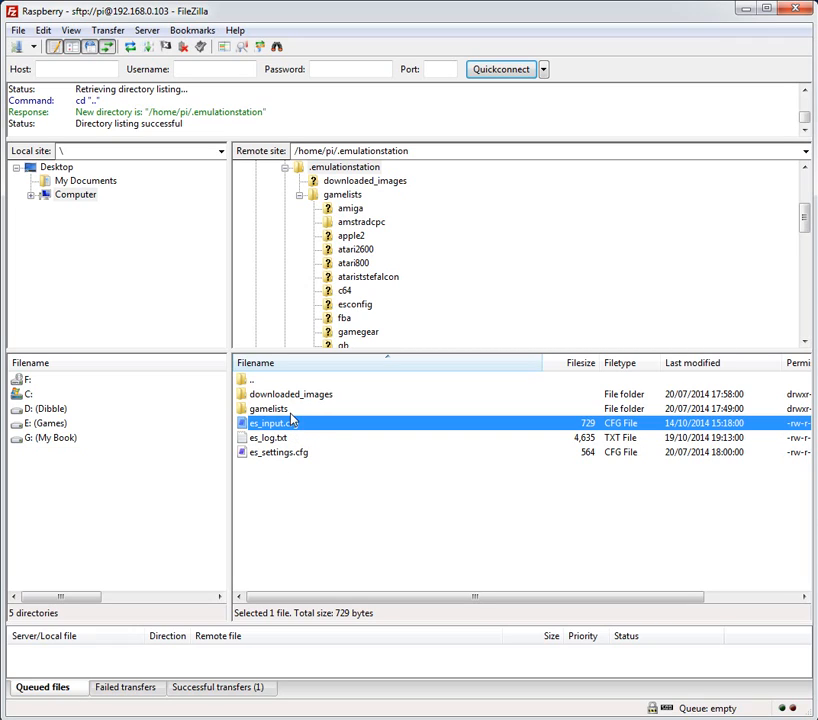
Step: Open .emulationstation/gamelists/megadrive, which holds a single gamelist.xml
click(267, 408)
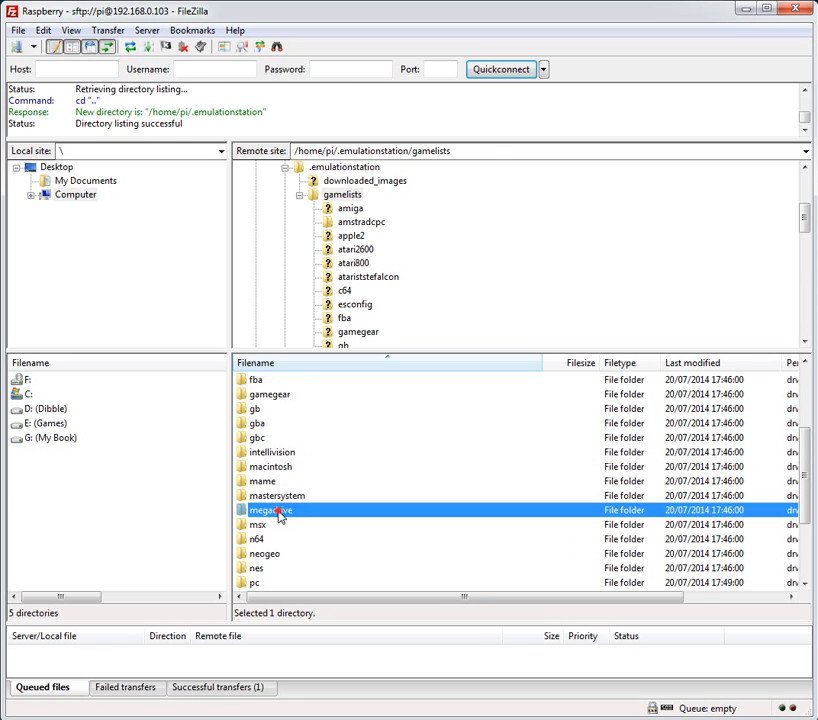
double_click(273, 510)
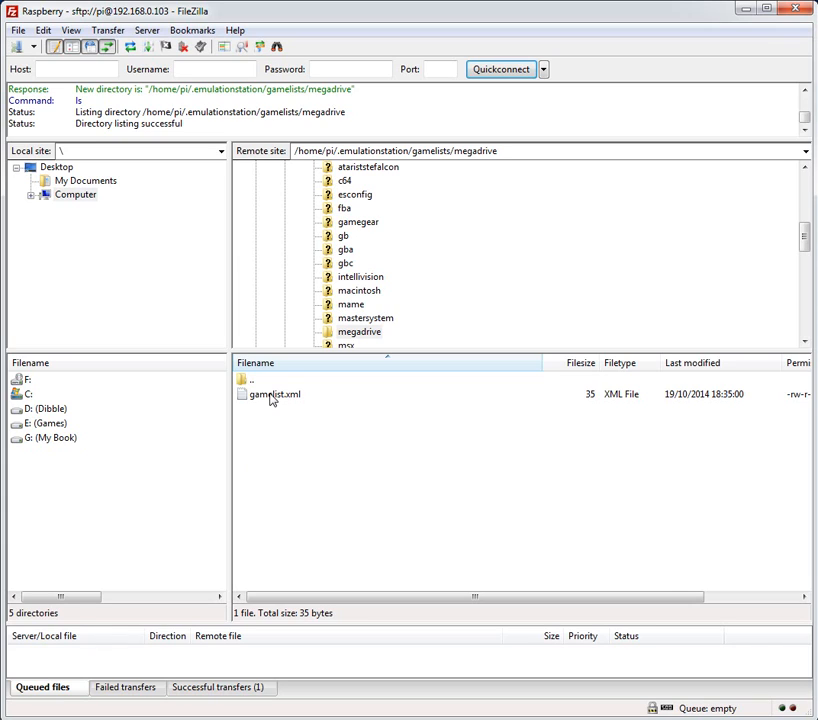
mouse_move(277, 423)
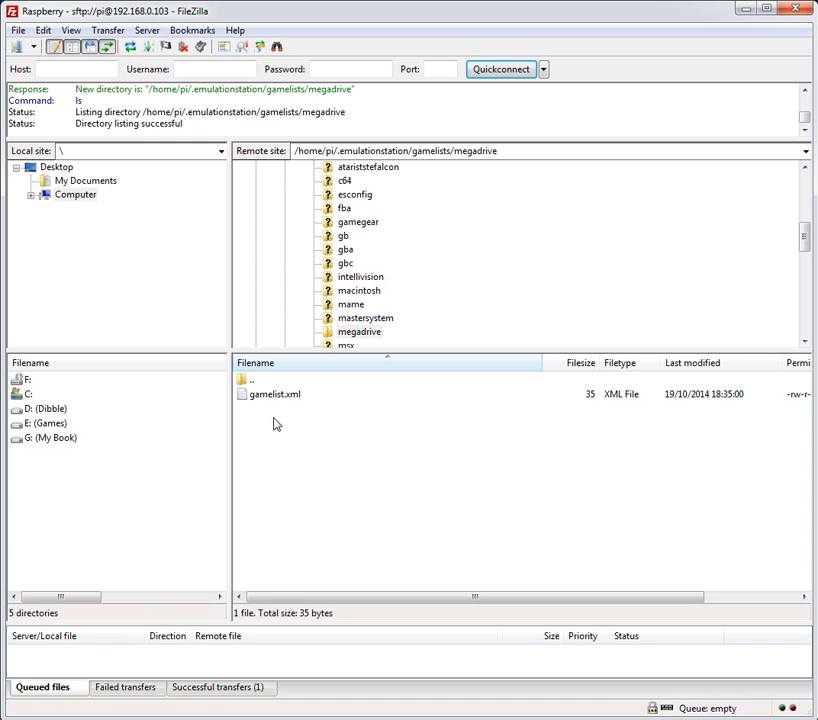
mouse_move(281, 417)
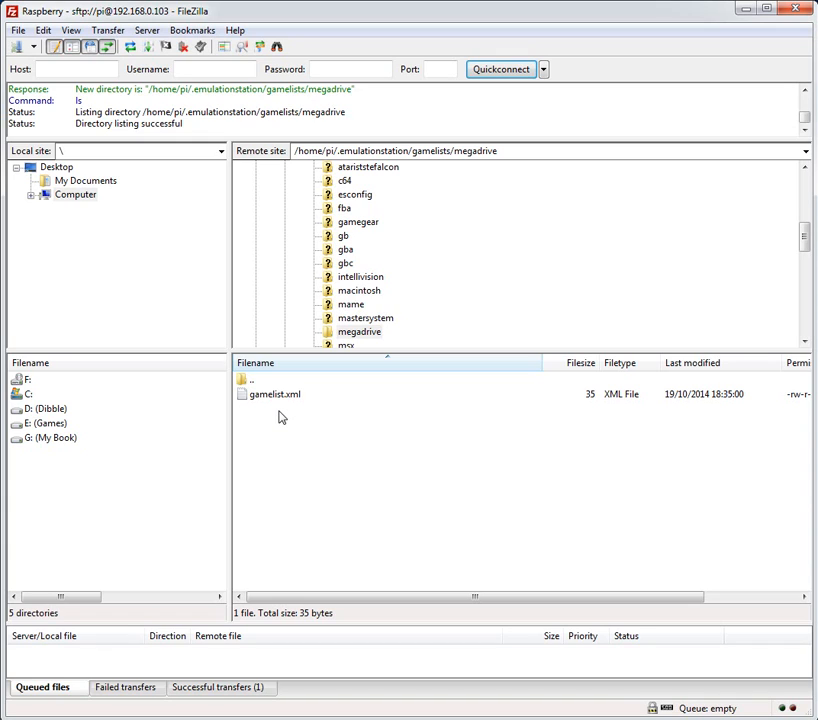
mouse_move(277, 413)
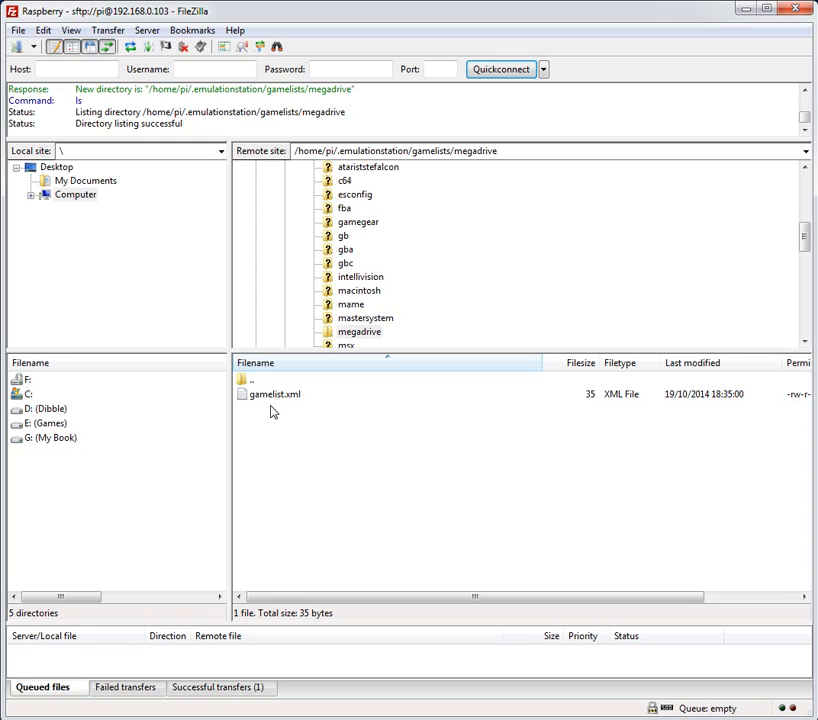
mouse_move(276, 405)
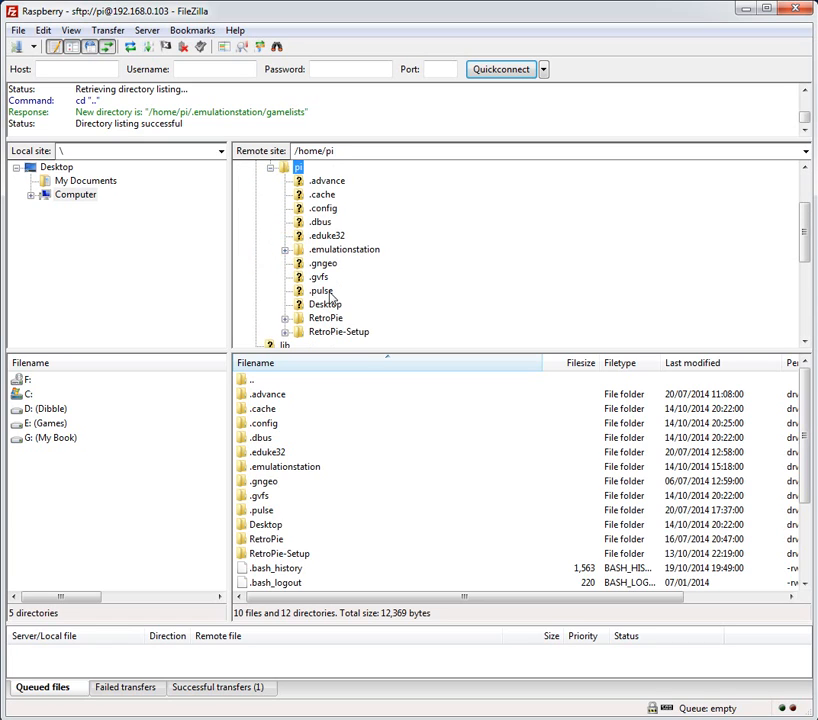
Step: Open RetroPie/roms/snes and select its 783,167-byte gamelist.xml
double_click(325, 318)
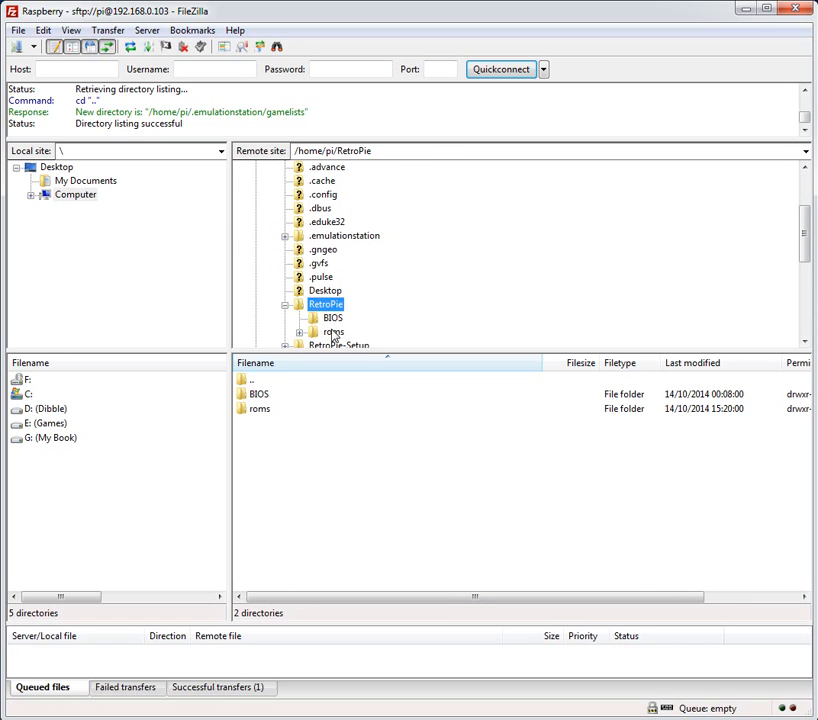
double_click(332, 331)
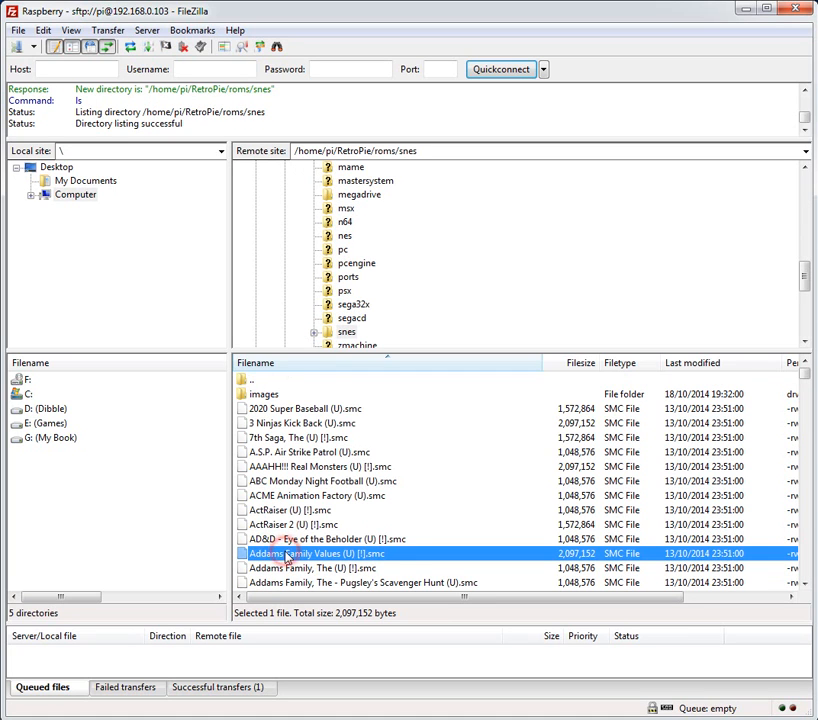
scroll(down, 3)
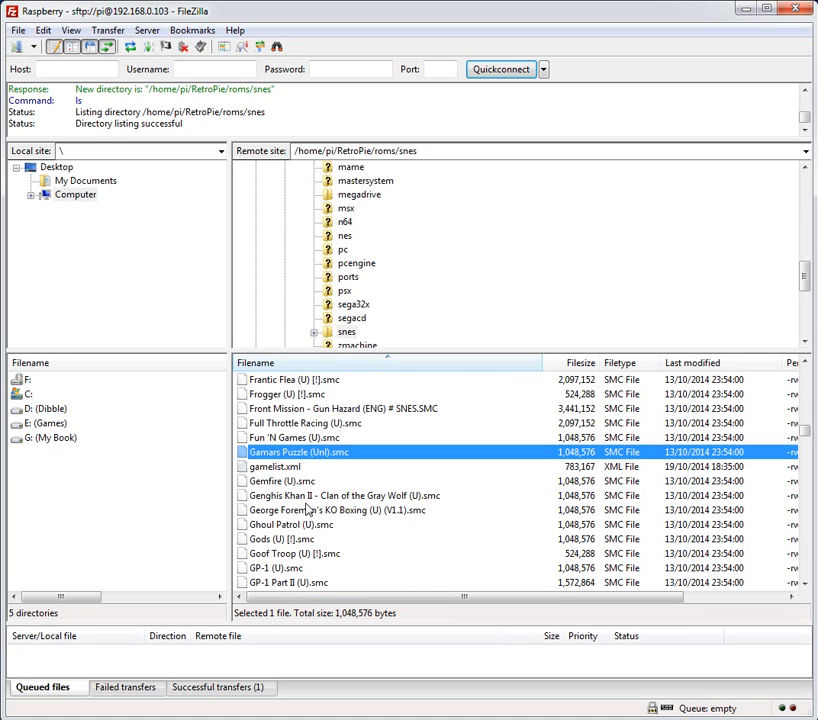
click(277, 467)
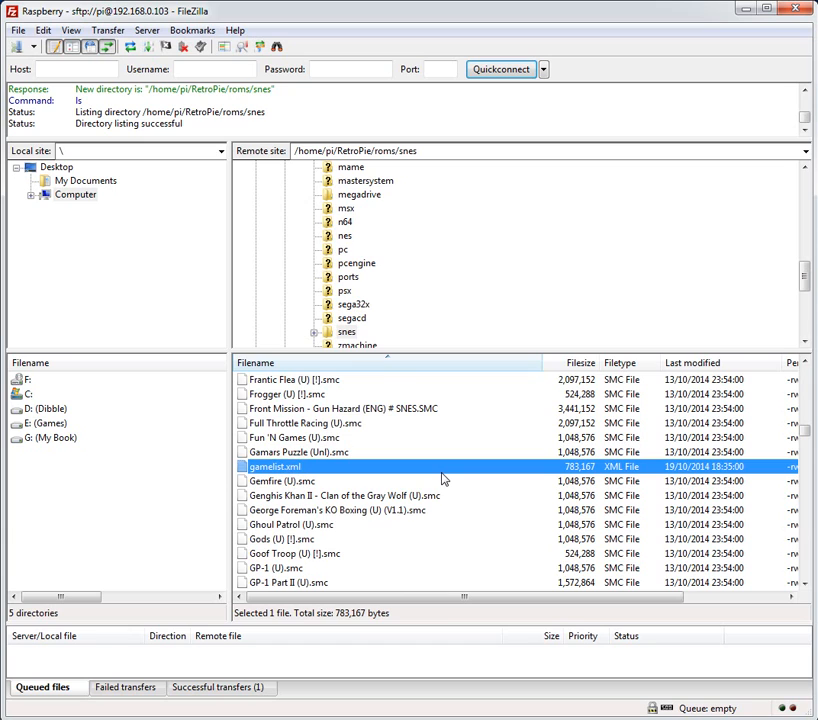
mouse_move(310, 463)
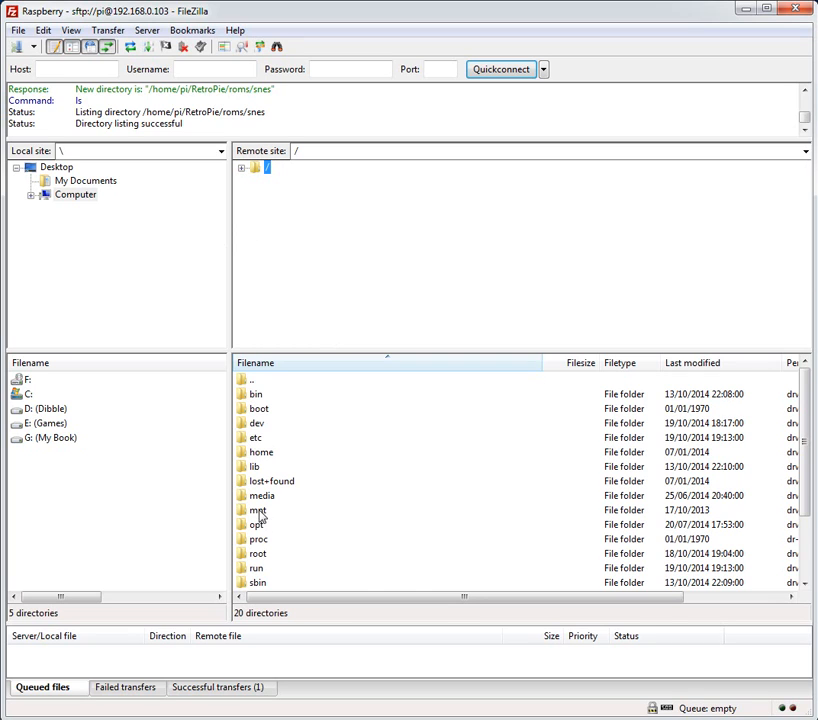
Step: Scroll past mnt in the Pi's root listing and open the home folder
click(258, 510)
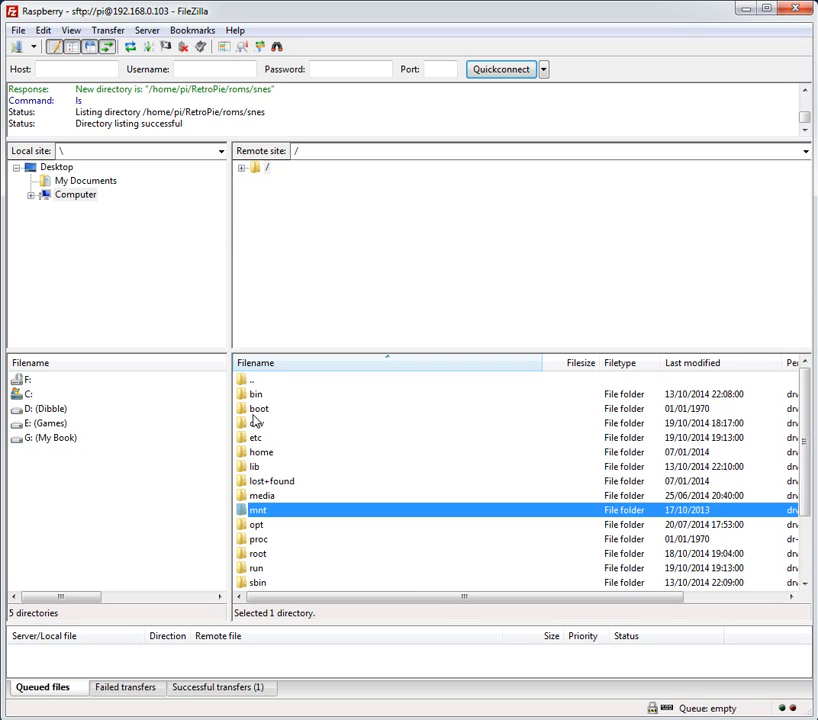
mouse_move(273, 423)
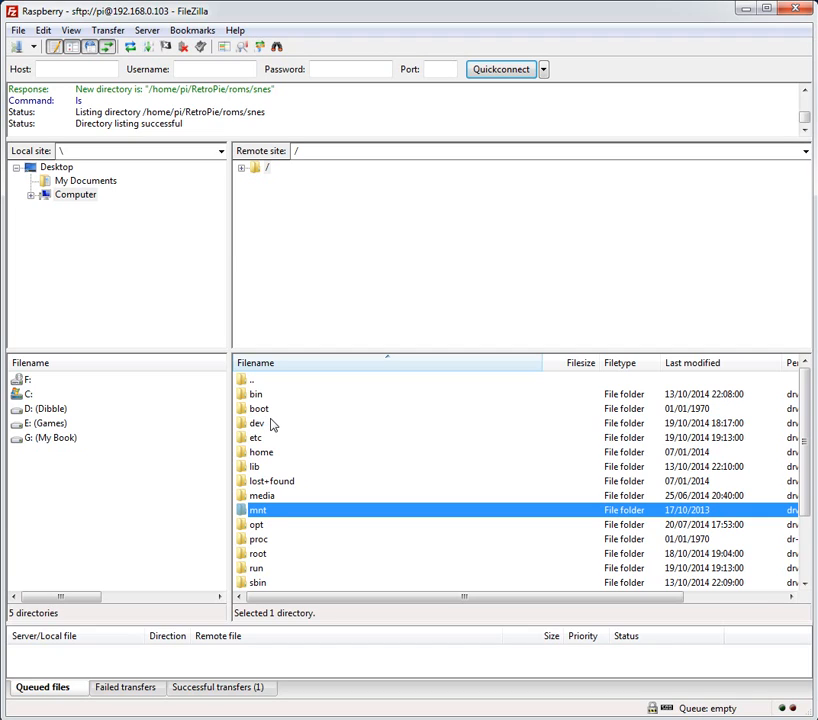
mouse_move(272, 424)
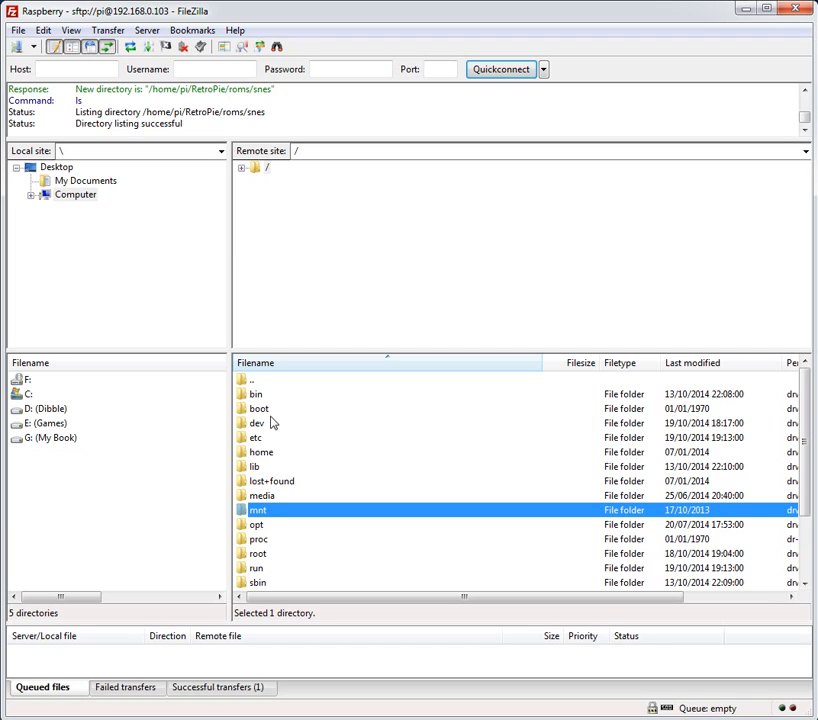
scroll(down, 3)
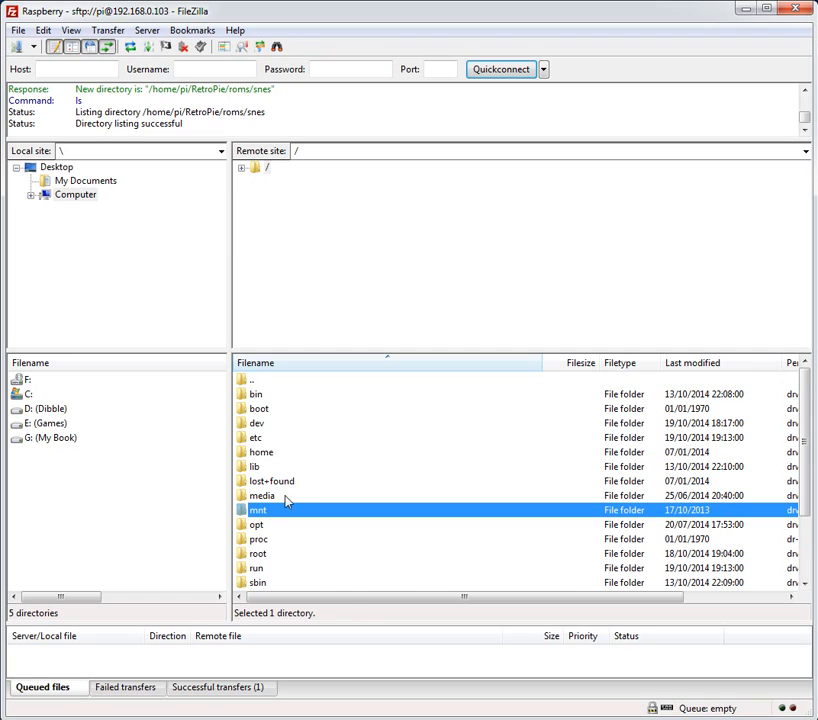
mouse_move(270, 425)
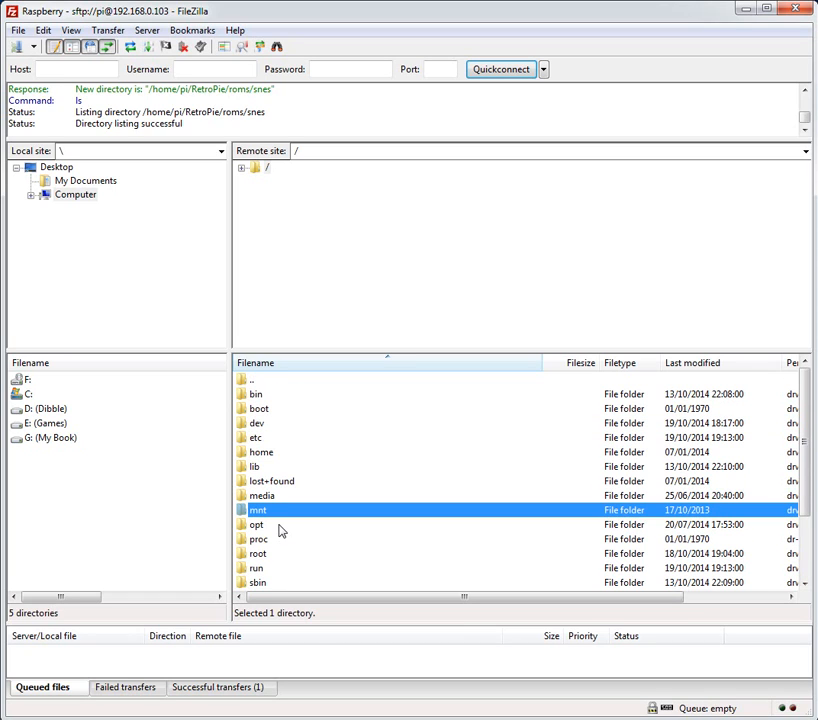
mouse_move(290, 434)
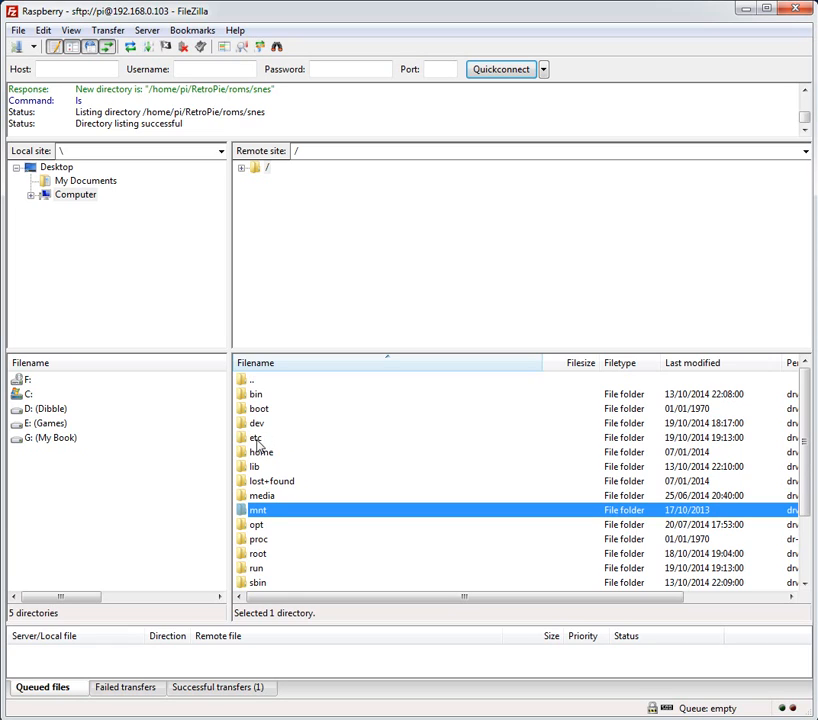
click(262, 452)
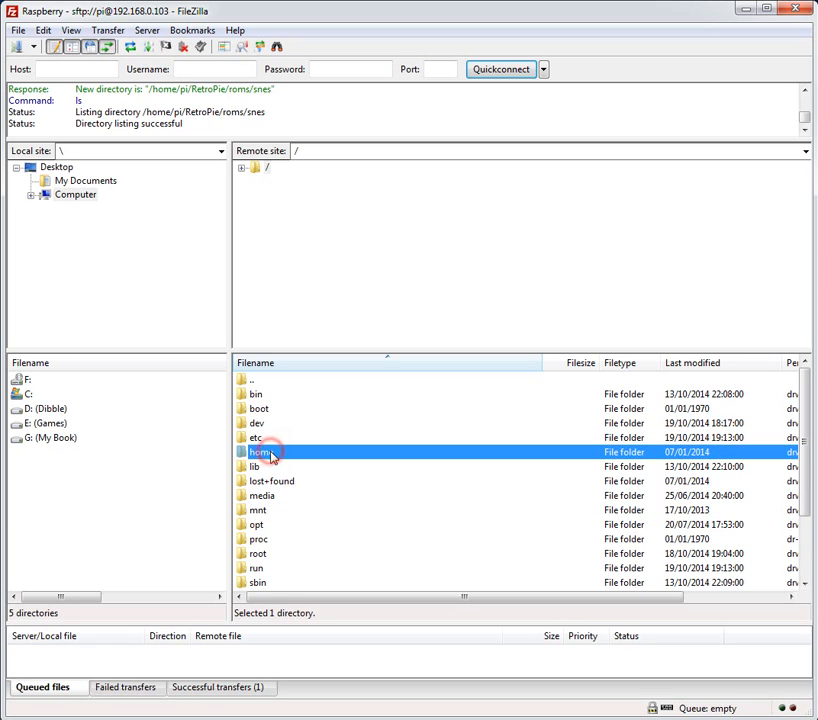
click(257, 524)
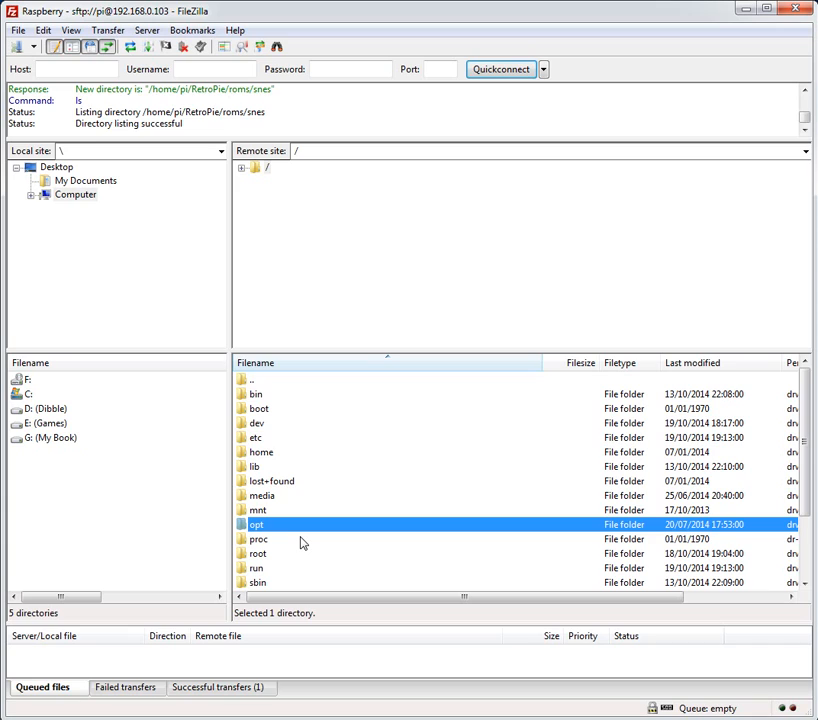
mouse_move(259, 438)
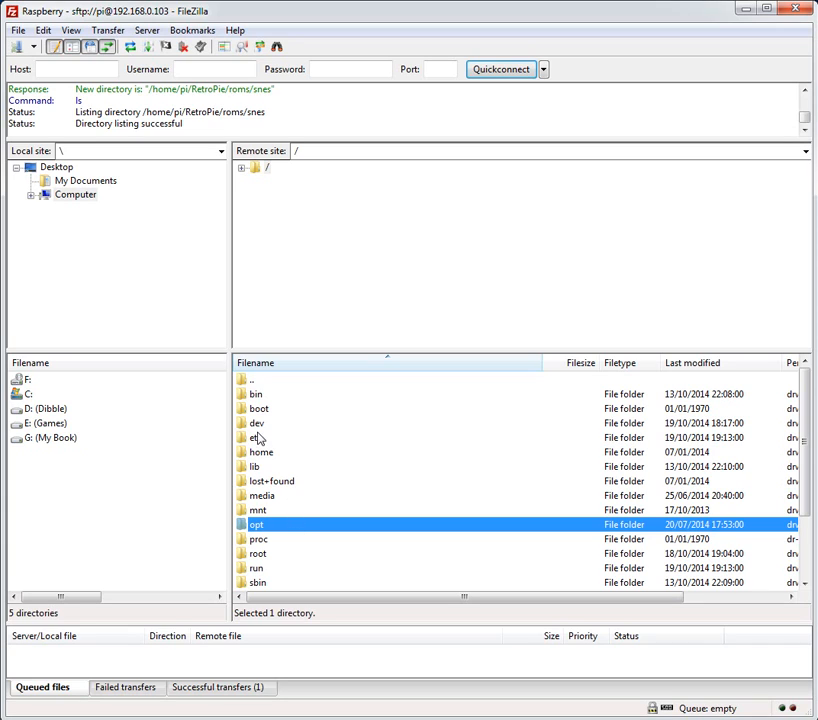
mouse_move(282, 503)
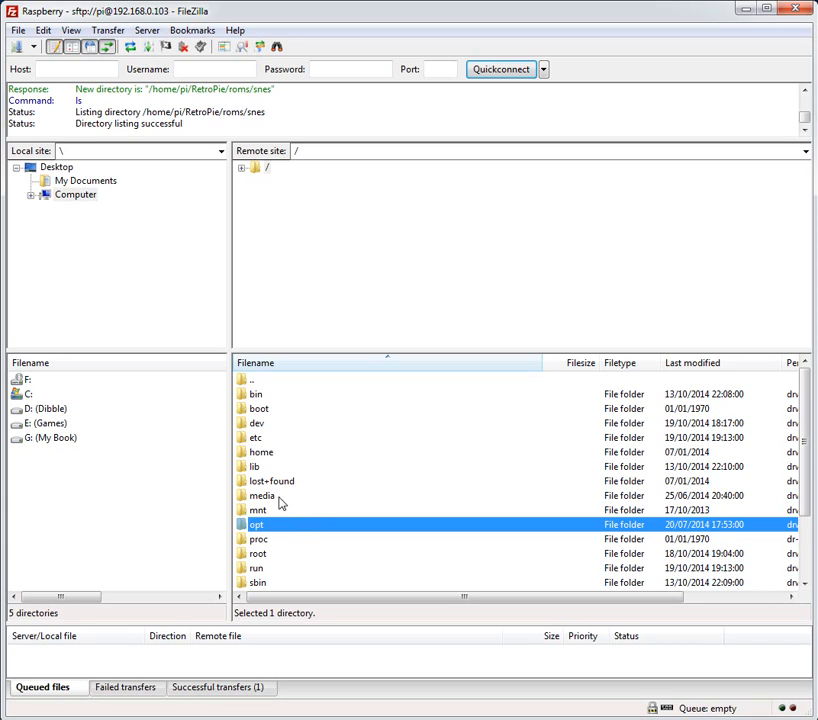
mouse_move(268, 432)
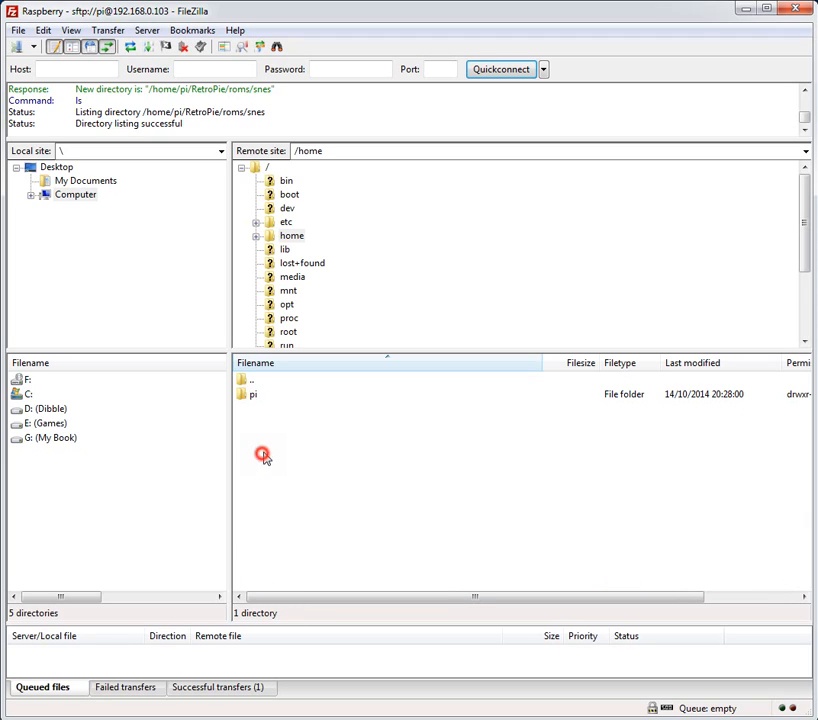
Step: Open the pi folder to reach /home/pi with RetroPie and RetroPie-Setup
click(254, 393)
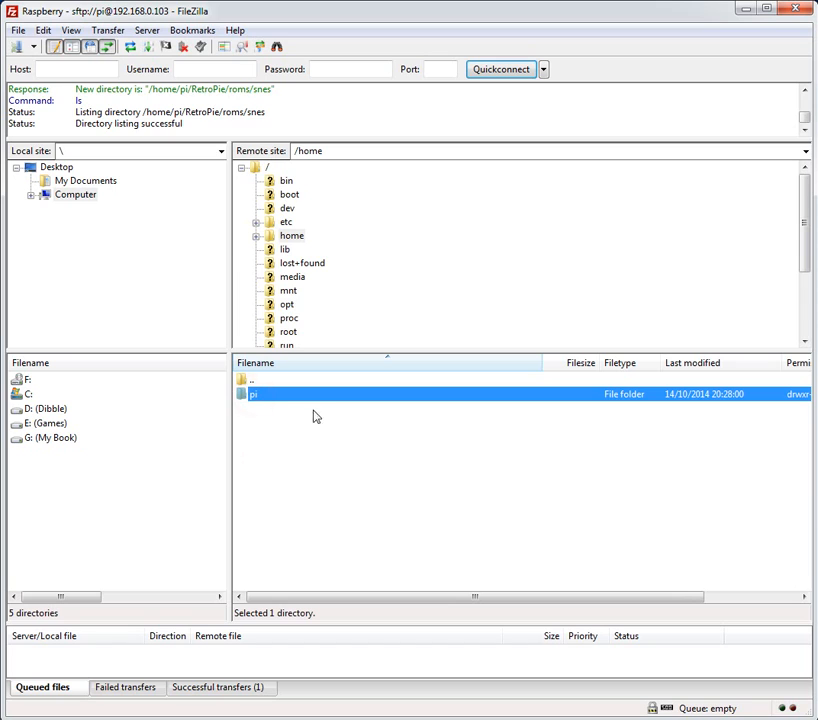
double_click(253, 393)
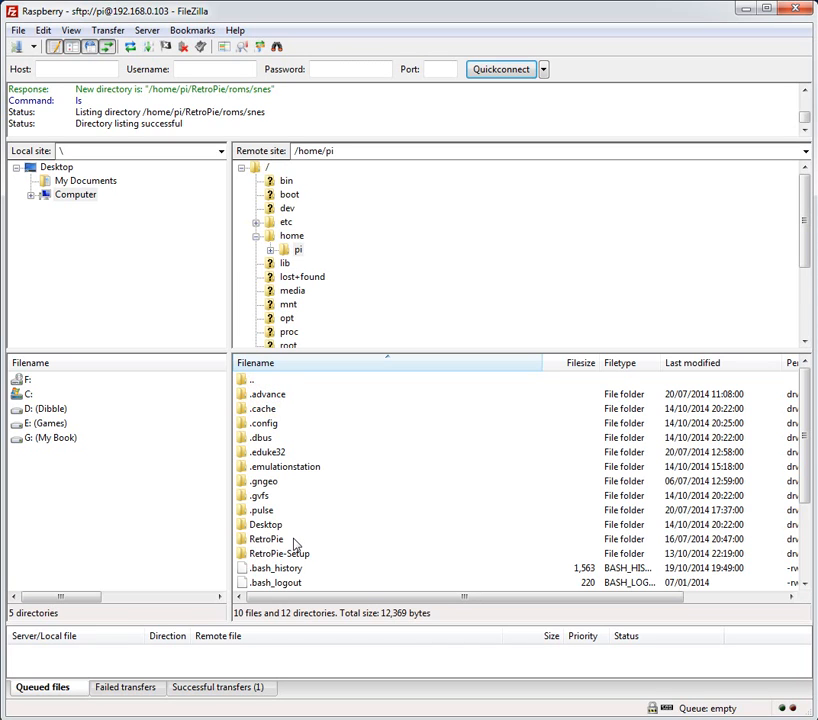
mouse_move(295, 485)
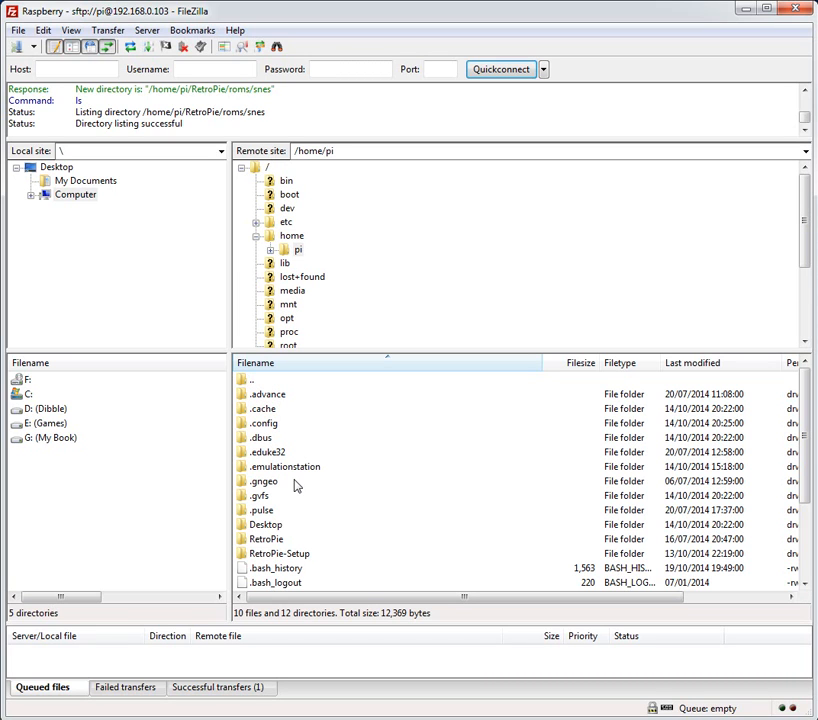
mouse_move(296, 484)
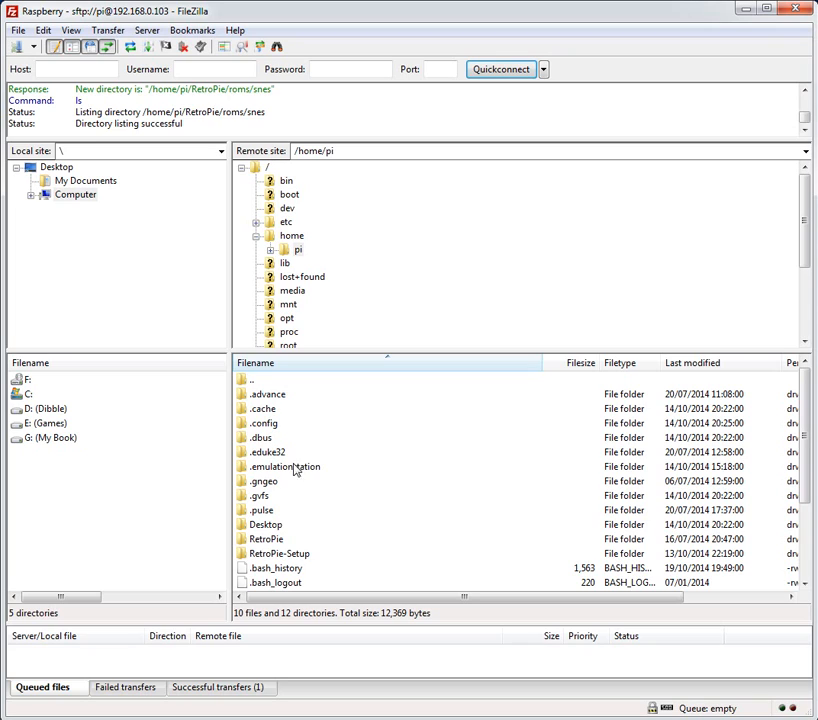
mouse_move(280, 557)
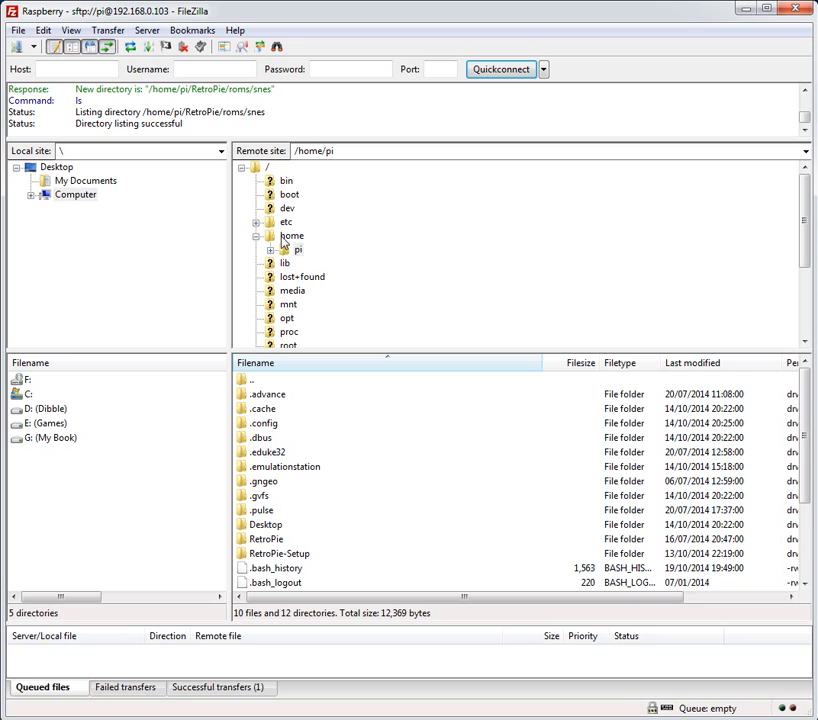
Step: Go into /etc/emulationstation and bring up actions for es_systems.cfg
click(287, 221)
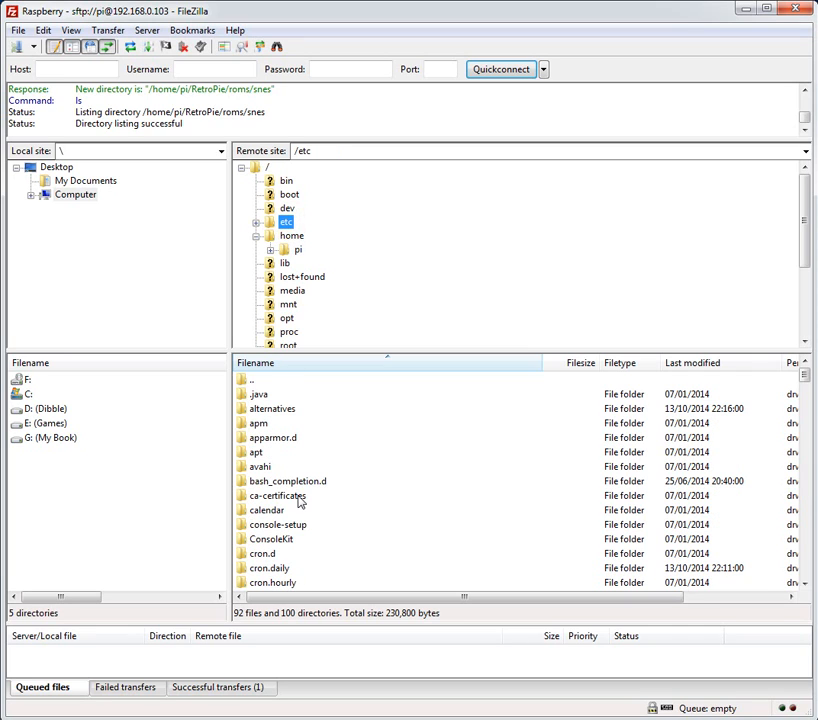
scroll(down, 3)
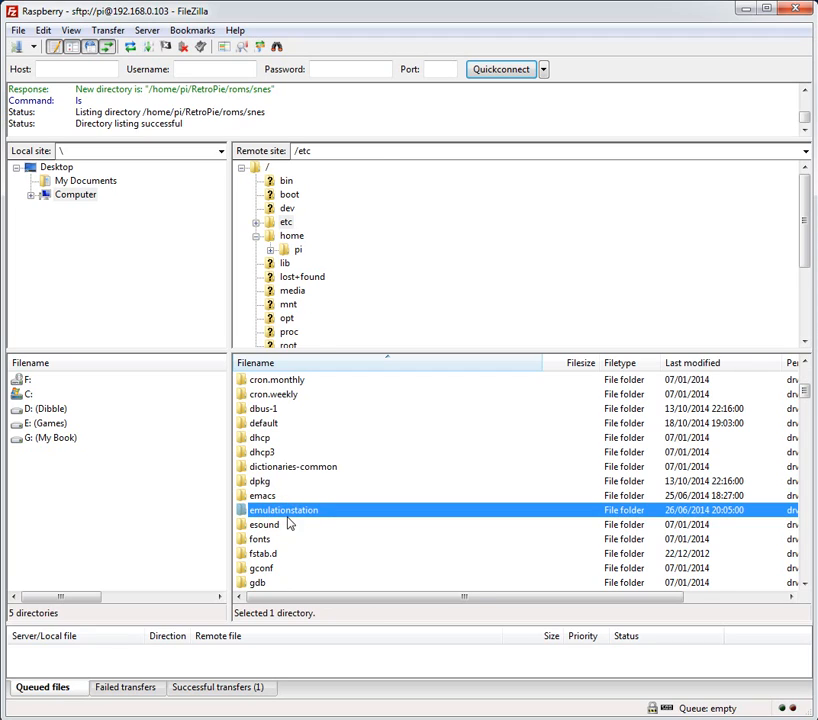
double_click(283, 510)
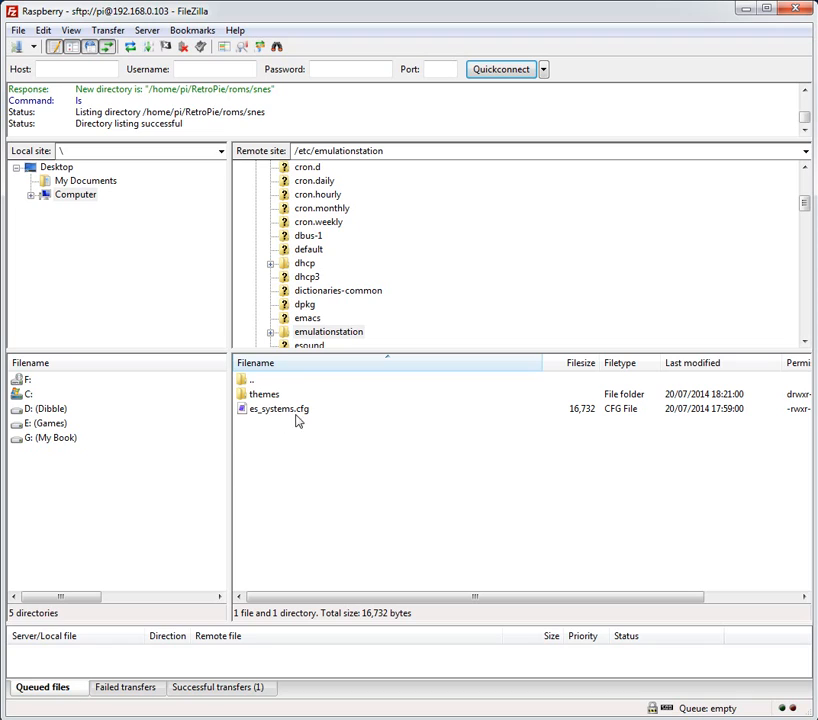
mouse_move(295, 419)
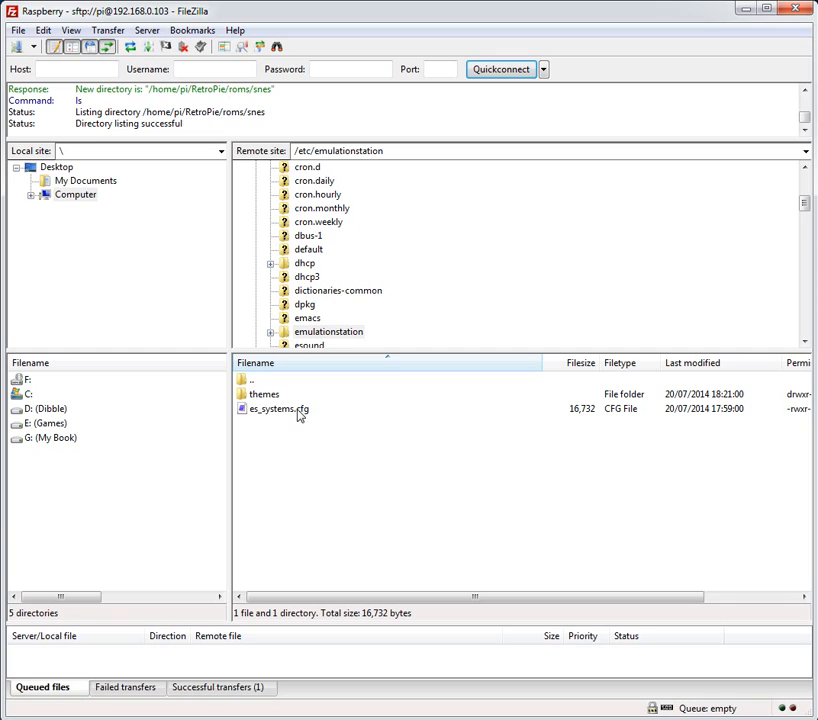
mouse_move(363, 278)
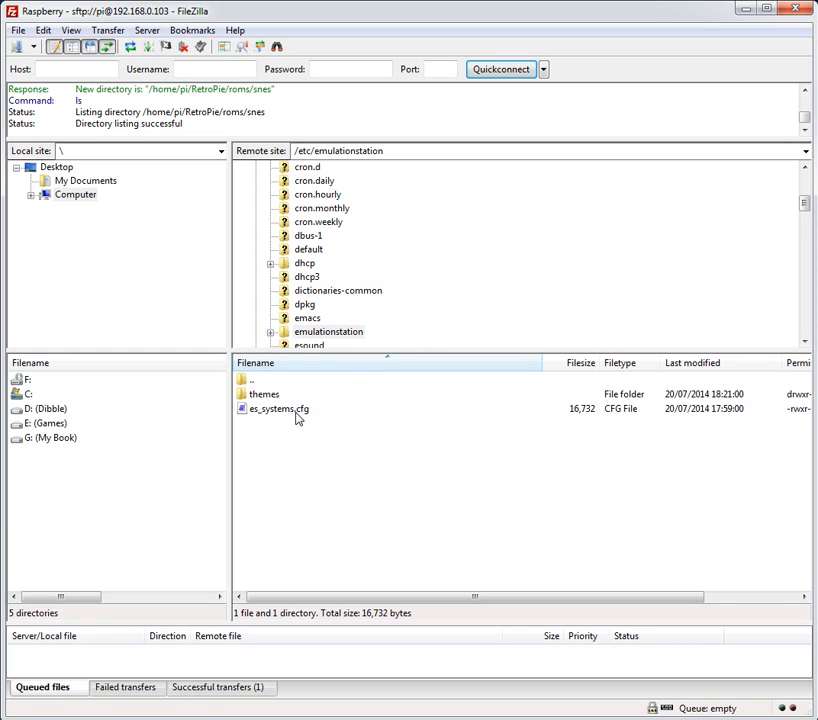
right_click(275, 408)
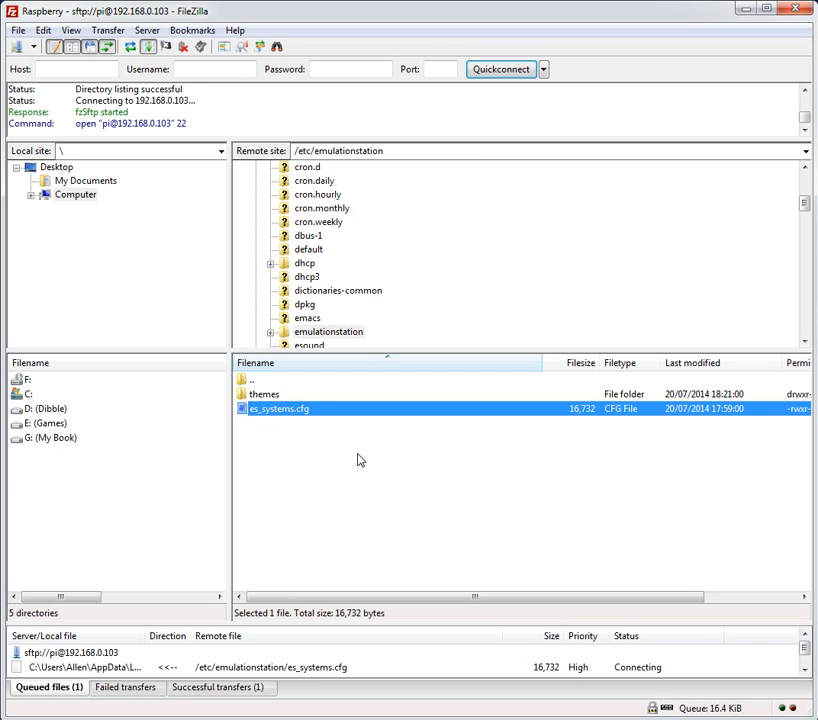
Step: Open es_systems.cfg in metapad and scroll to the ~/RetroPie/roms/snes entry
double_click(281, 408)
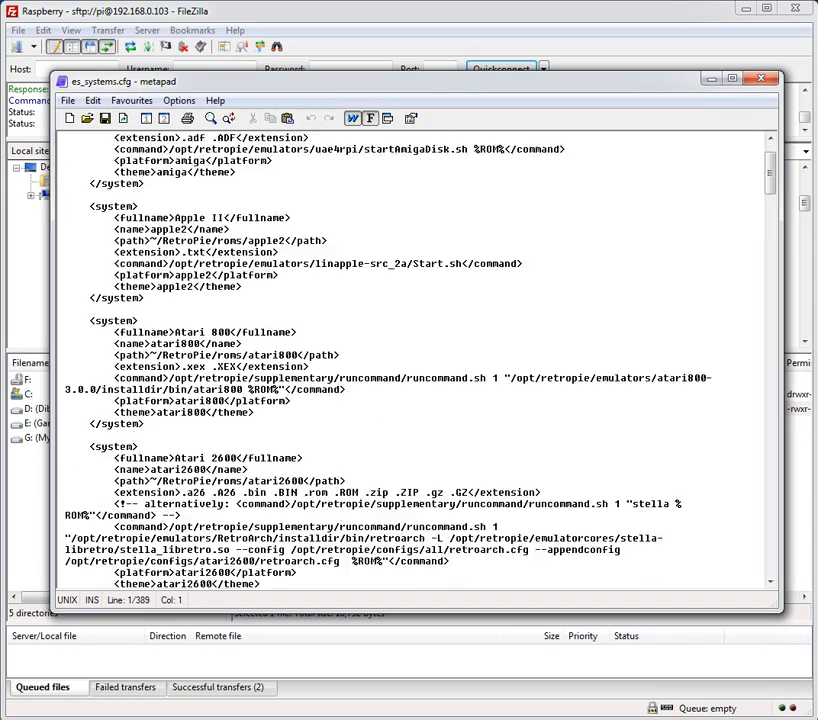
scroll(down, 3)
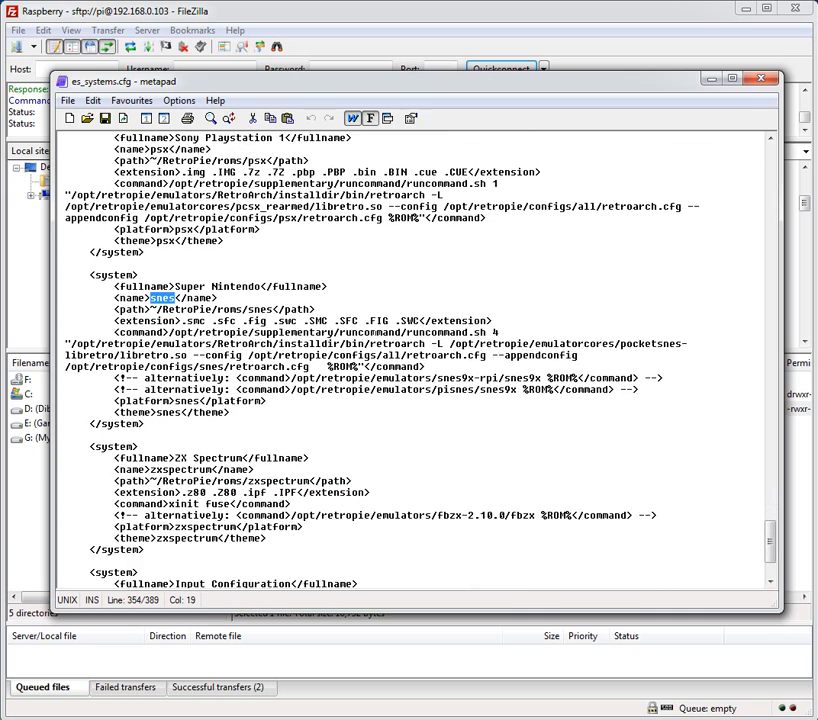
scroll(down, 3)
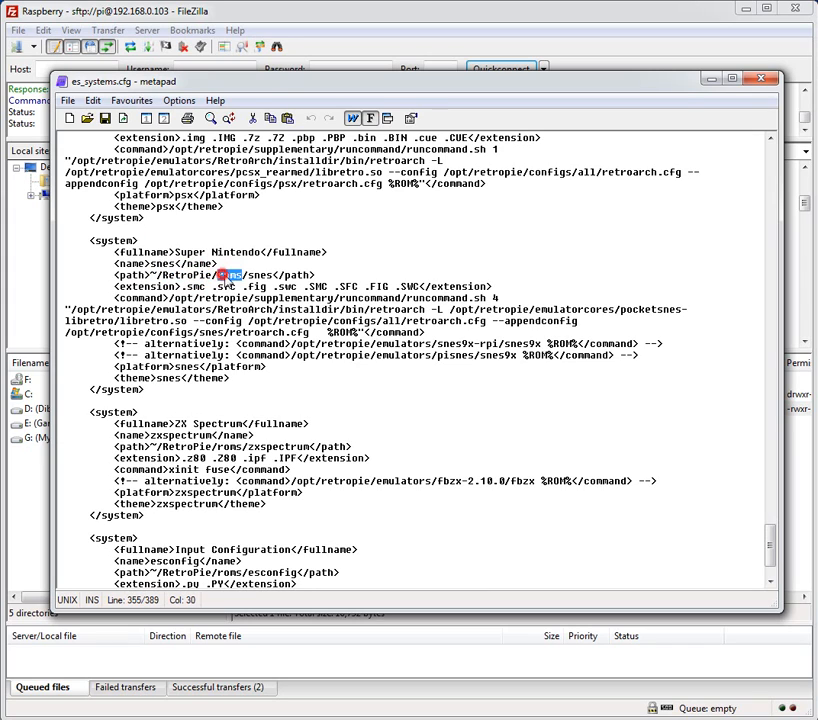
Step: Highlight the Super Nintendo <command> text in es_systems.cfg, then close metapad
double_click(256, 274)
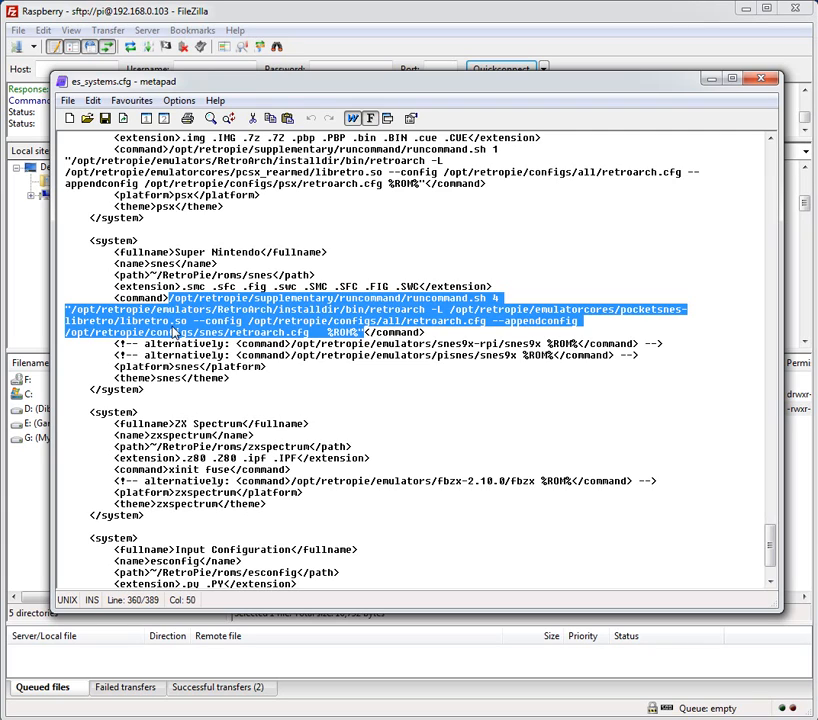
mouse_move(203, 312)
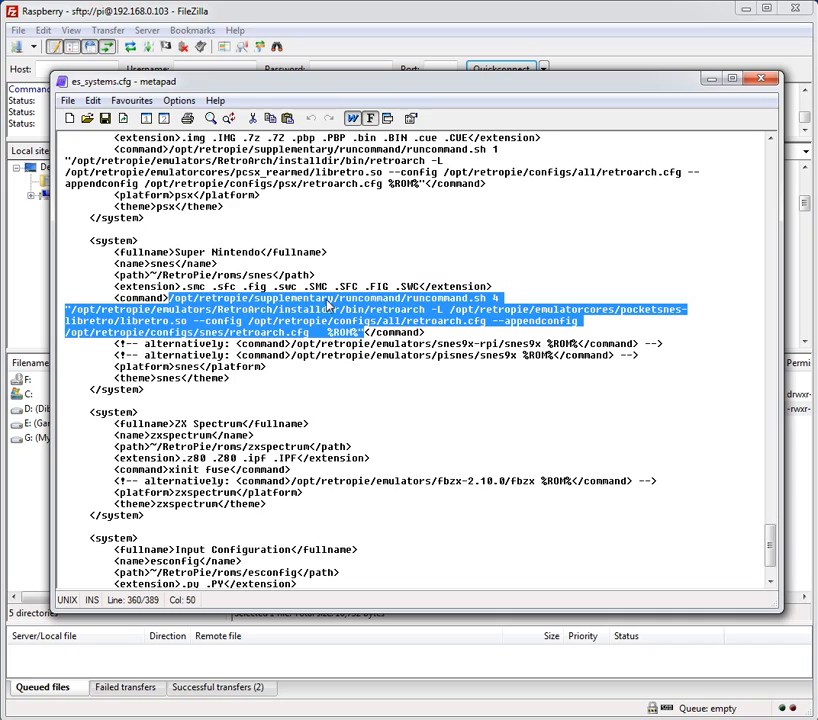
mouse_move(478, 298)
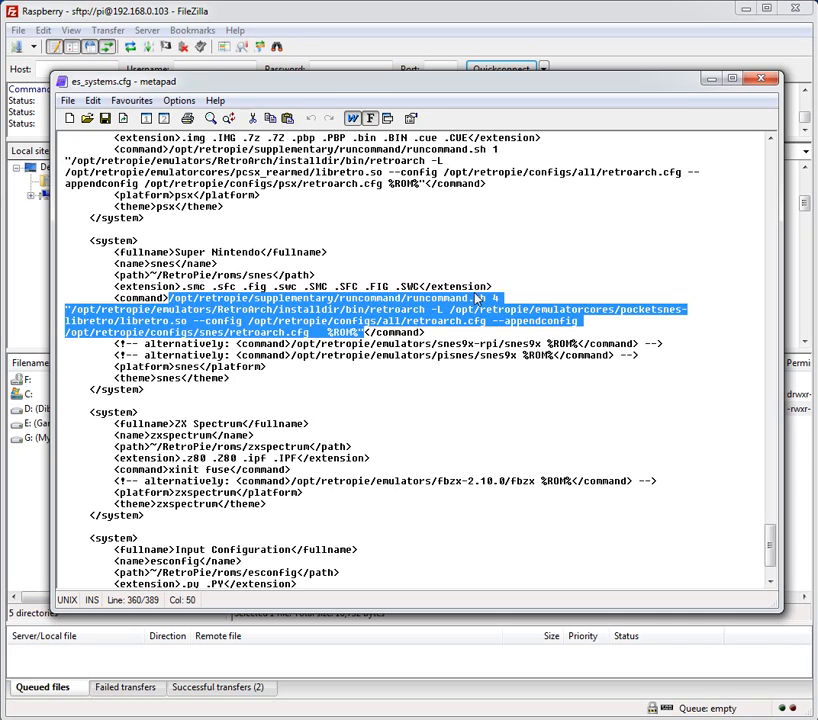
mouse_move(470, 308)
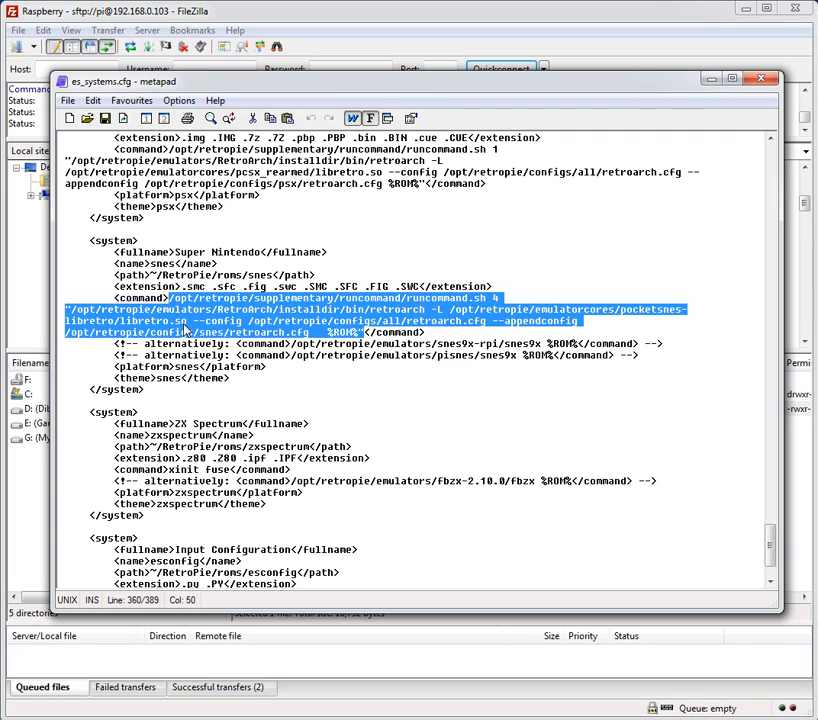
mouse_move(178, 325)
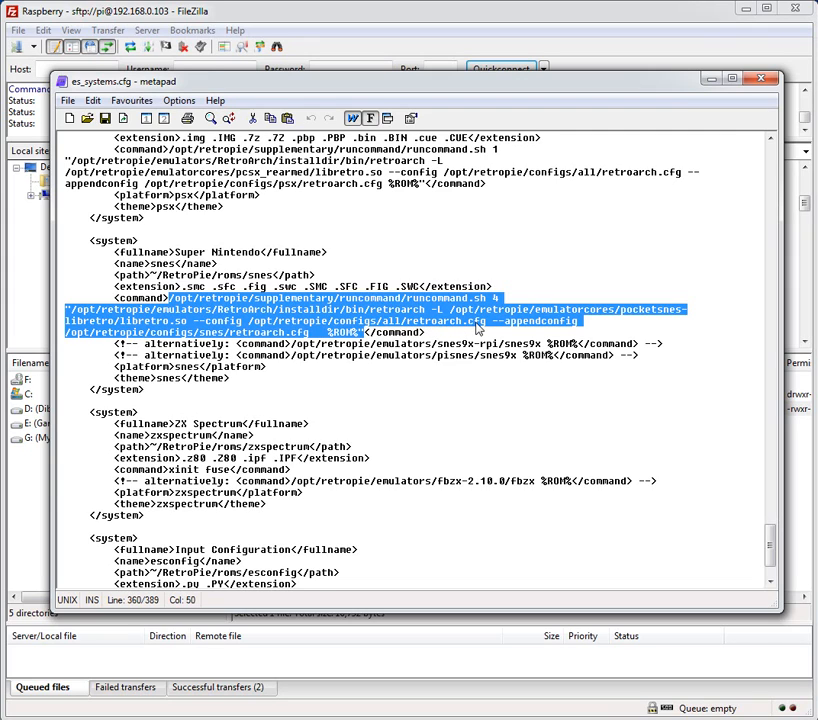
mouse_move(113, 341)
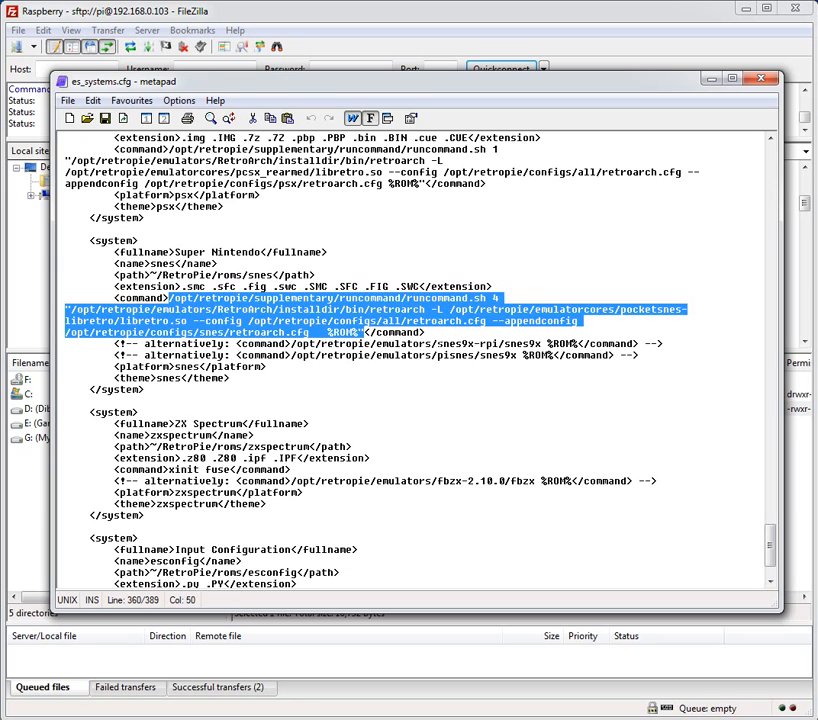
scroll(down, 3)
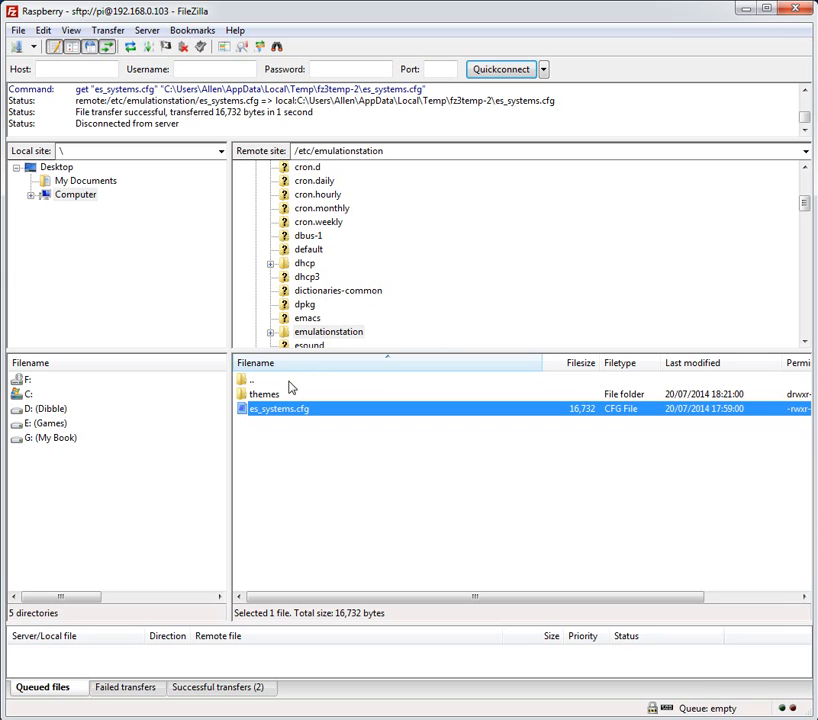
Step: Browse themes into the megadrive art folder, view gen_art.png, and go back up
click(264, 393)
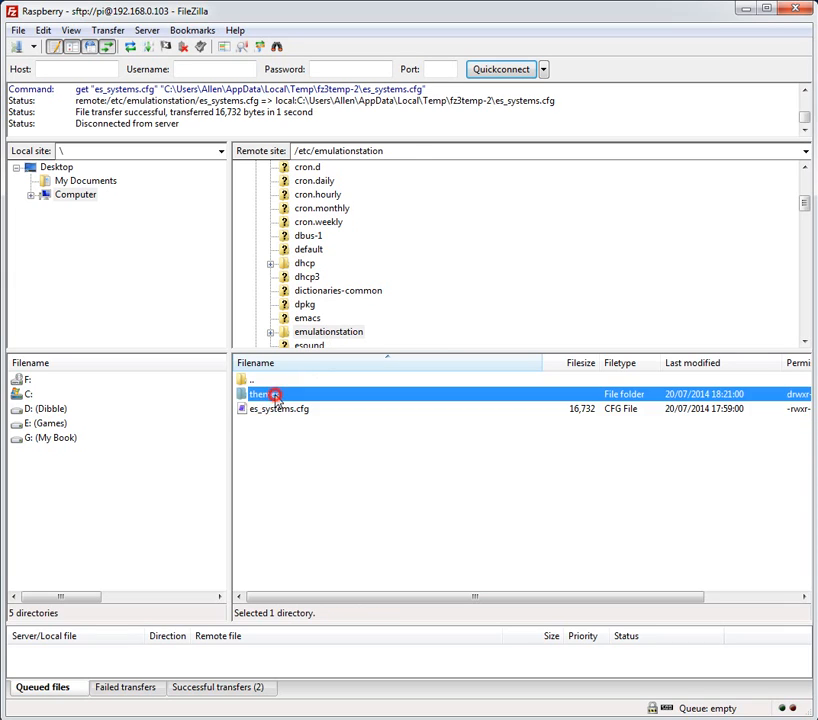
double_click(259, 393)
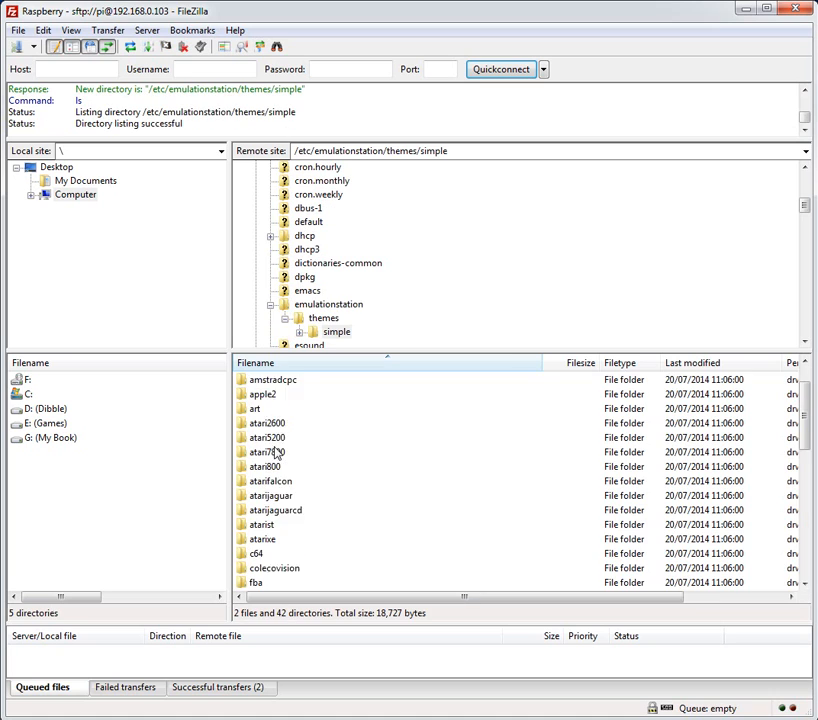
scroll(down, 3)
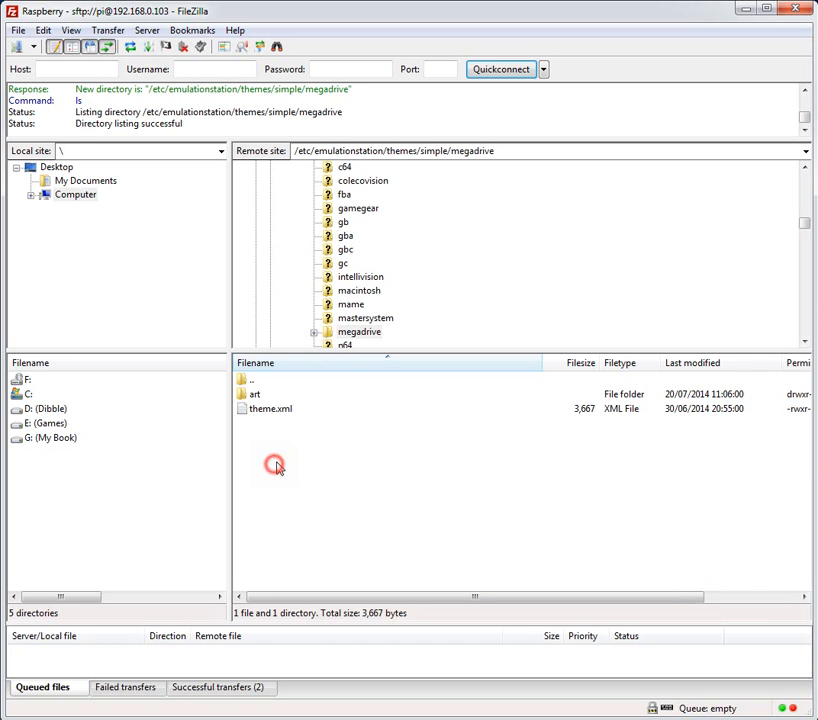
click(270, 408)
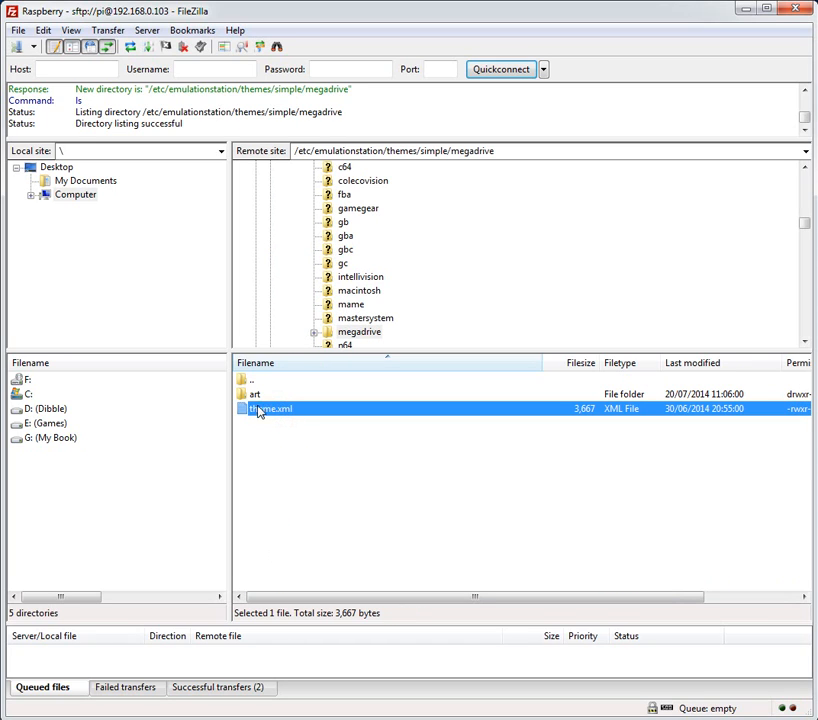
double_click(255, 393)
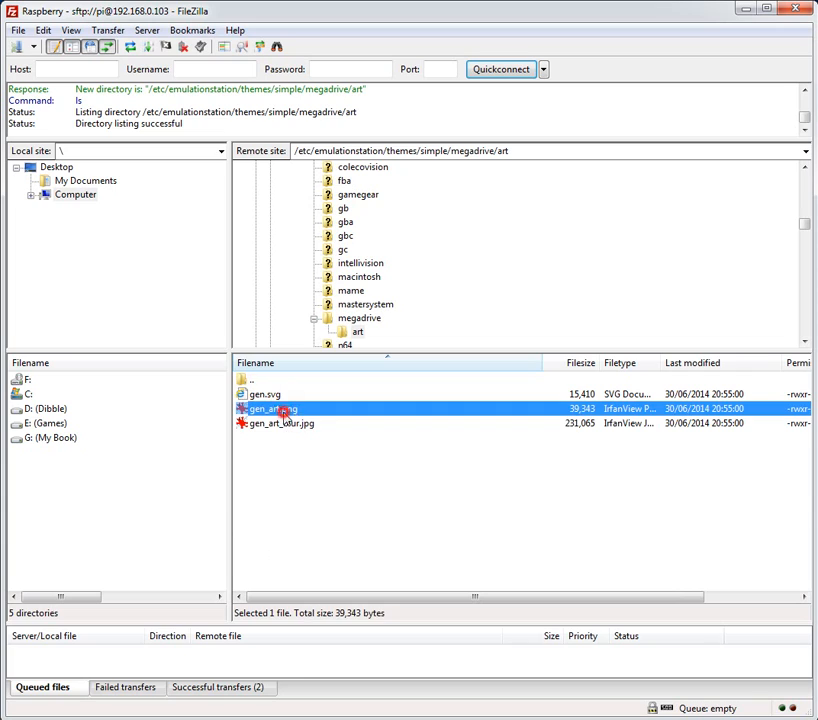
click(293, 457)
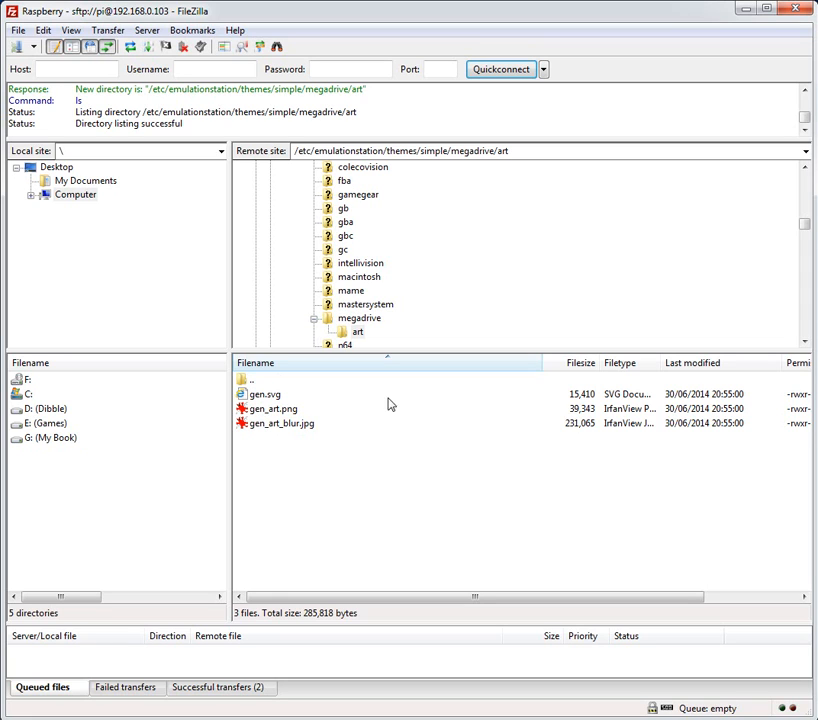
double_click(249, 379)
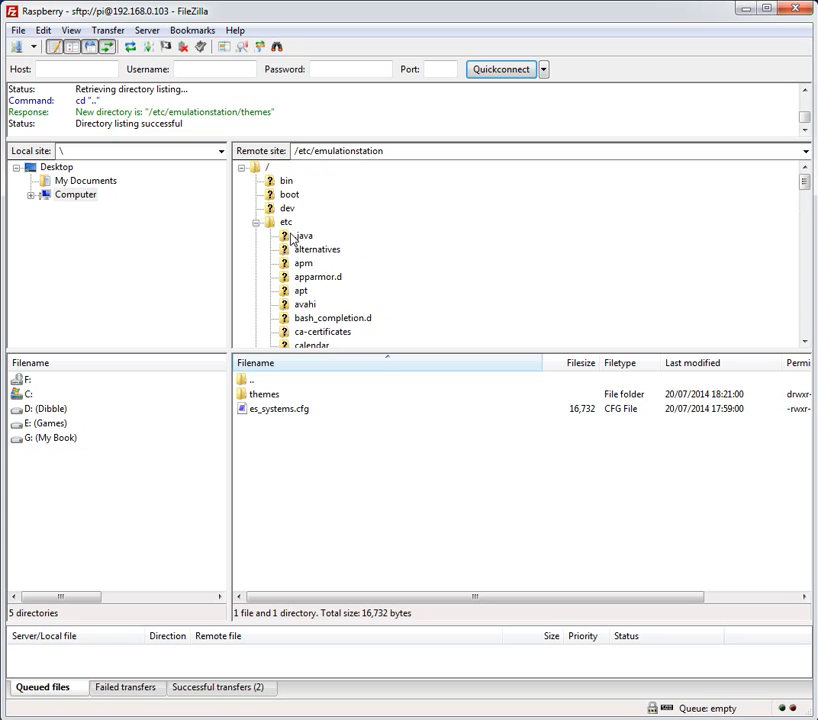
Step: Navigate via the etc and opt tree entries into /opt/retropie/emulatorcores
click(286, 221)
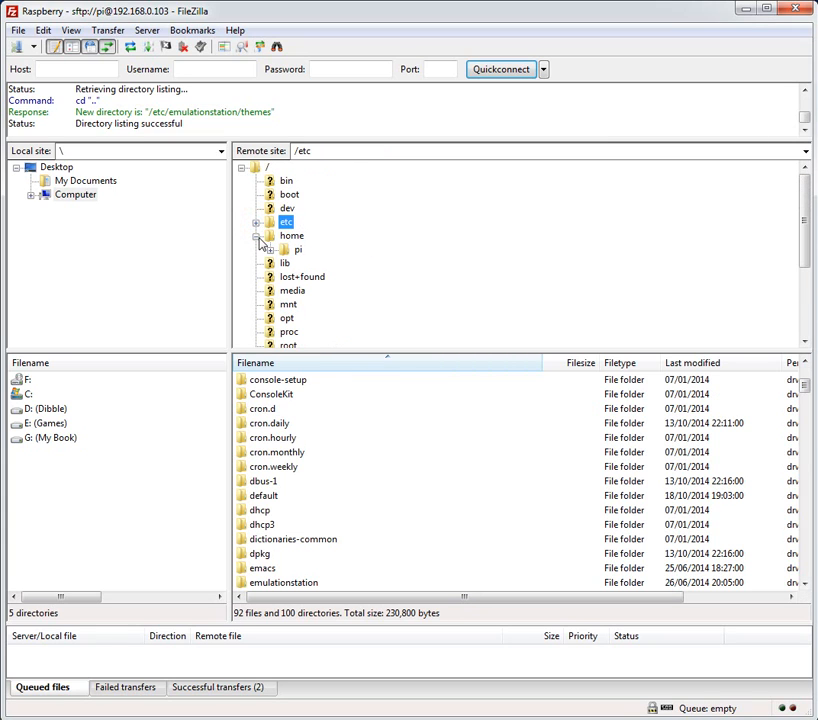
click(287, 263)
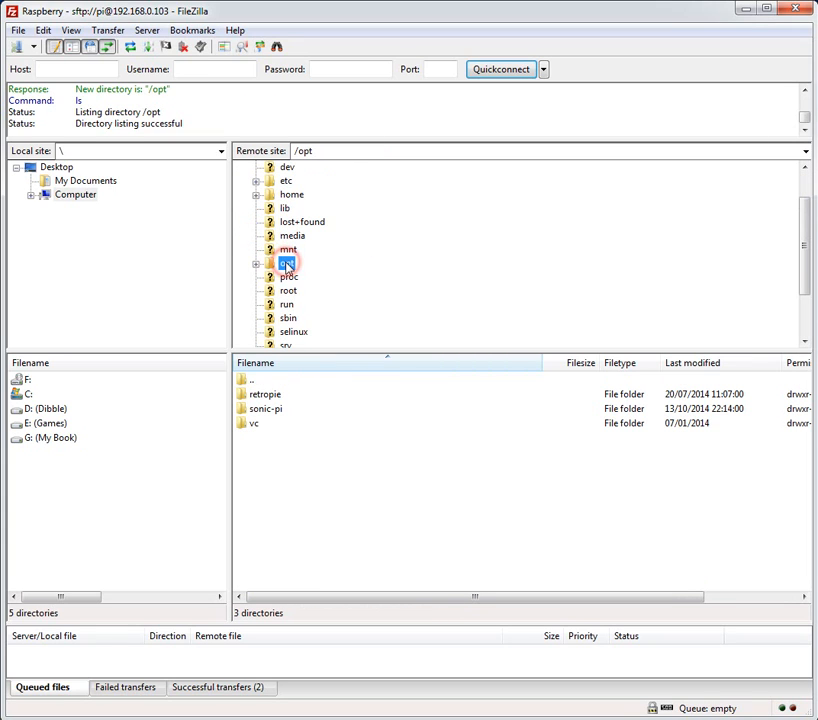
click(288, 263)
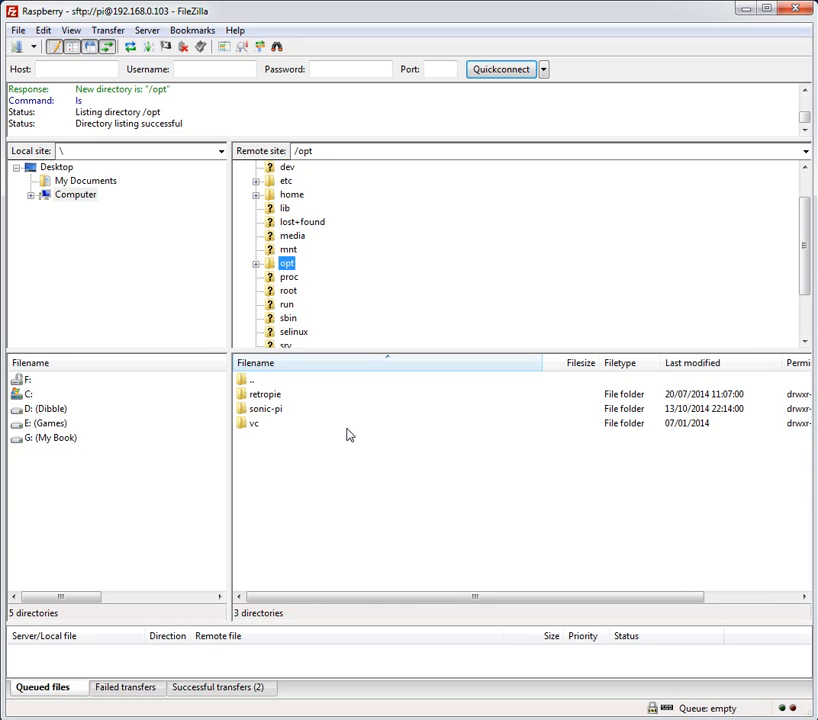
mouse_move(297, 428)
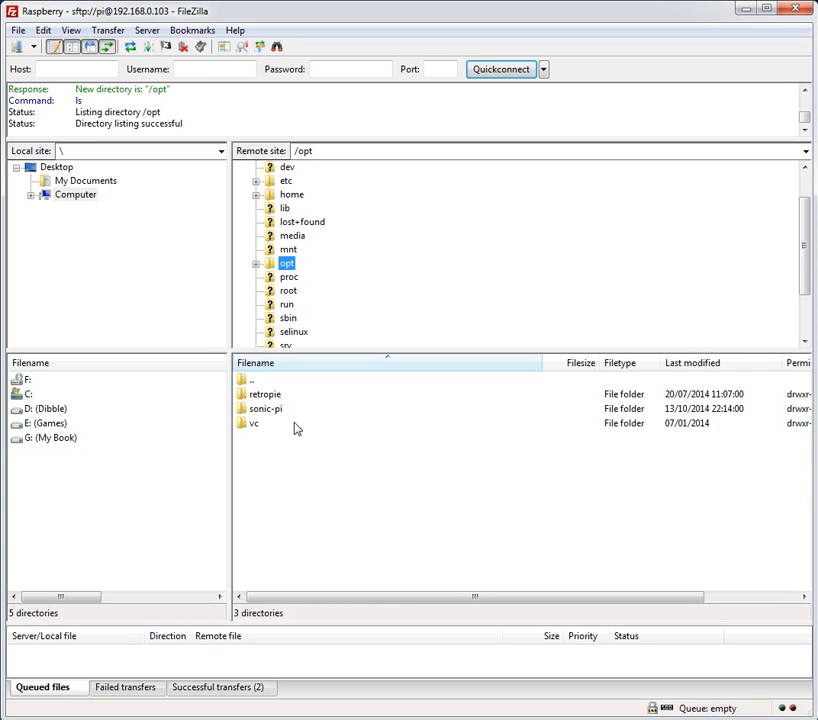
click(265, 393)
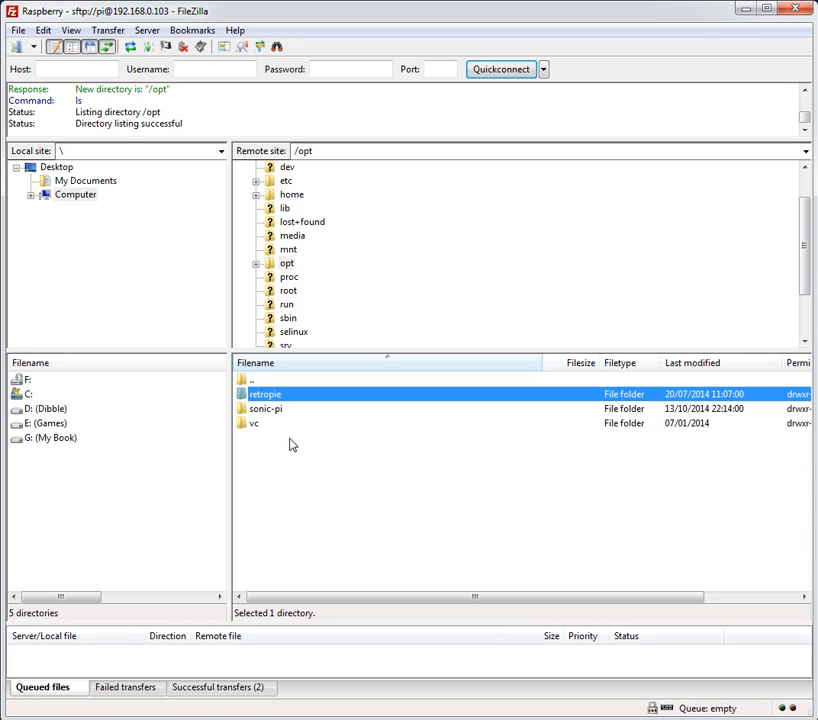
mouse_move(267, 395)
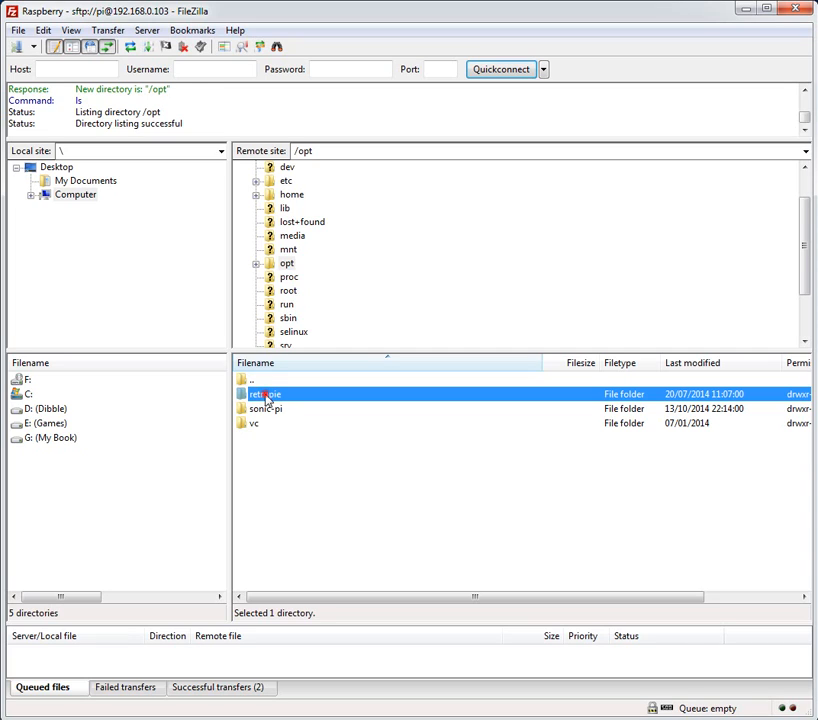
double_click(265, 393)
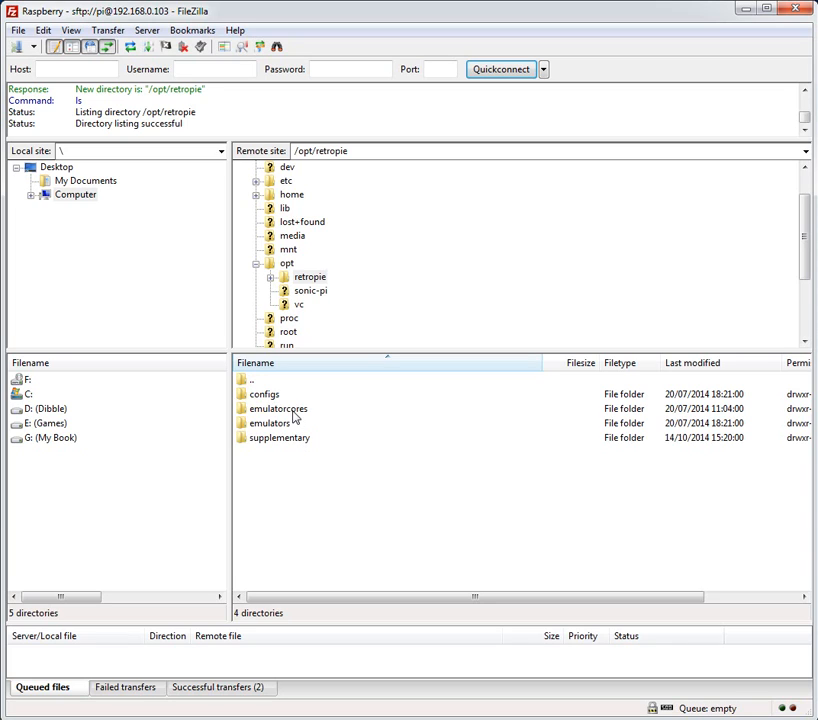
click(277, 408)
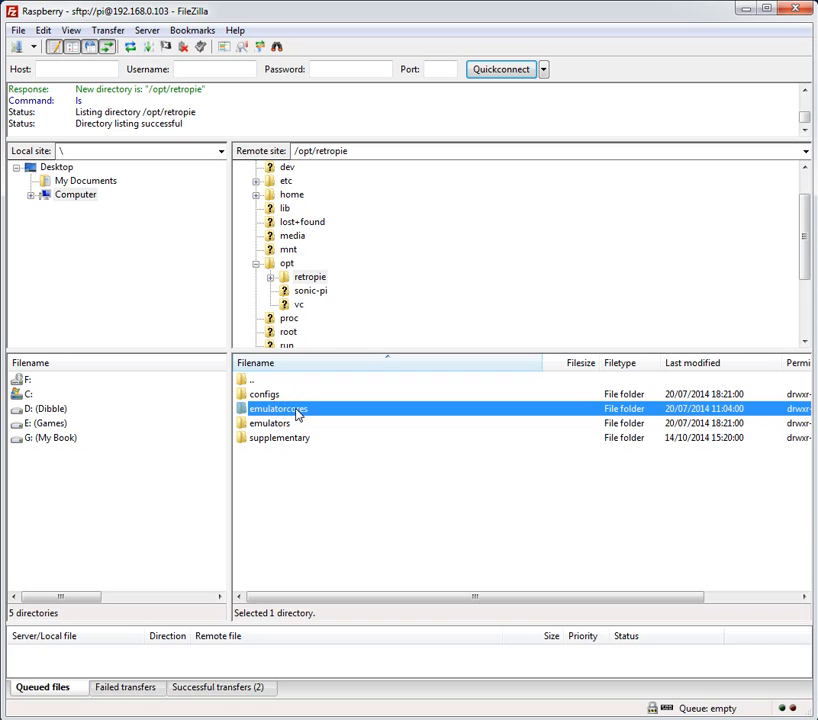
double_click(277, 408)
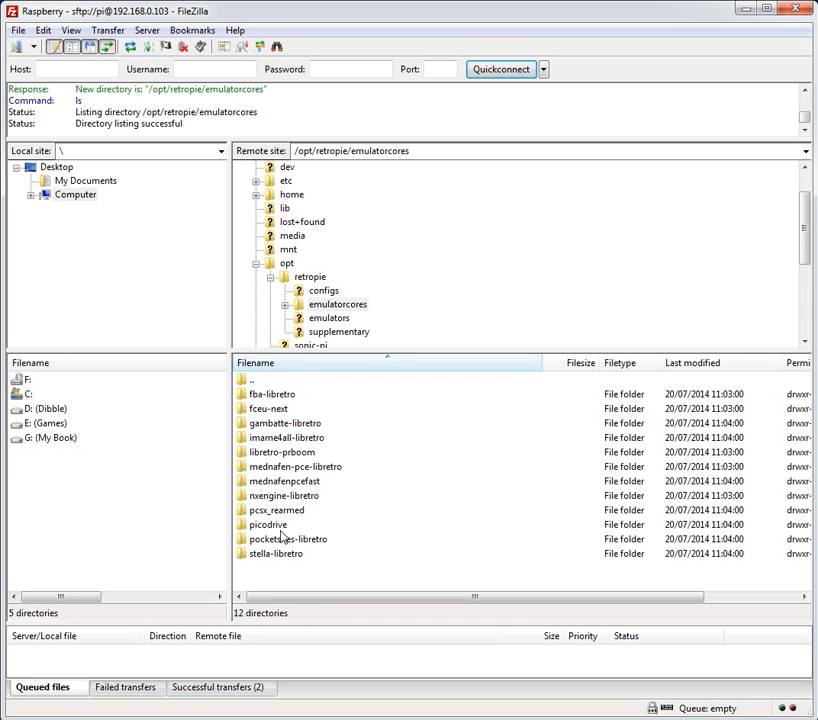
Step: Peek into libretro-prboom, return to /opt/retropie, and open the emulators folder
double_click(281, 452)
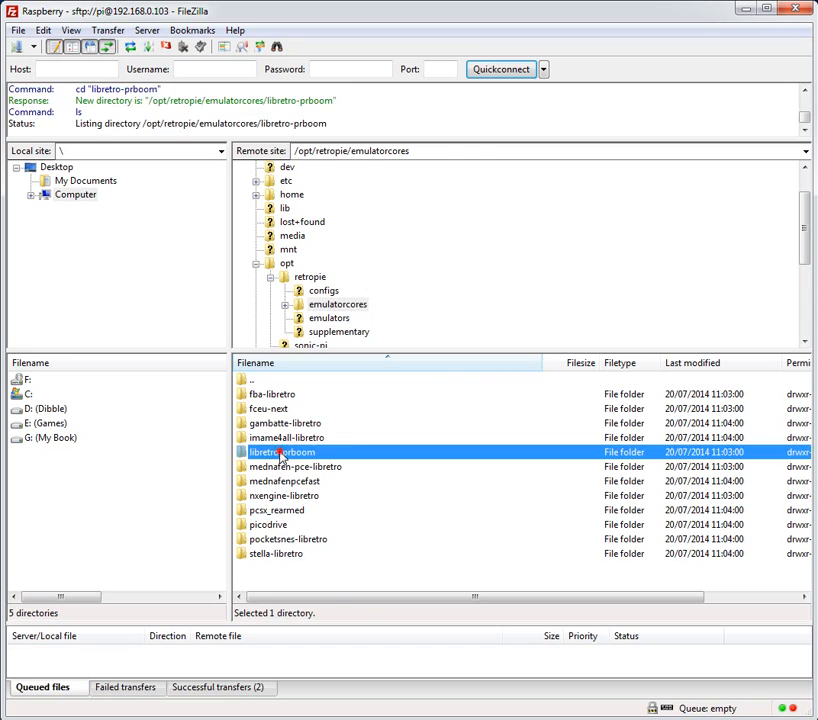
double_click(285, 452)
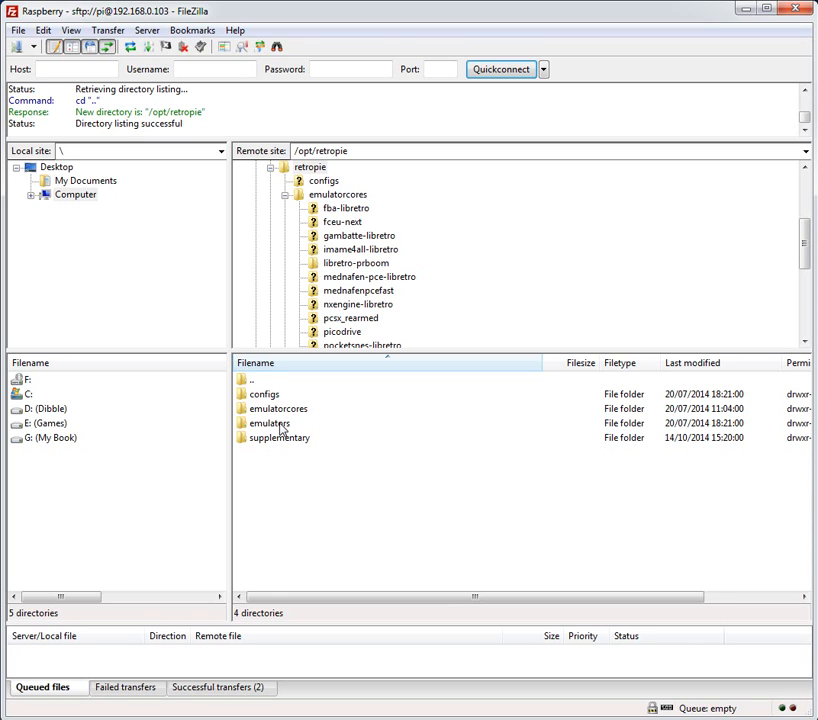
double_click(277, 408)
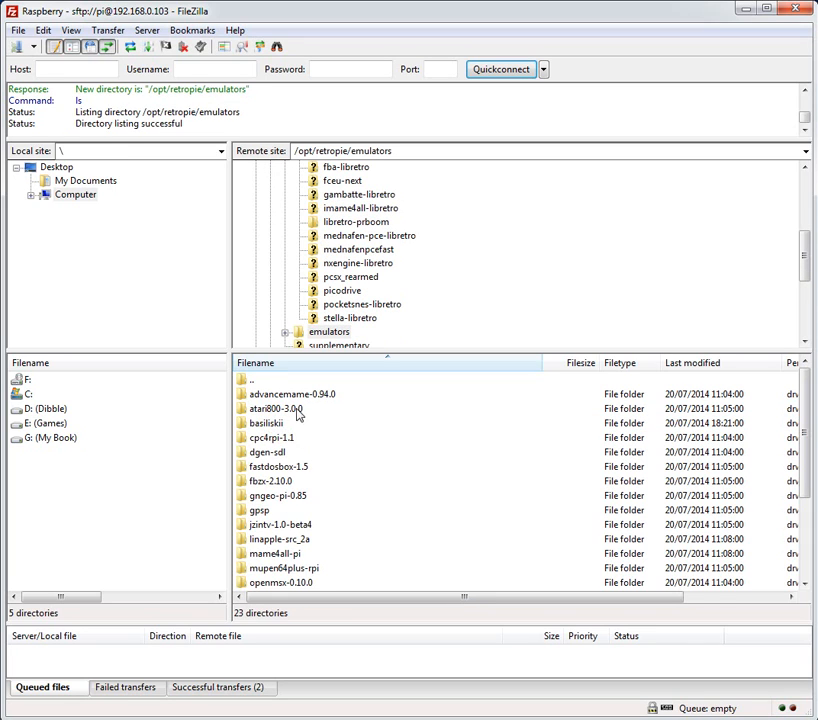
mouse_move(263, 403)
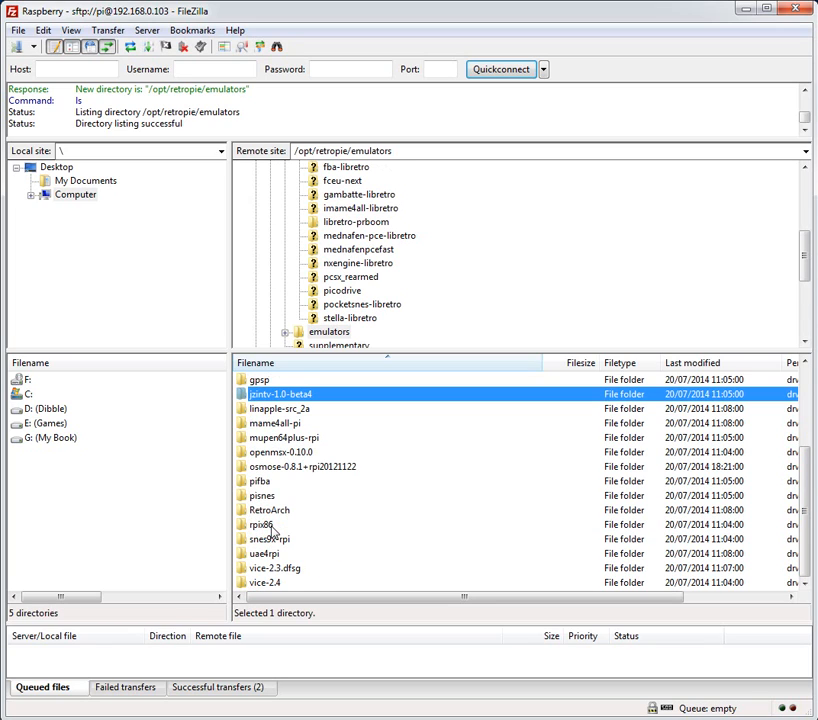
Step: Open the RetroArch emulator folder and then its configs subfolder
click(269, 510)
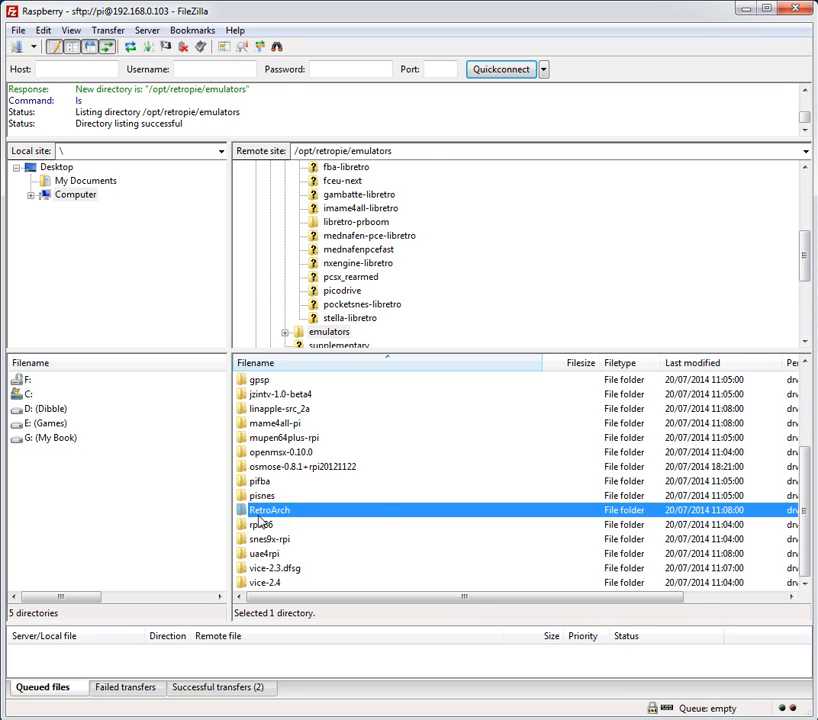
double_click(269, 510)
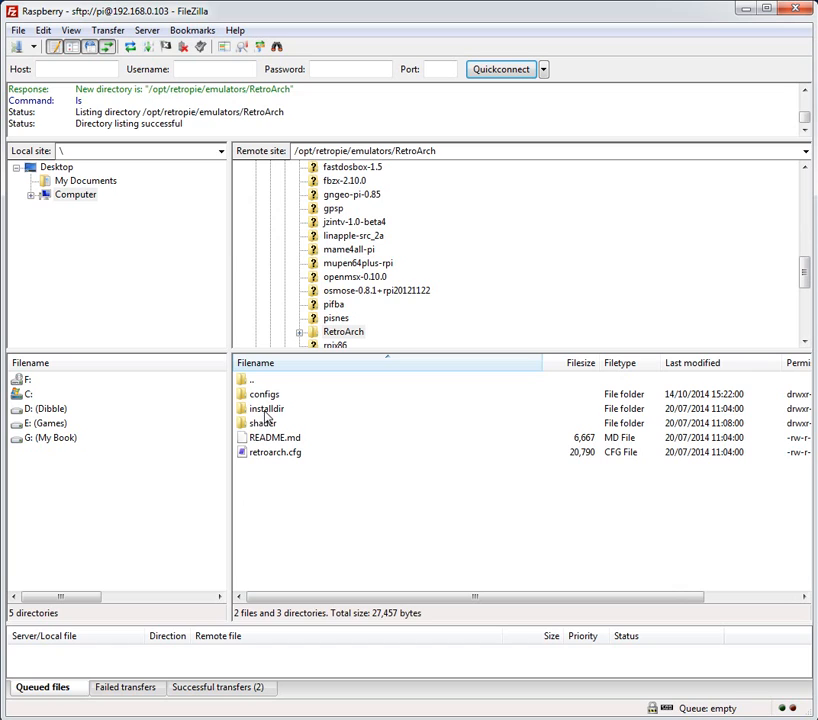
double_click(266, 408)
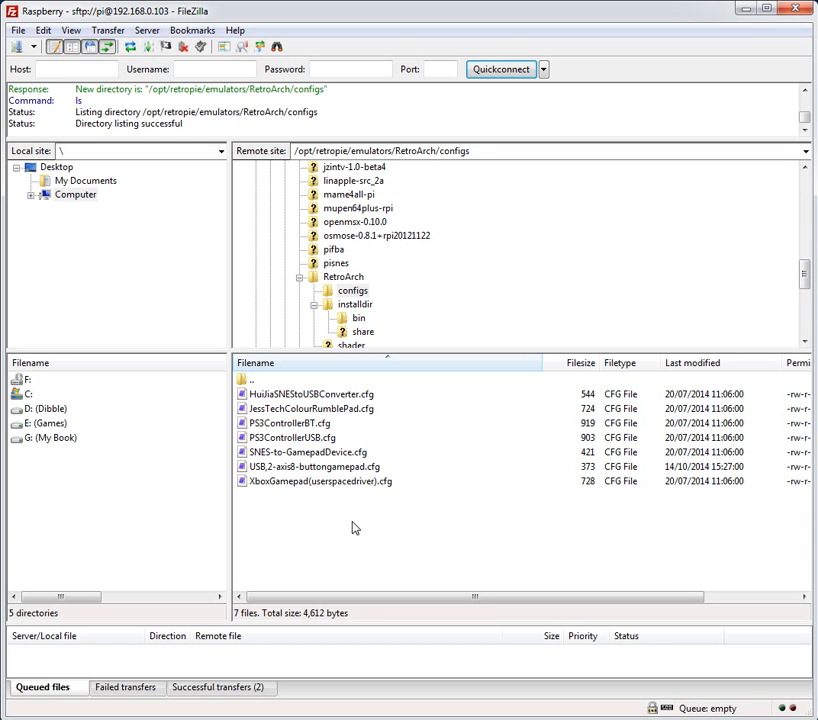
mouse_move(311, 473)
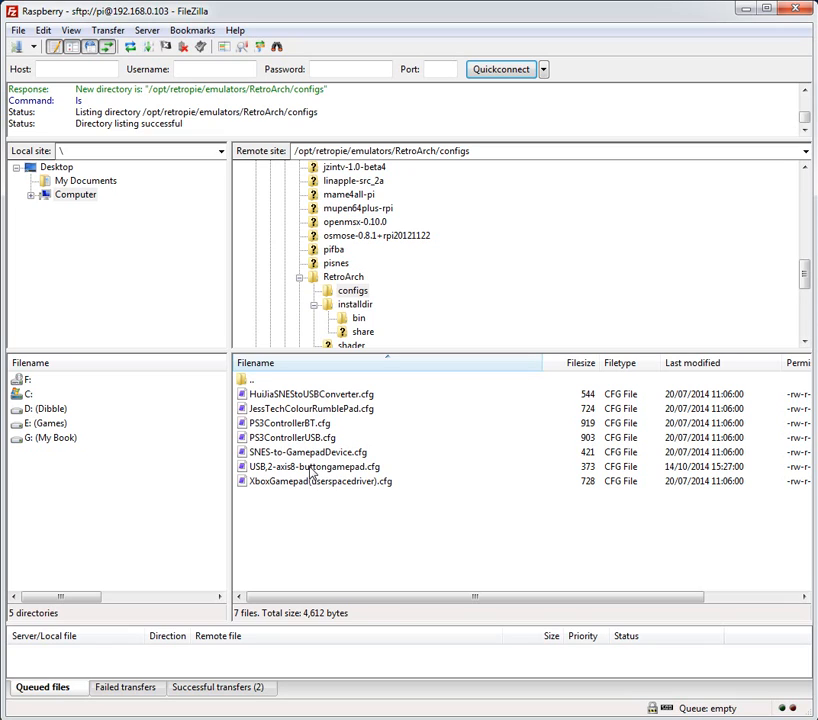
Step: Download and open USB,2-axis8-buttongamepad.cfg, then return to the RetroArch folder
double_click(314, 467)
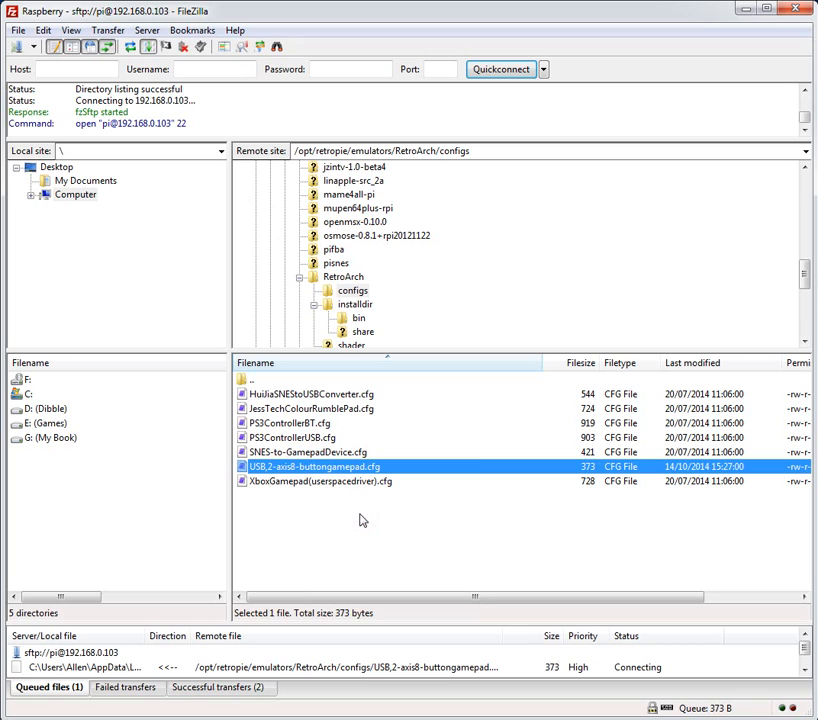
double_click(312, 467)
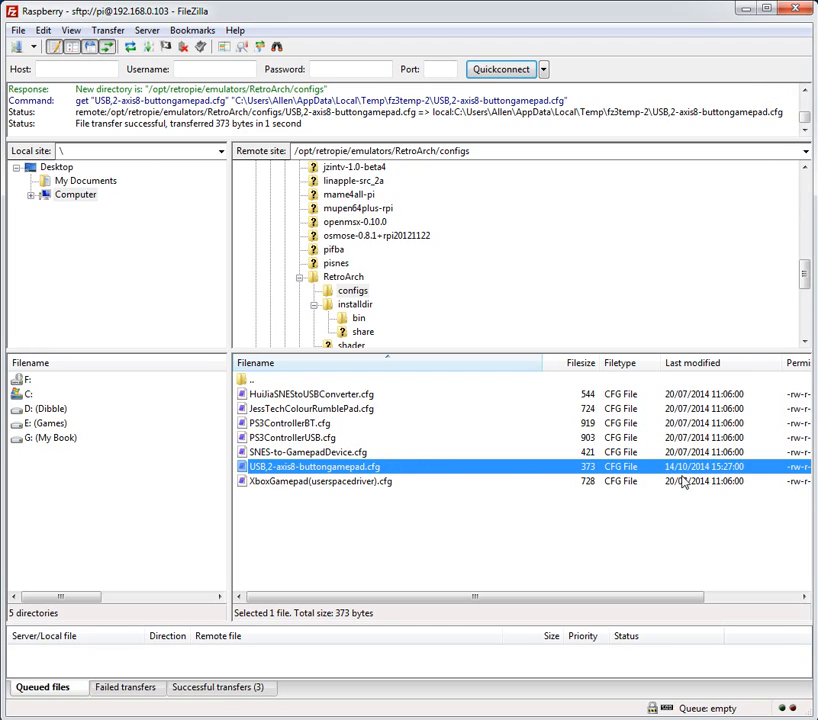
mouse_move(419, 461)
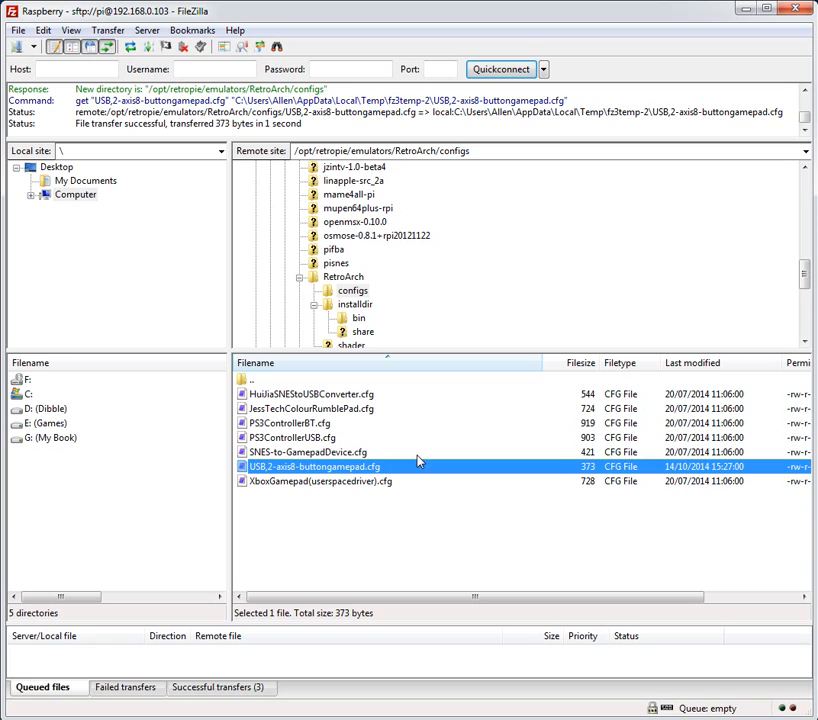
click(343, 276)
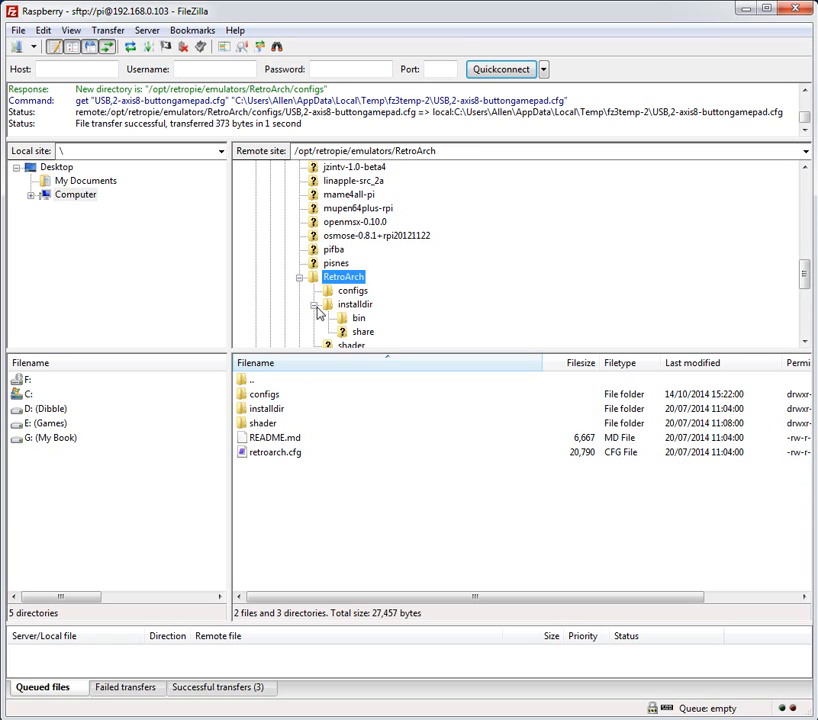
Step: Open the shader folder and browse box-3x.glsl, hq4x.glsl and lcd3x.glsl
double_click(351, 331)
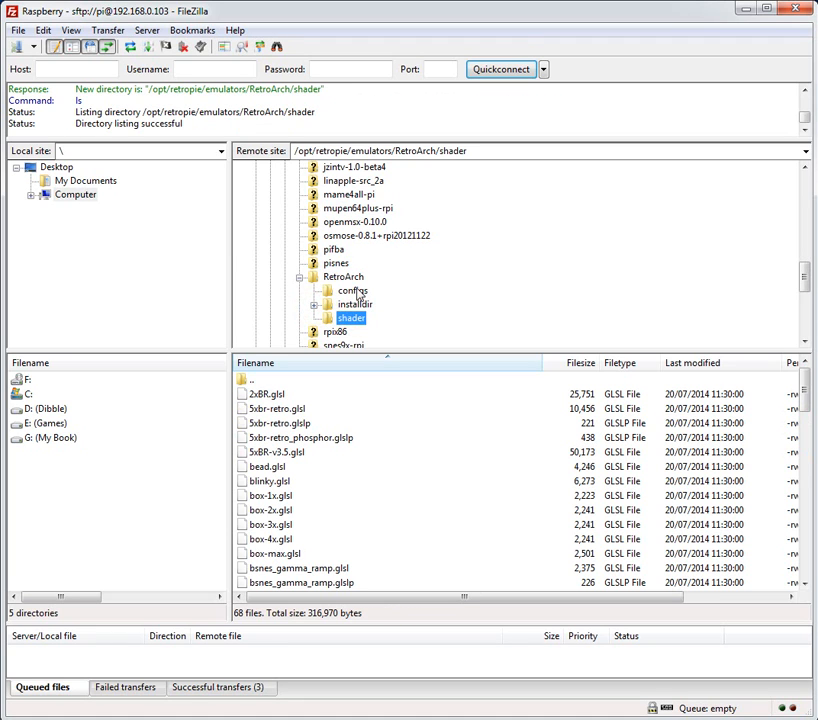
click(270, 524)
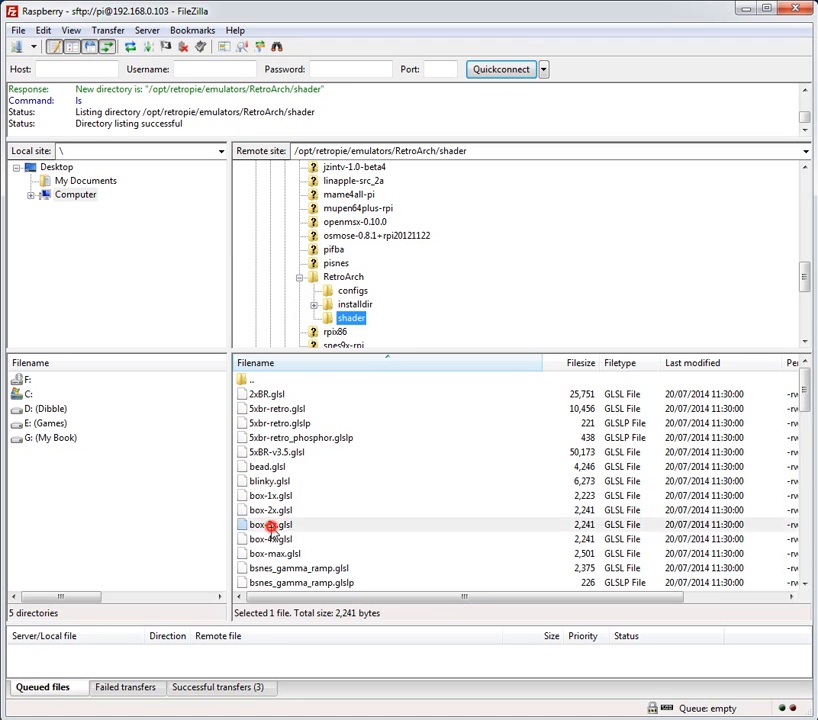
scroll(down, 3)
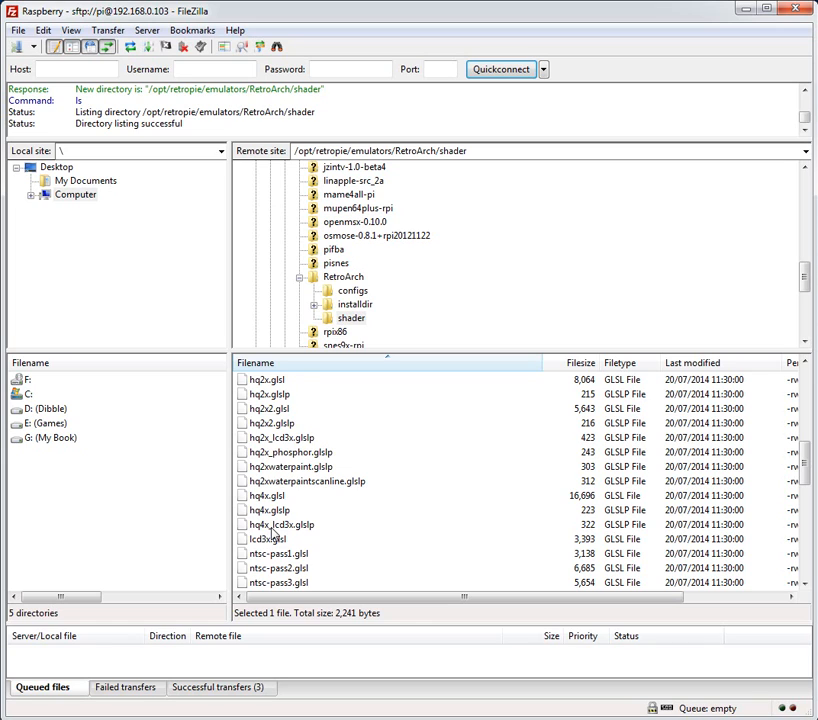
click(266, 495)
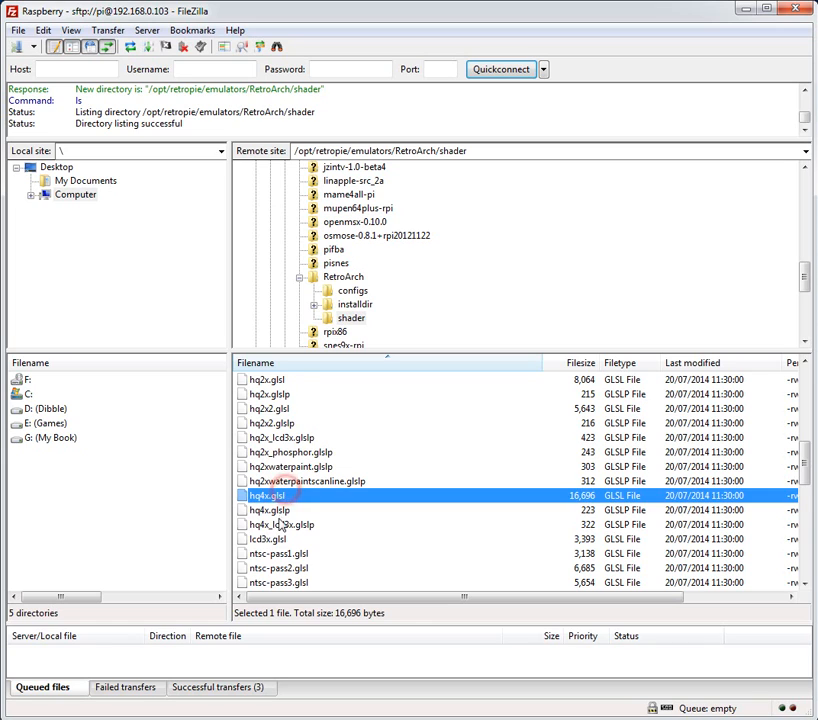
click(267, 452)
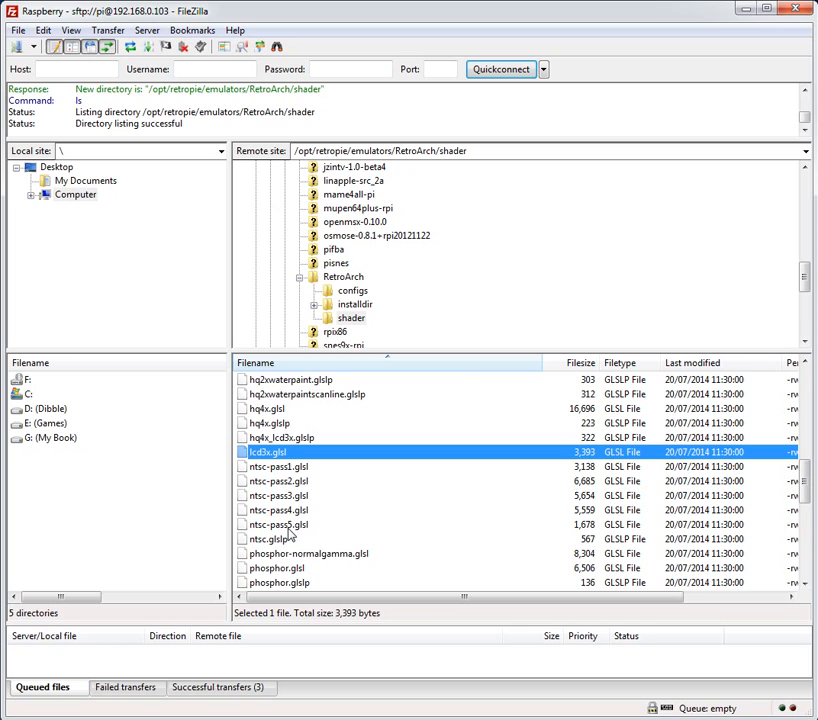
scroll(down, 3)
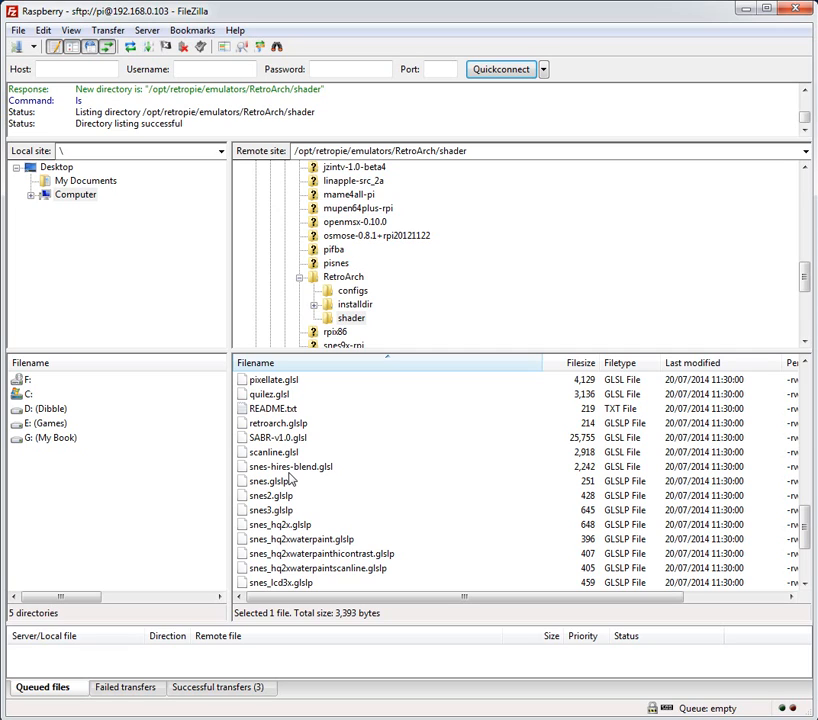
Step: Browse snes_hq2x.glslp and snes_hq2xwaterpaint.glslp, then return to the RetroArch folder
click(280, 524)
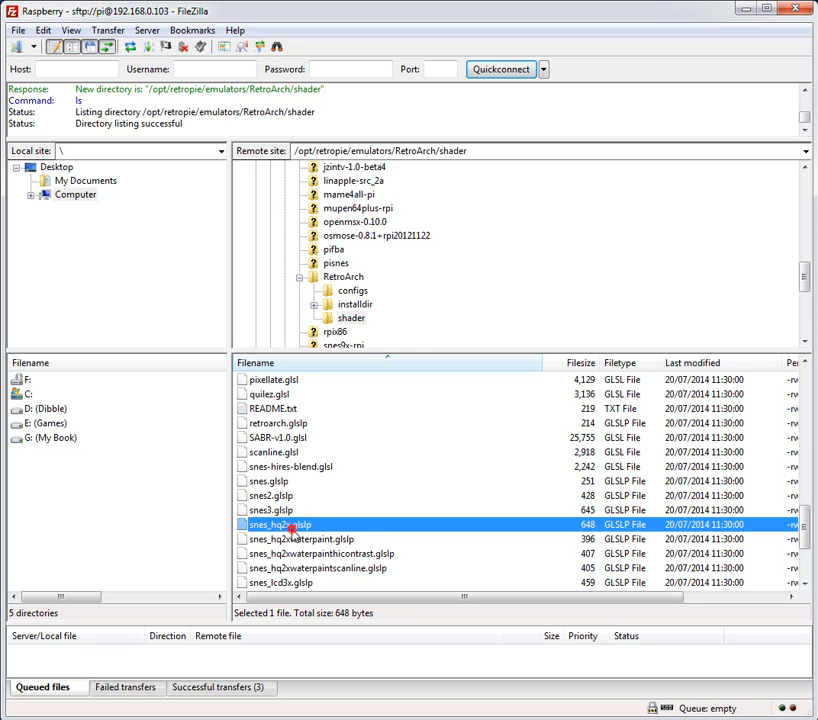
scroll(down, 3)
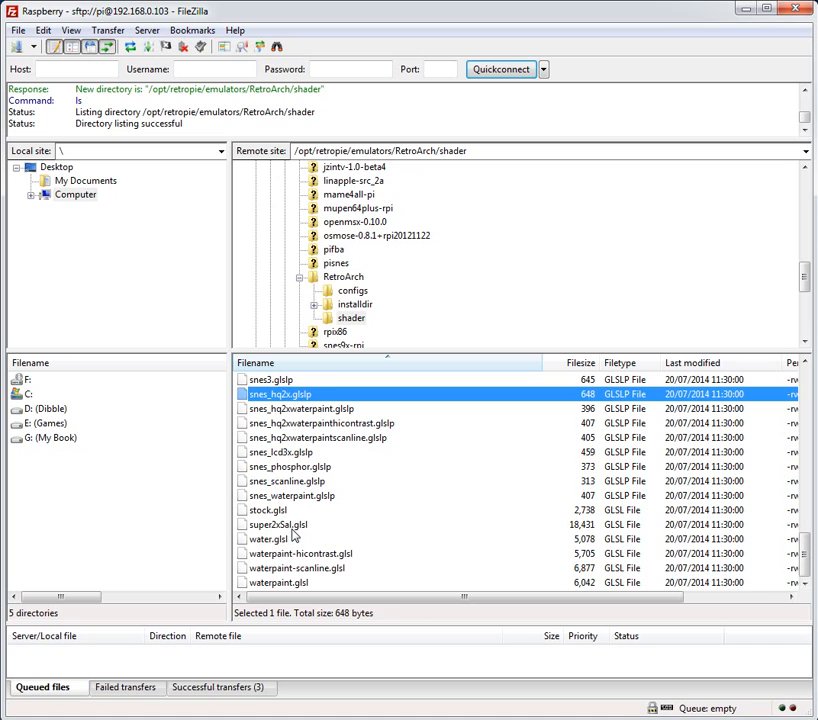
scroll(down, 3)
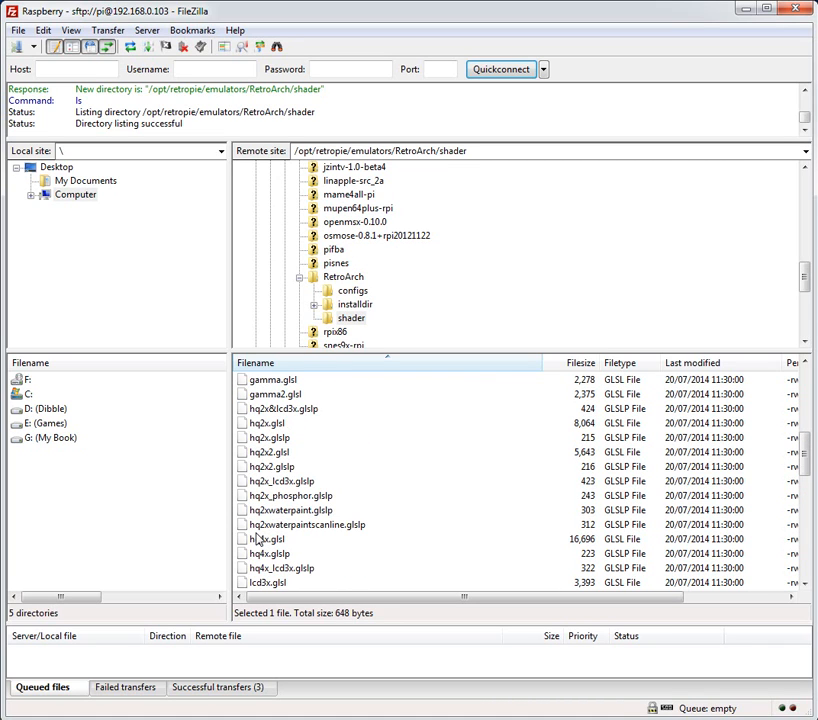
click(300, 452)
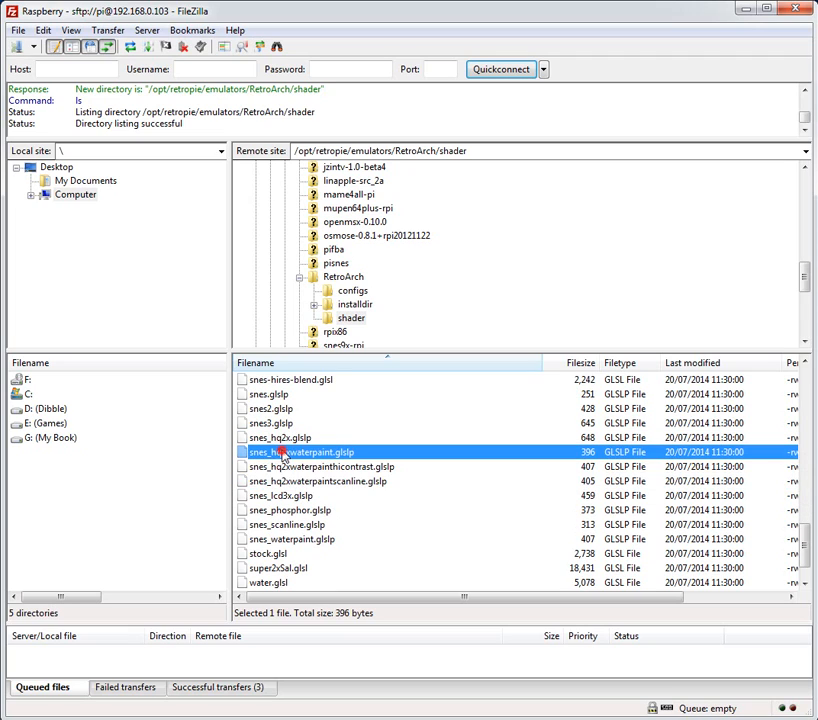
click(280, 495)
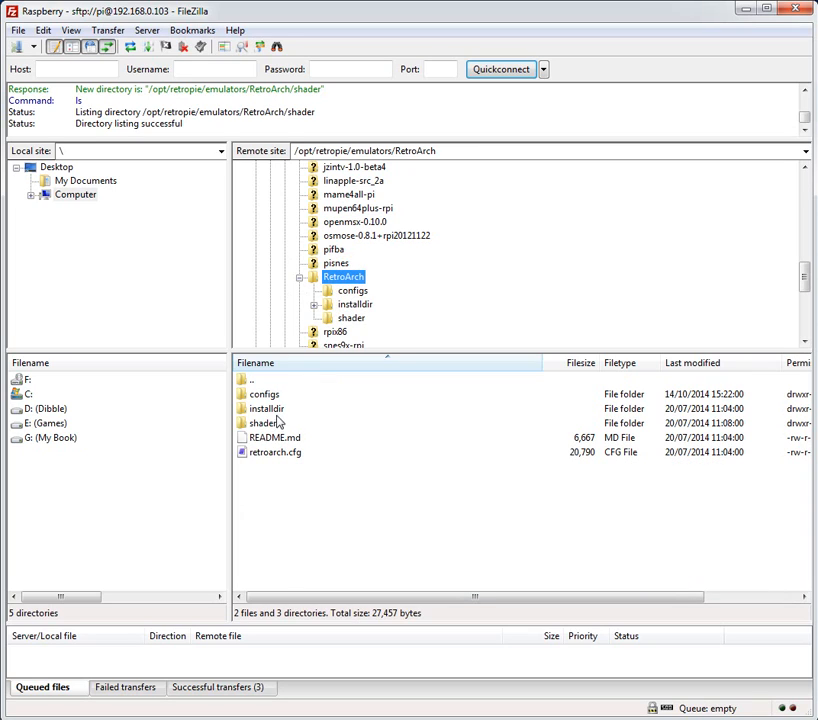
mouse_move(282, 452)
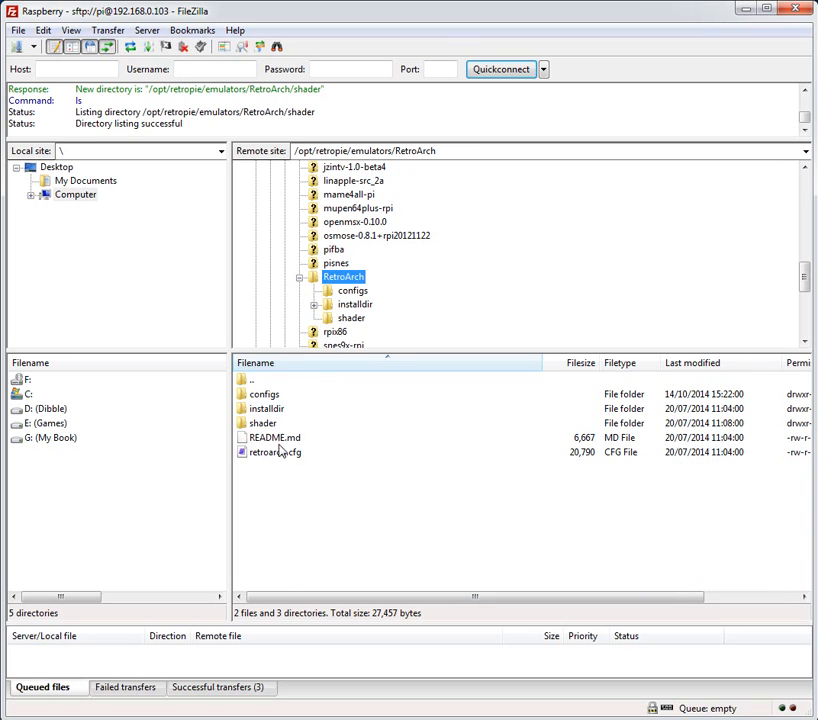
Step: Reconnect to the Raspberry Pi, replacing the old connection, and open /opt/retropie
click(275, 452)
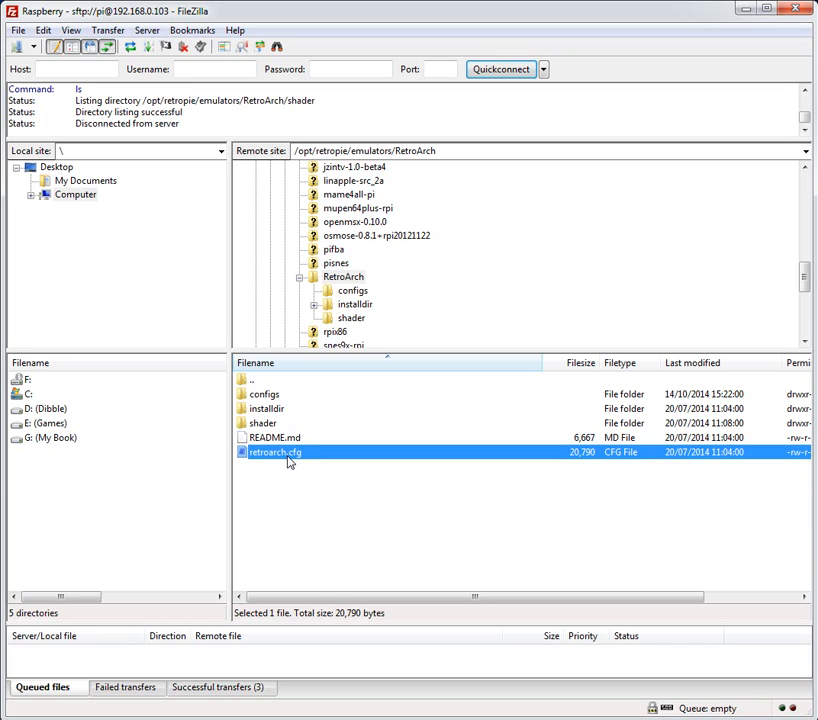
mouse_move(345, 292)
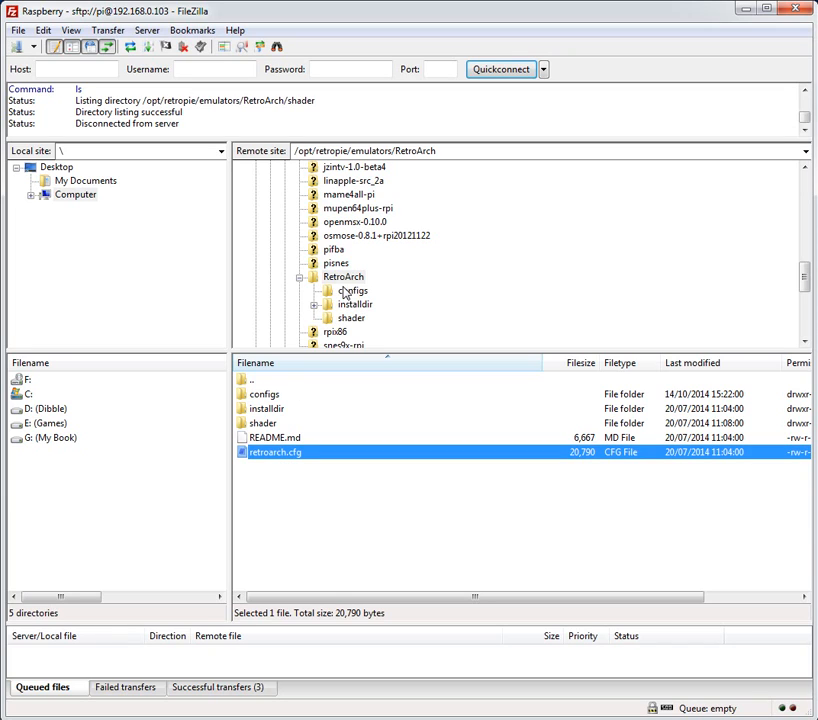
click(300, 277)
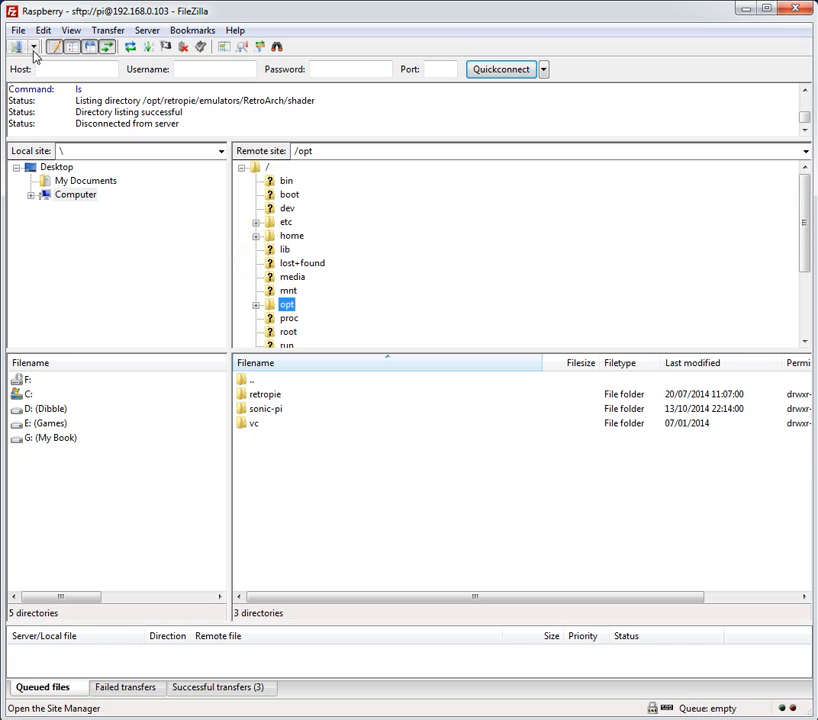
click(18, 47)
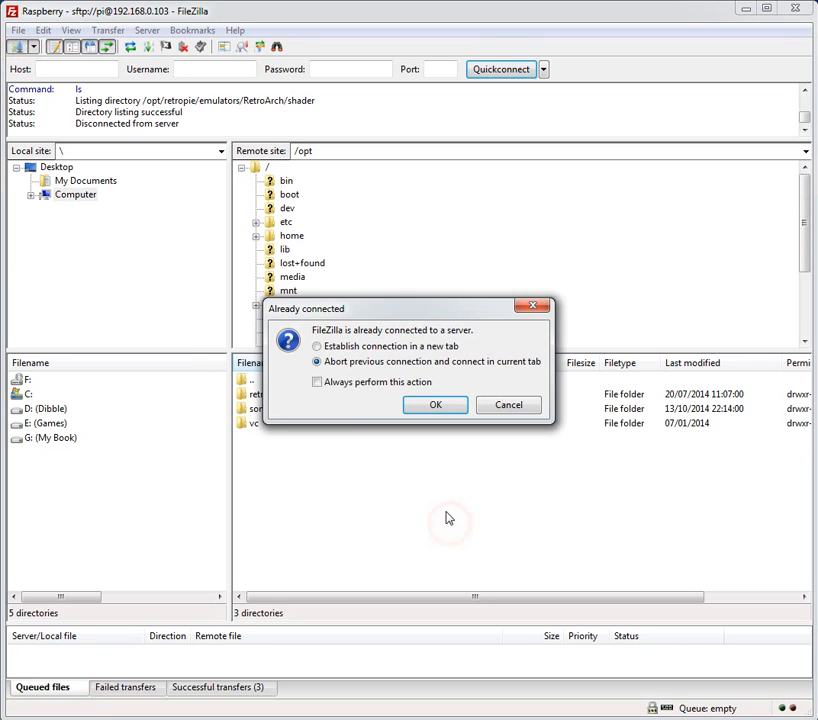
click(435, 405)
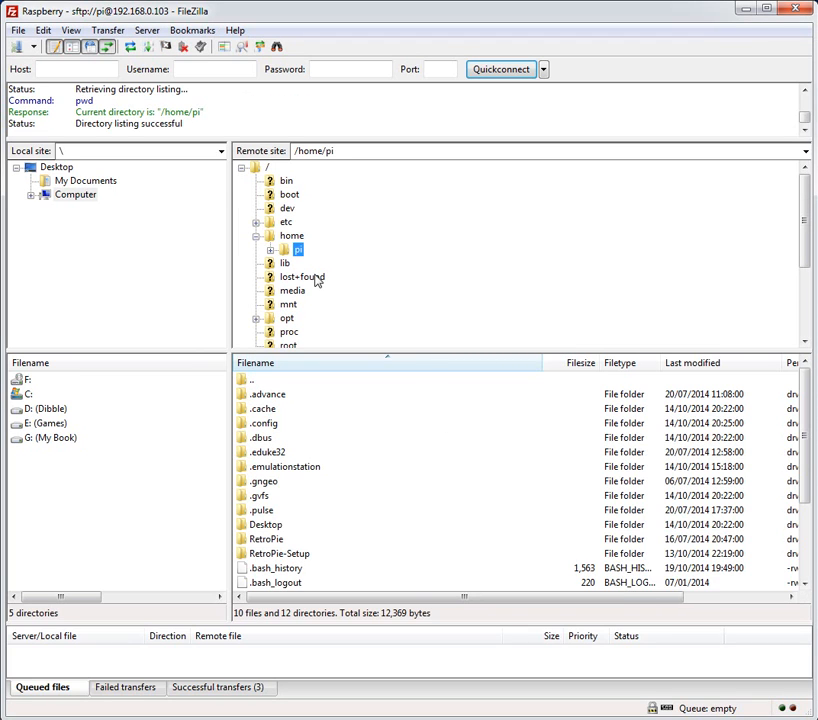
click(292, 235)
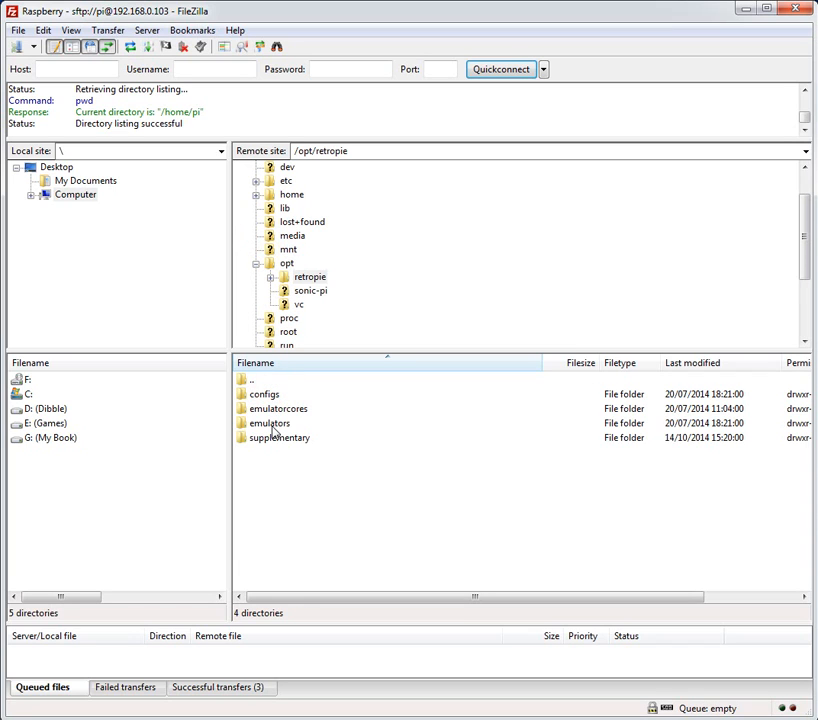
Step: Peek into emulators, go back, then open /opt/retropie/configs/snes
click(270, 423)
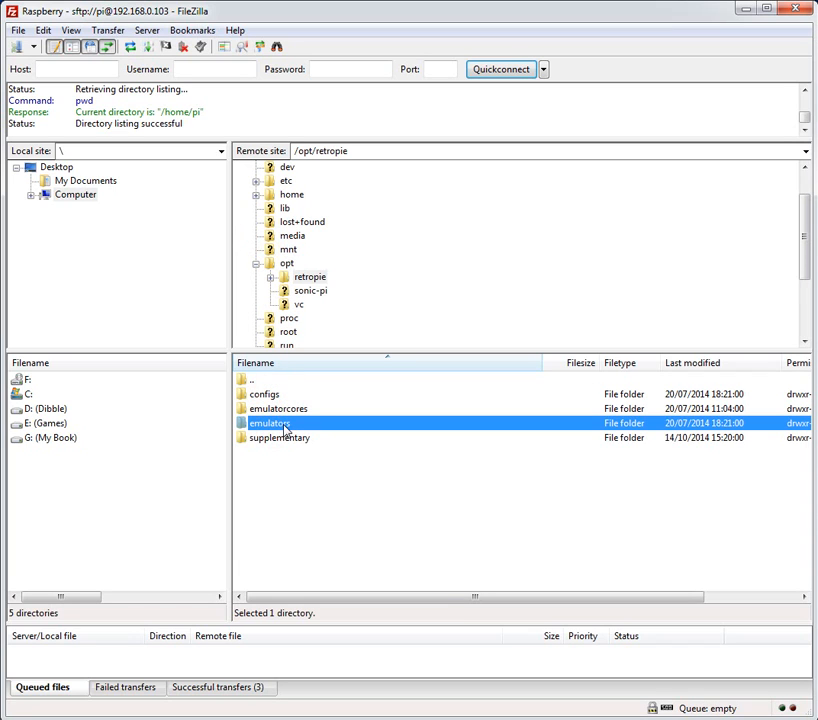
double_click(277, 423)
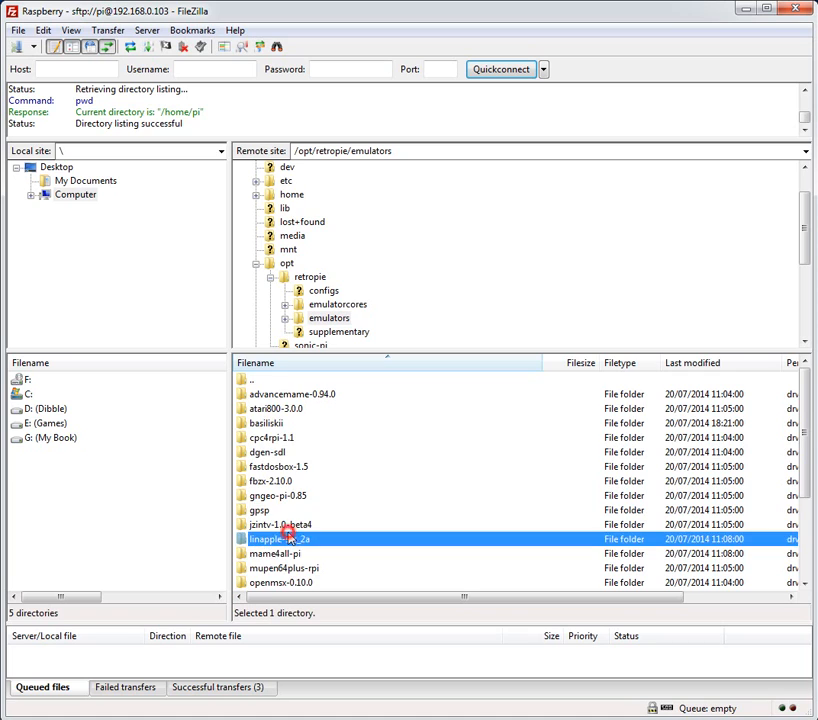
double_click(256, 380)
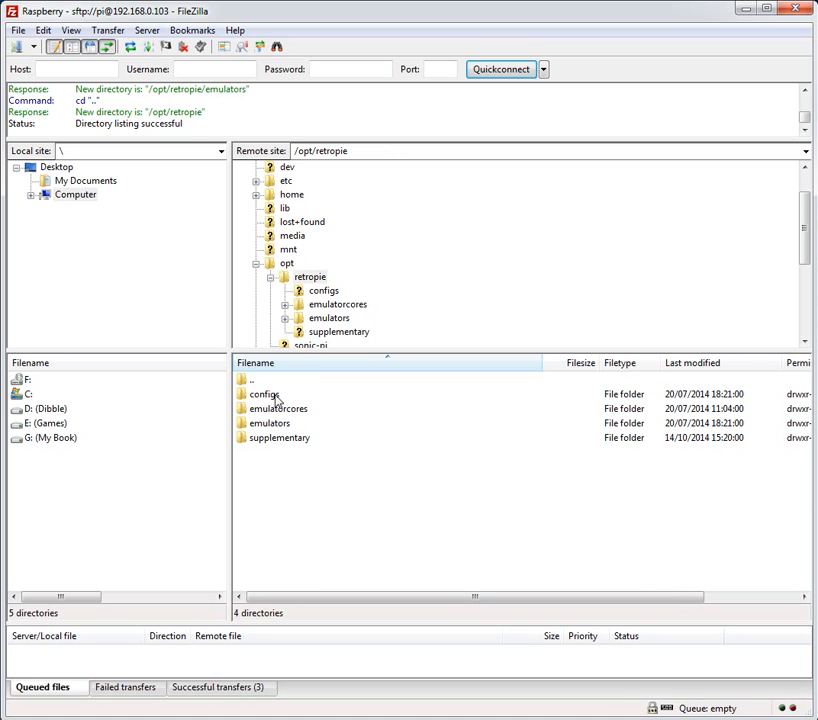
double_click(263, 394)
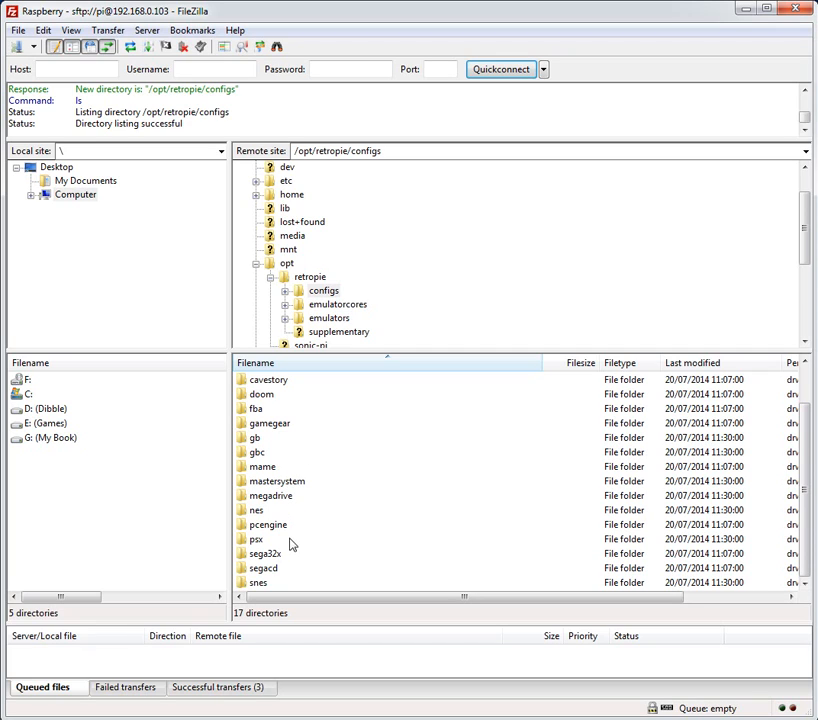
click(258, 582)
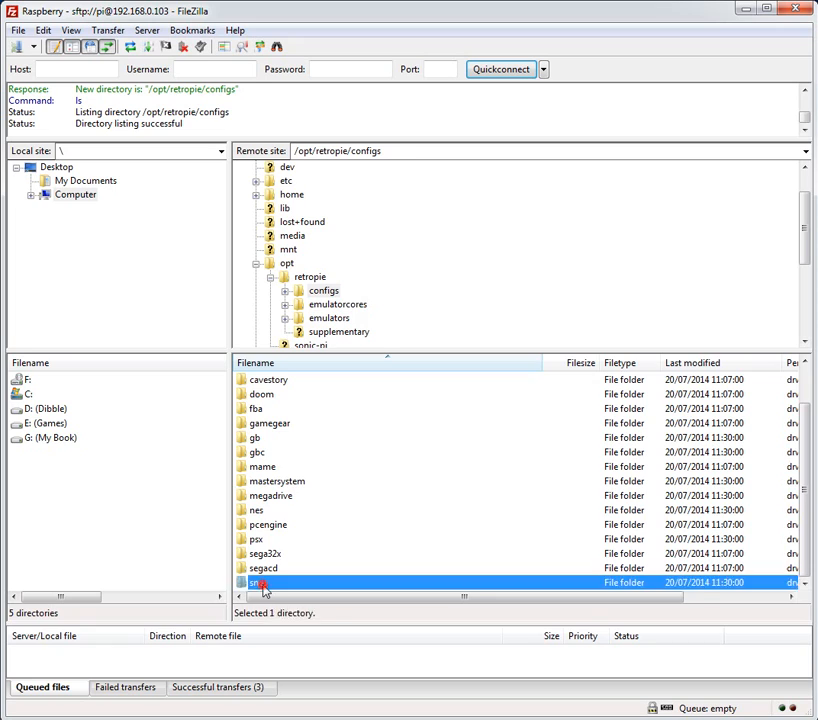
double_click(261, 582)
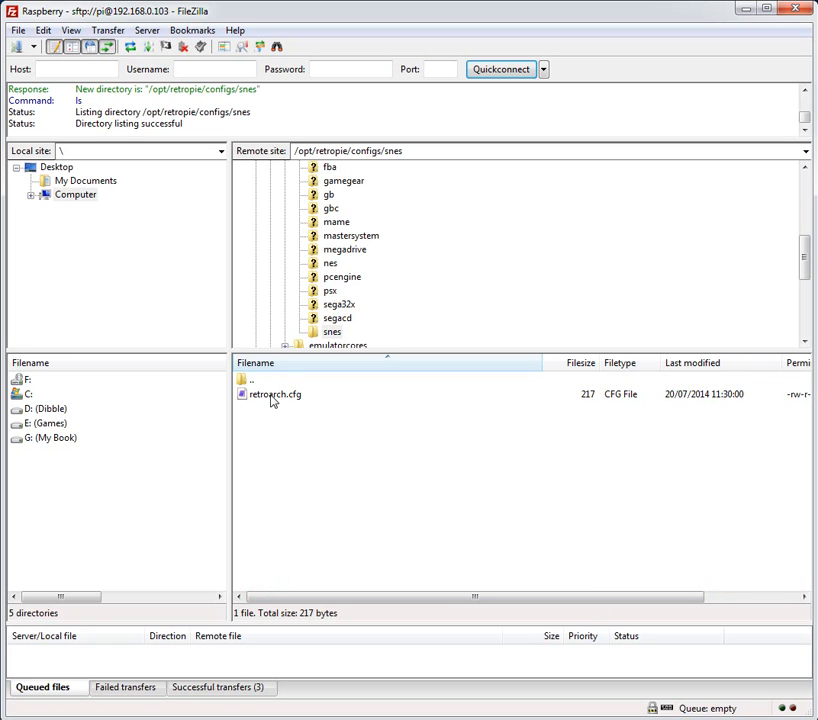
mouse_move(273, 403)
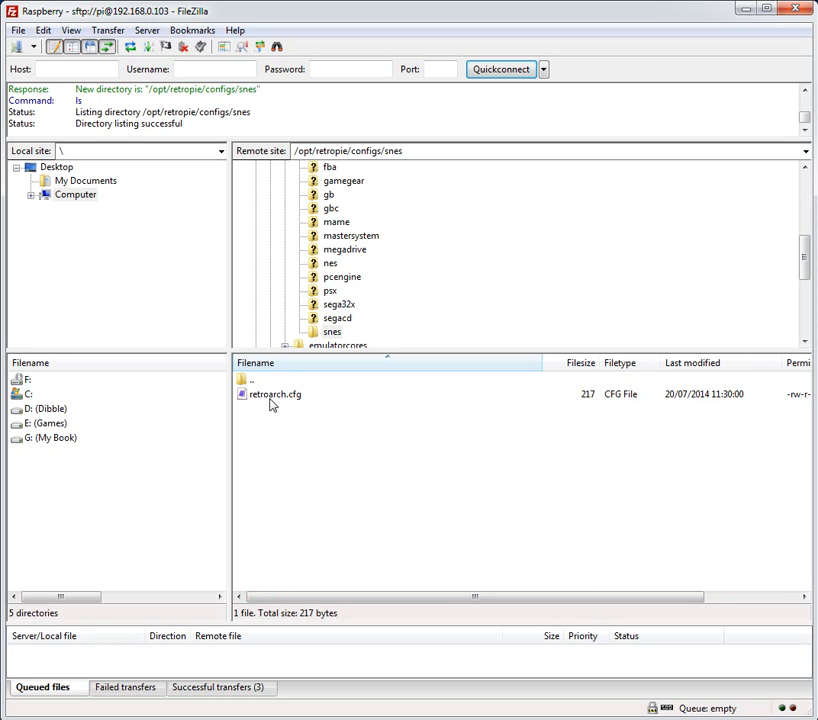
Step: View the snes retroarch.cfg in metapad, with its snes_phosphor shader disabled, then close it
right_click(273, 393)
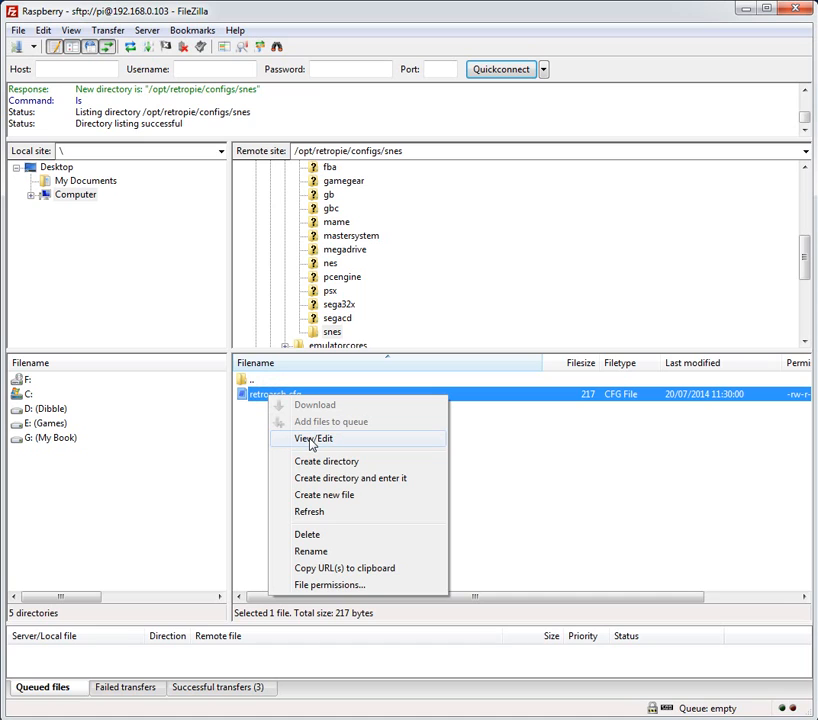
click(314, 438)
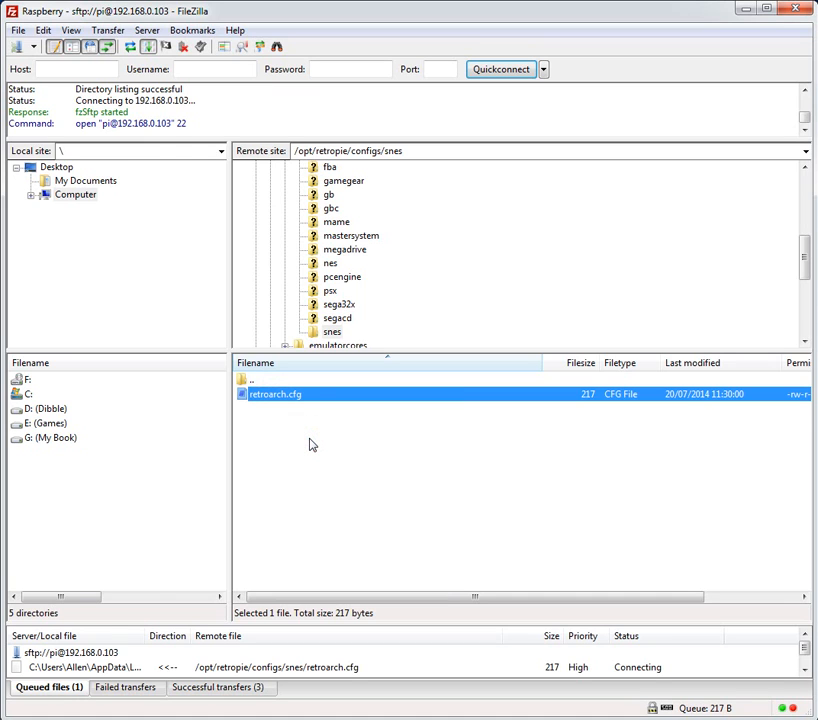
double_click(276, 394)
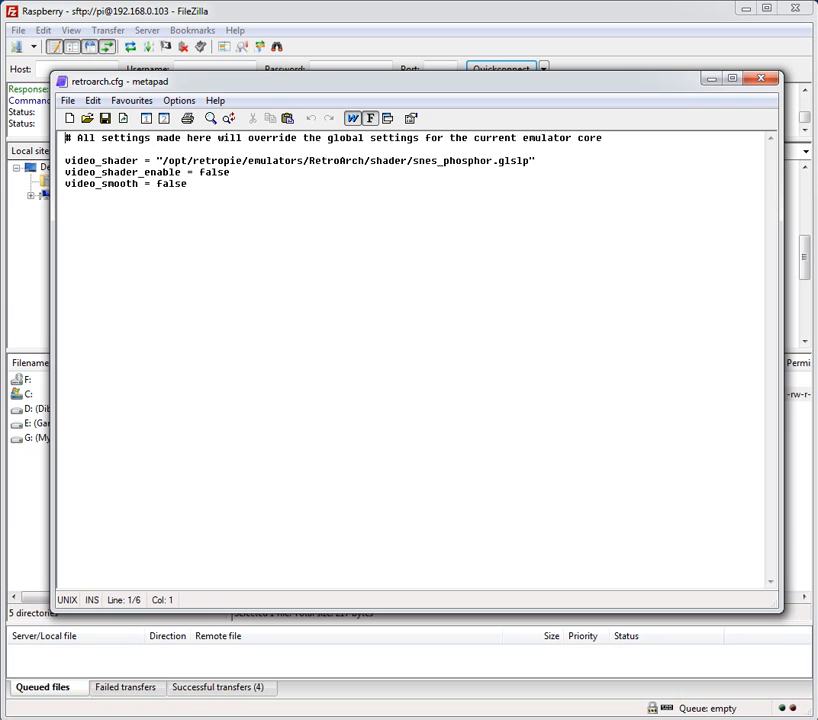
click(762, 78)
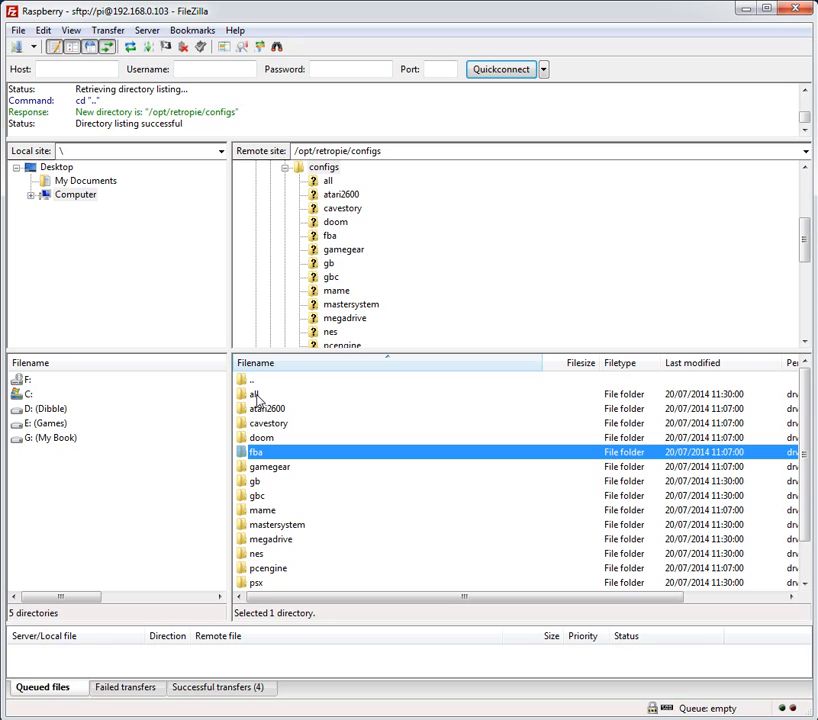
double_click(257, 393)
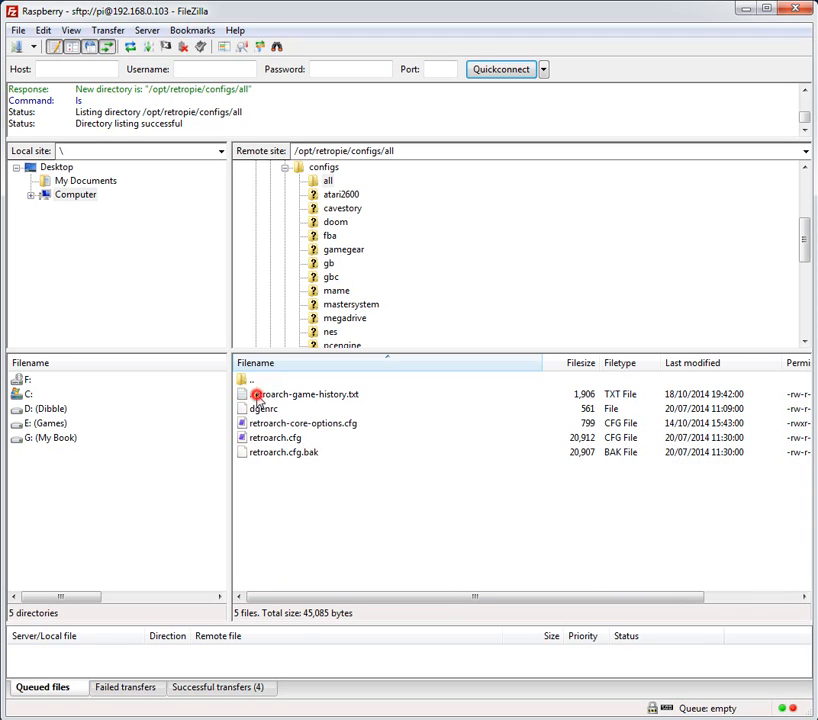
click(275, 438)
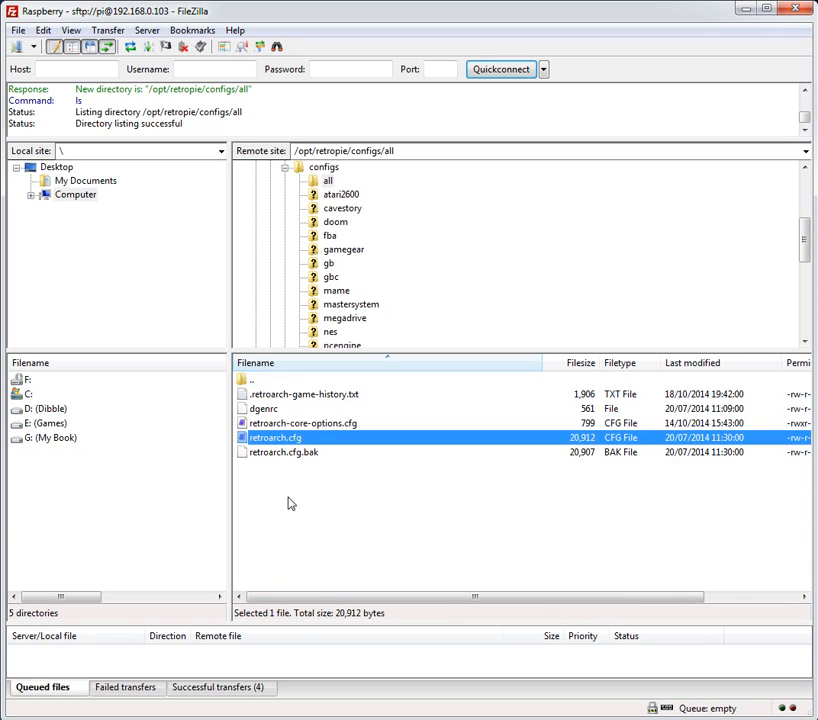
right_click(275, 438)
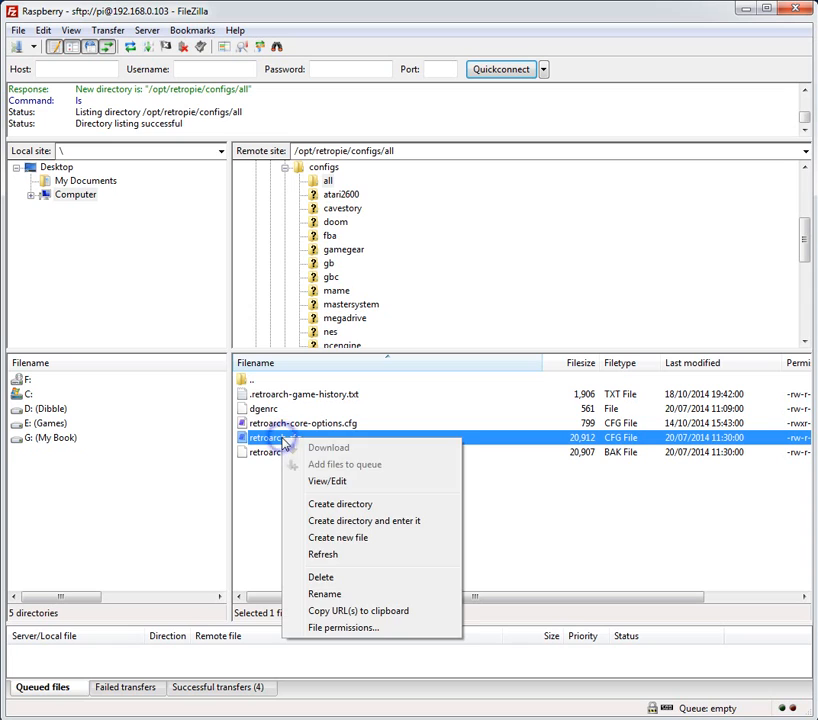
click(327, 481)
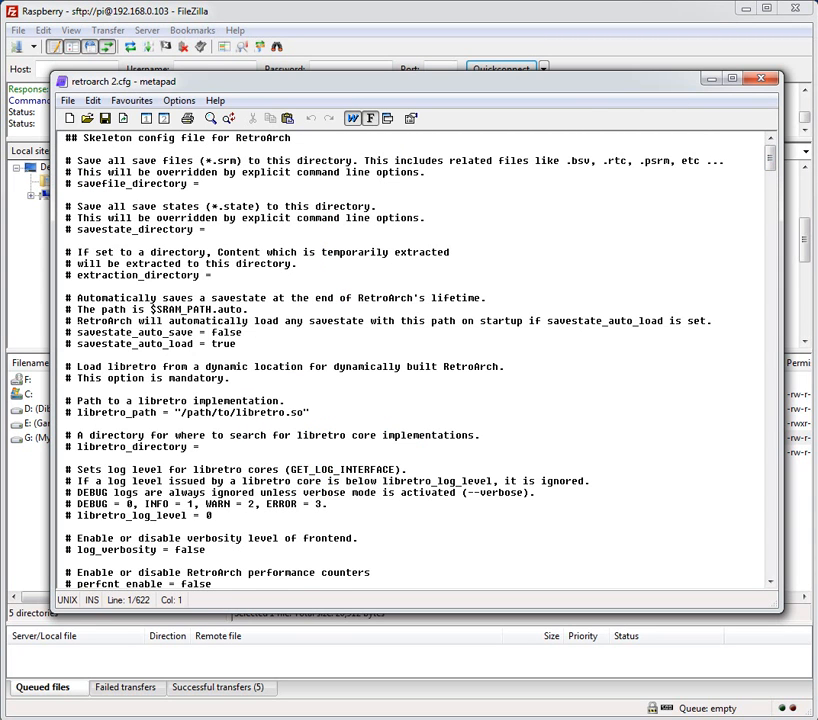
click(70, 320)
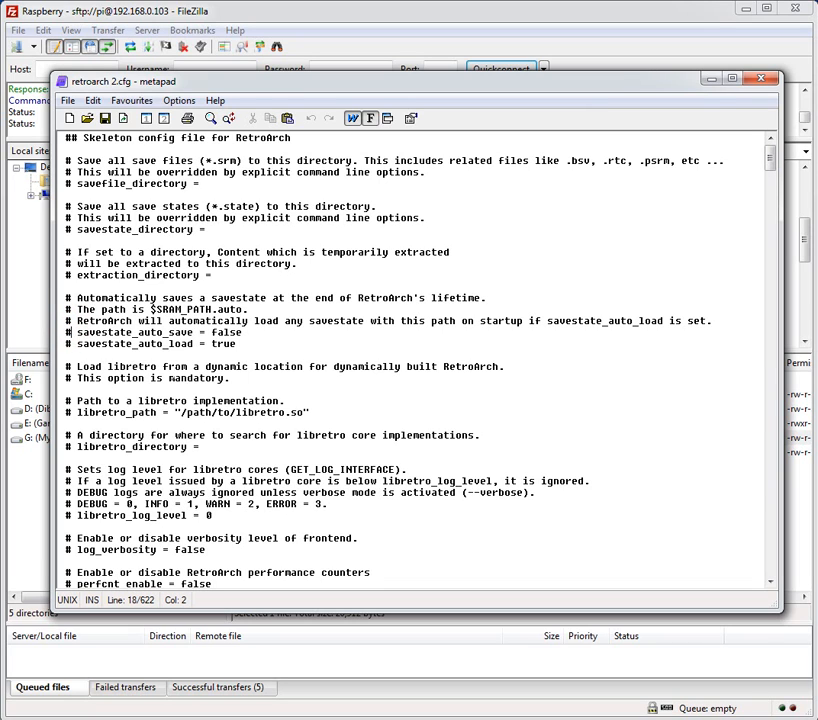
scroll(down, 3)
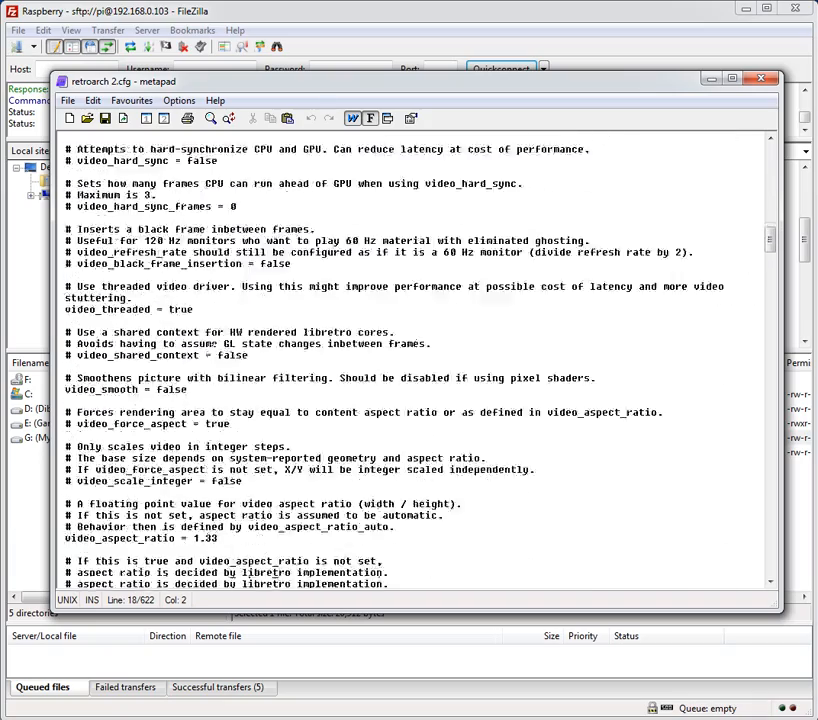
scroll(down, 3)
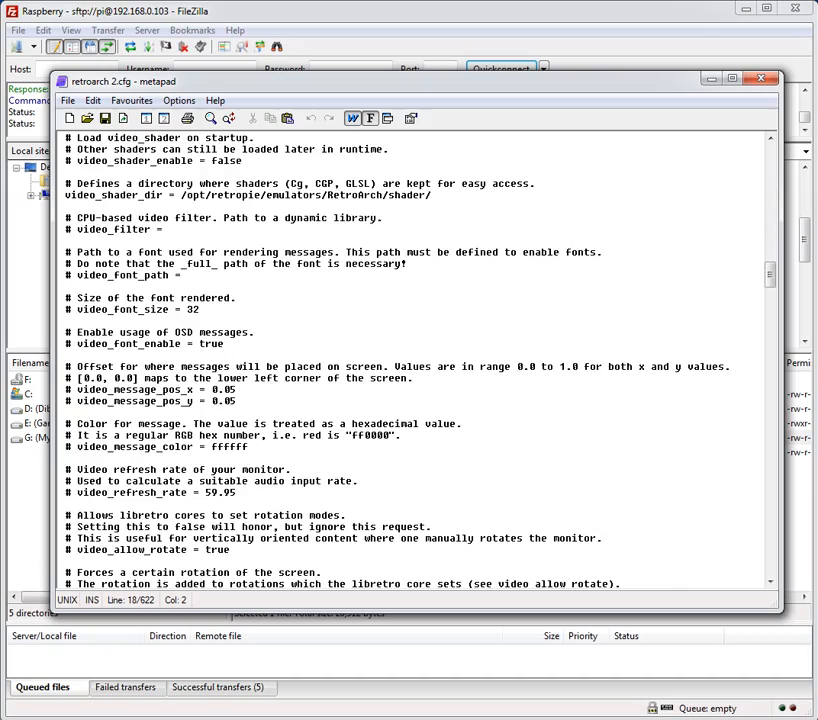
scroll(down, 3)
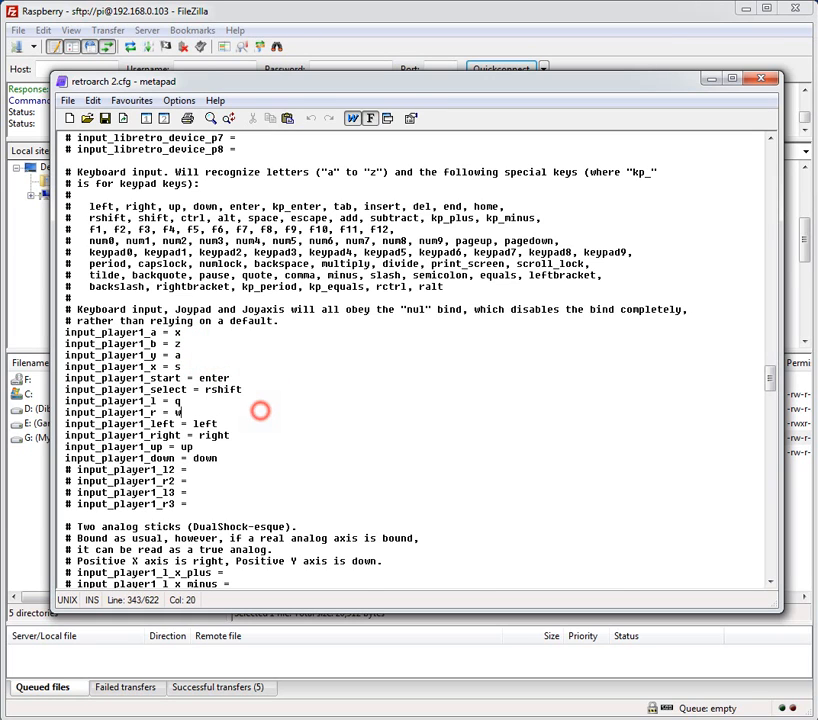
scroll(down, 3)
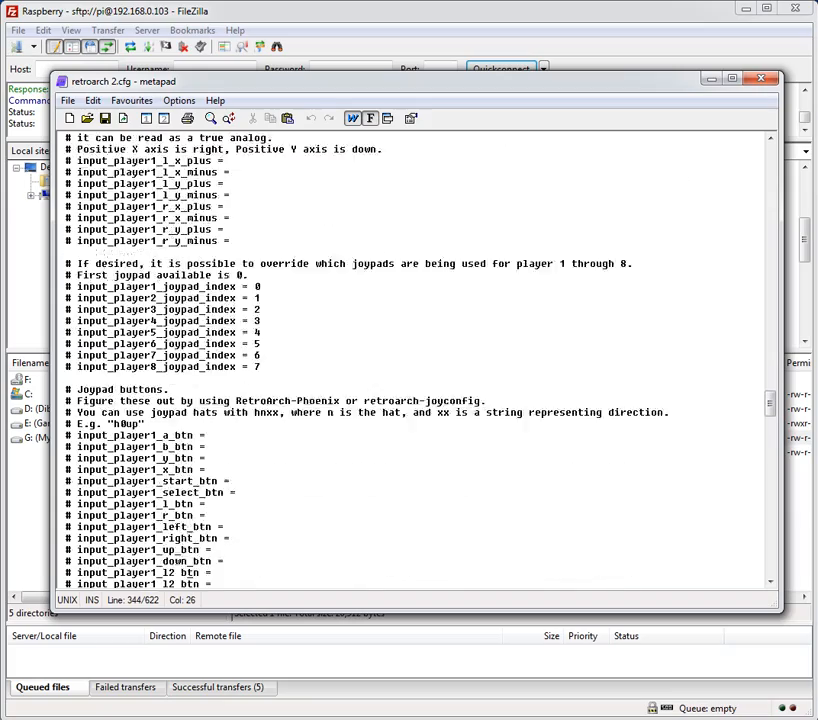
scroll(down, 3)
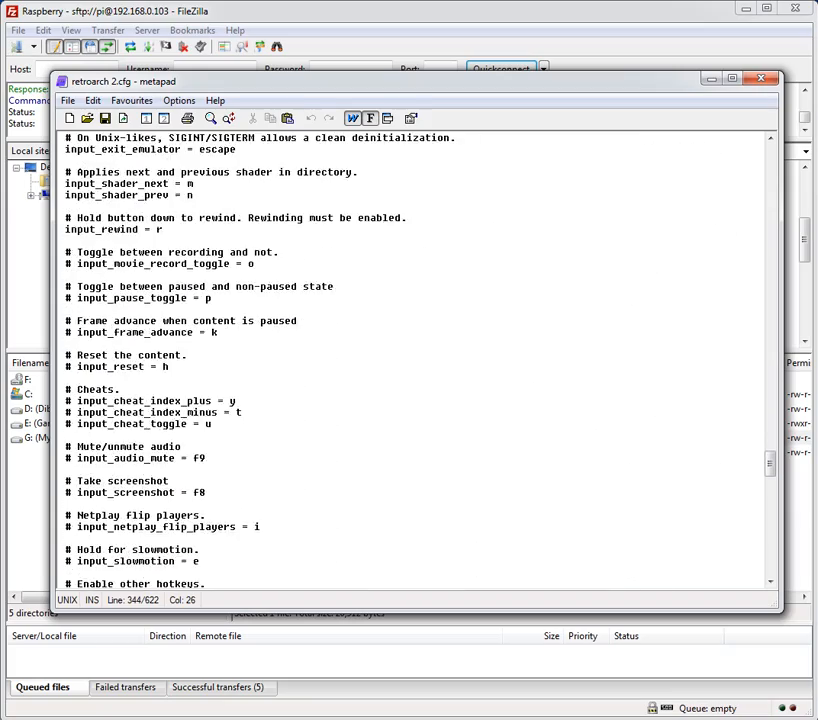
scroll(down, 3)
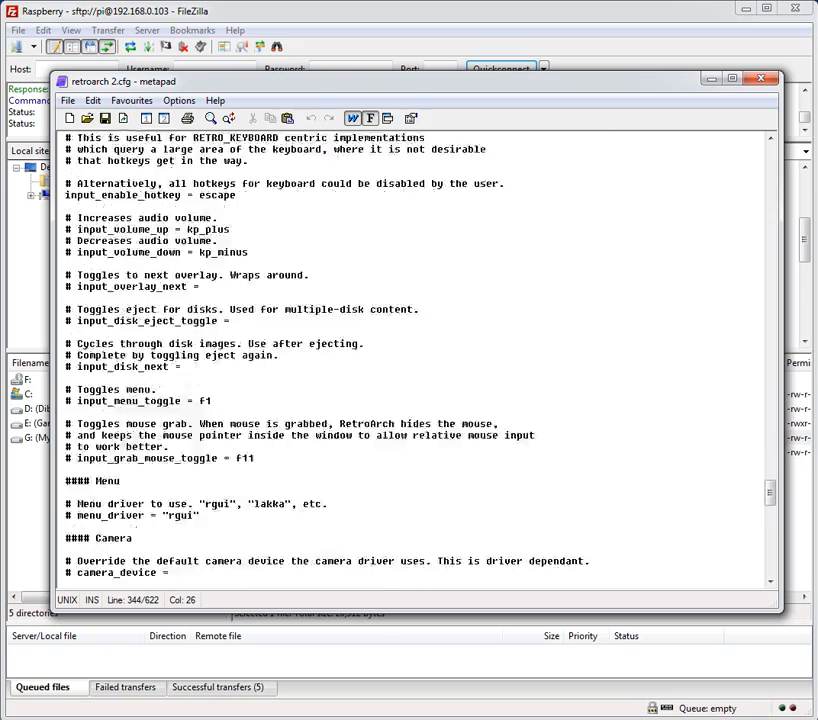
scroll(down, 3)
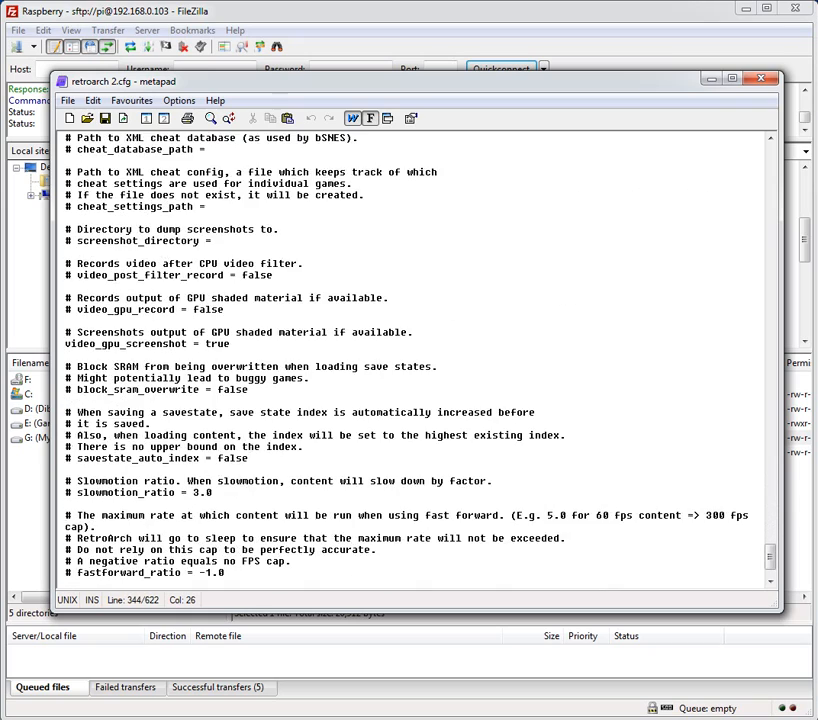
scroll(down, 3)
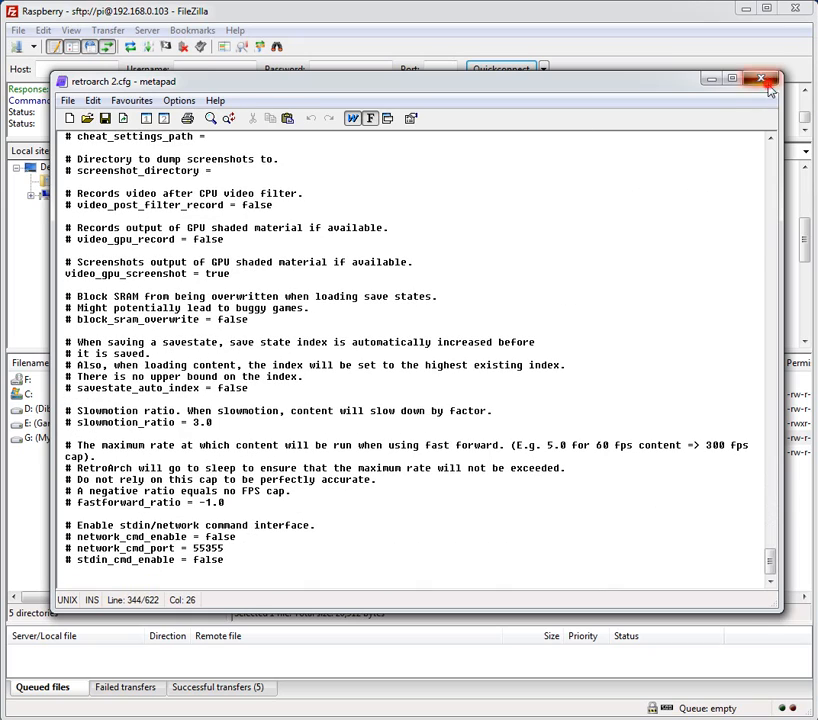
click(760, 79)
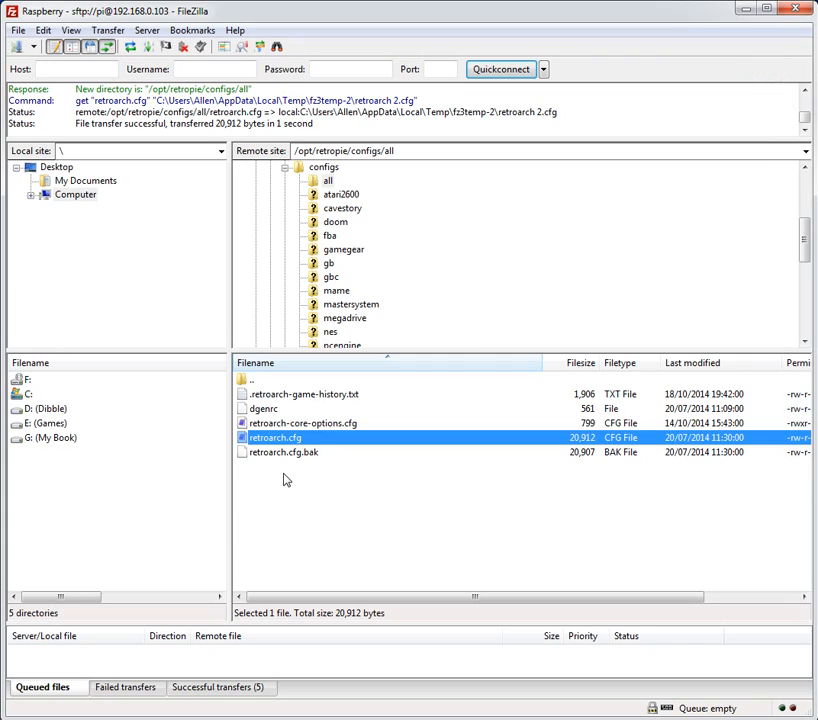
mouse_move(338, 258)
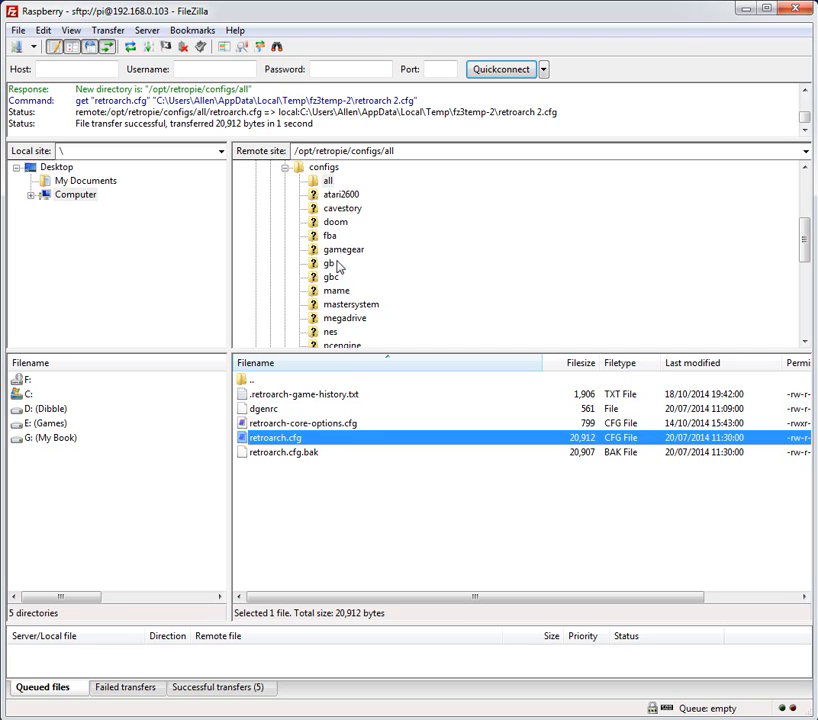
mouse_move(330, 350)
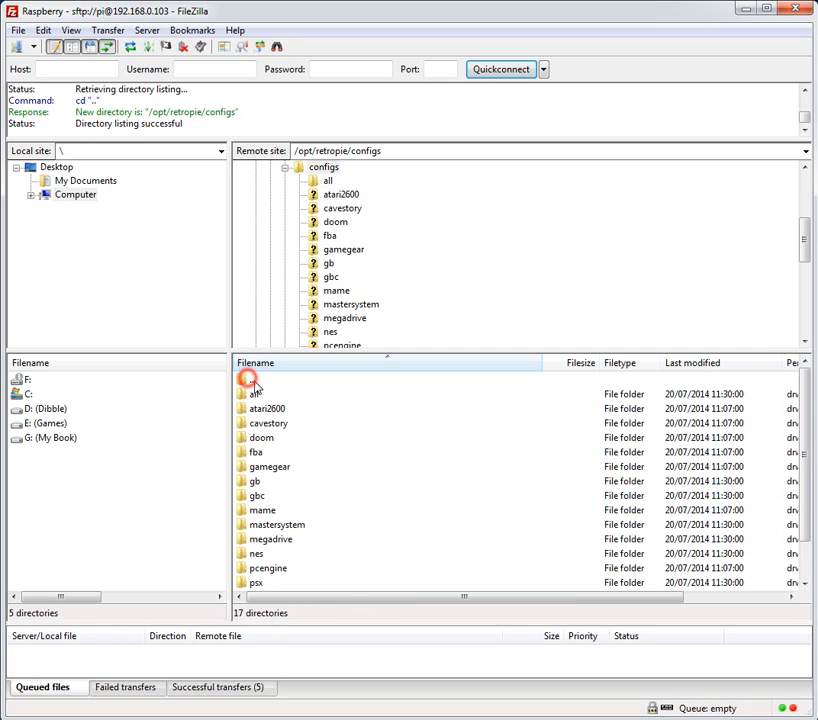
Step: Move up to /opt/retropie/configs and right-click the mastersystem folder
click(276, 524)
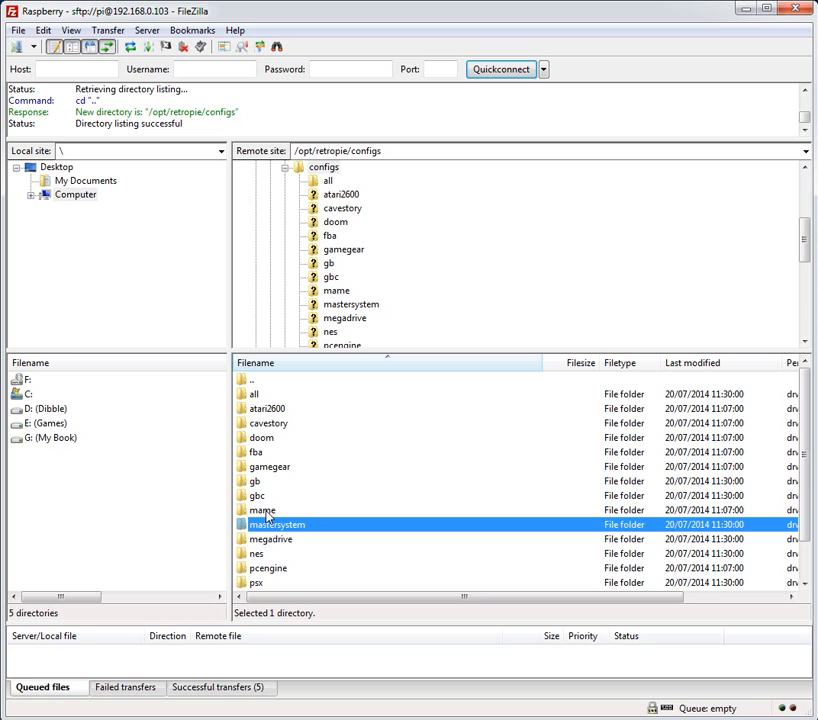
right_click(275, 394)
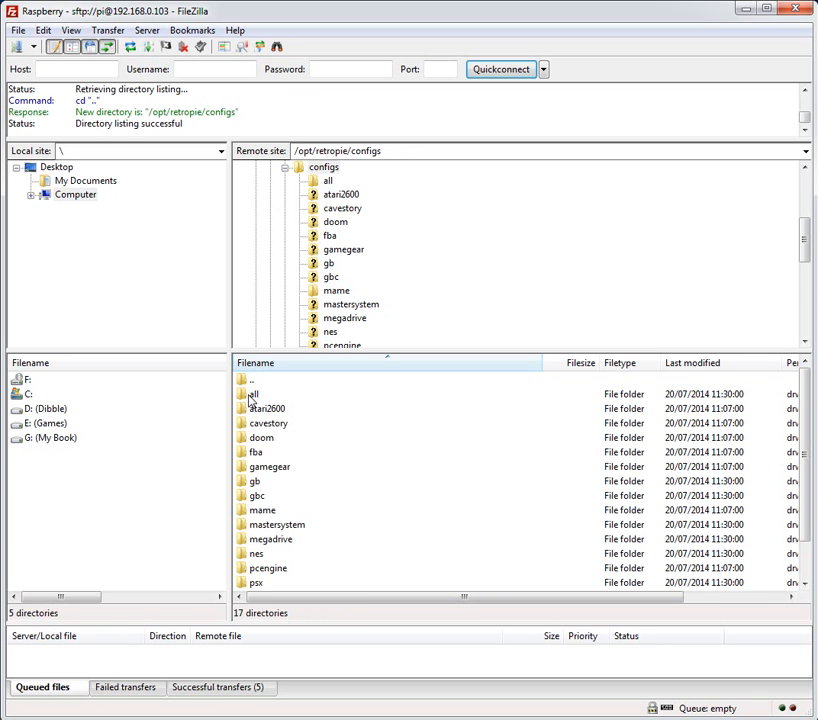
Step: Reopen the local copy of all/retroarch.cfg in metapad and scroll through it
double_click(253, 393)
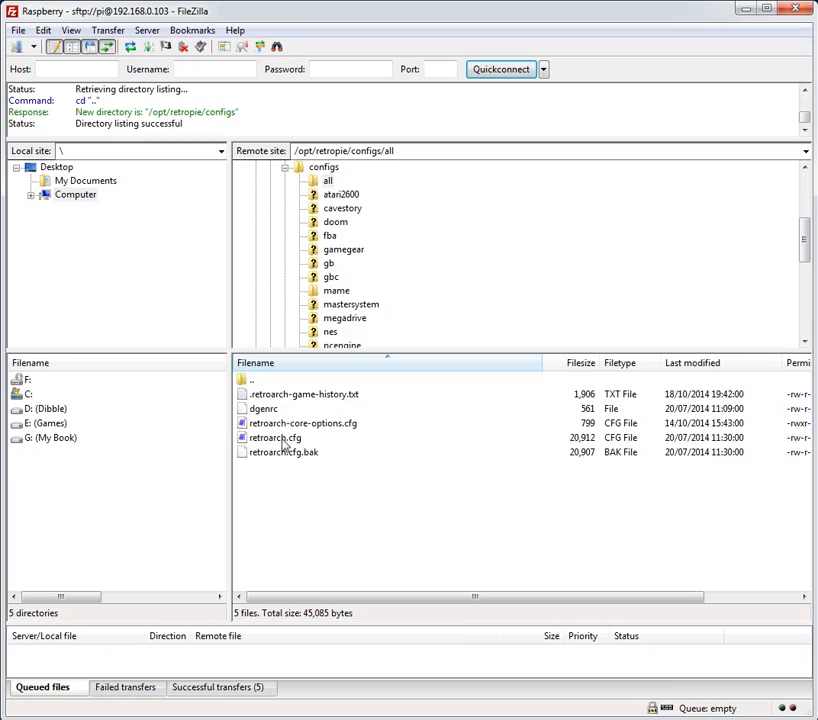
double_click(276, 437)
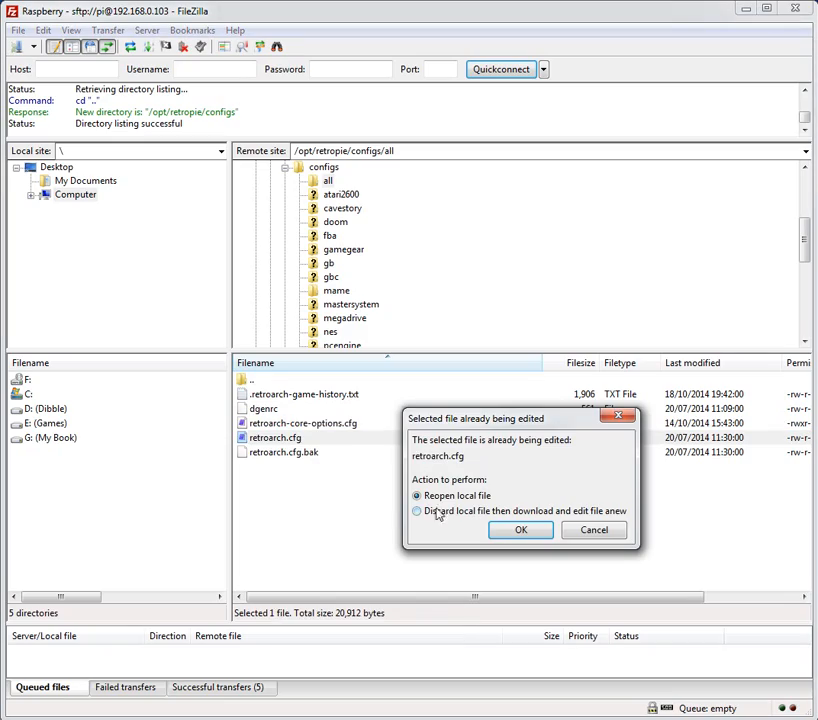
click(520, 530)
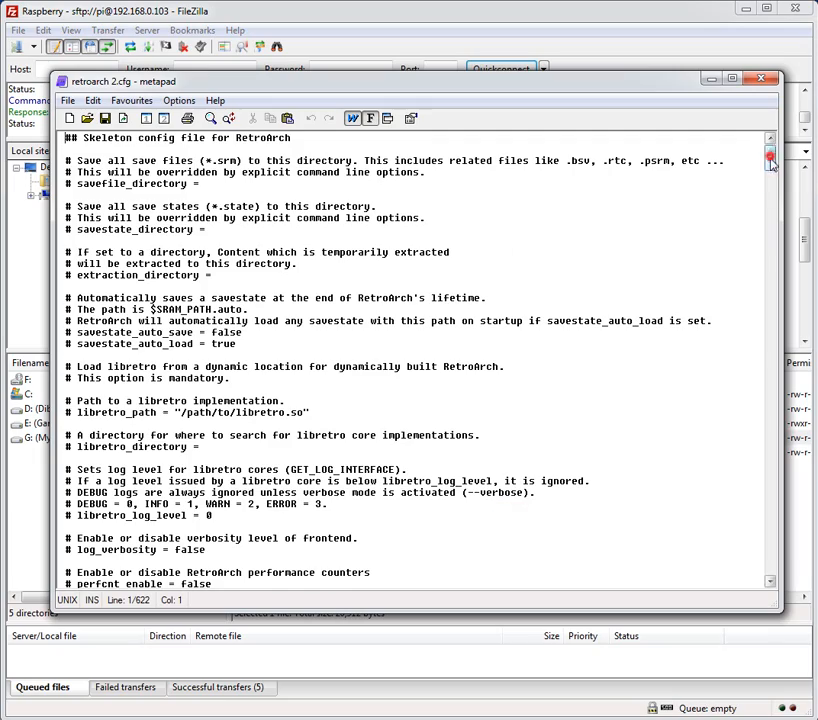
scroll(down, 3)
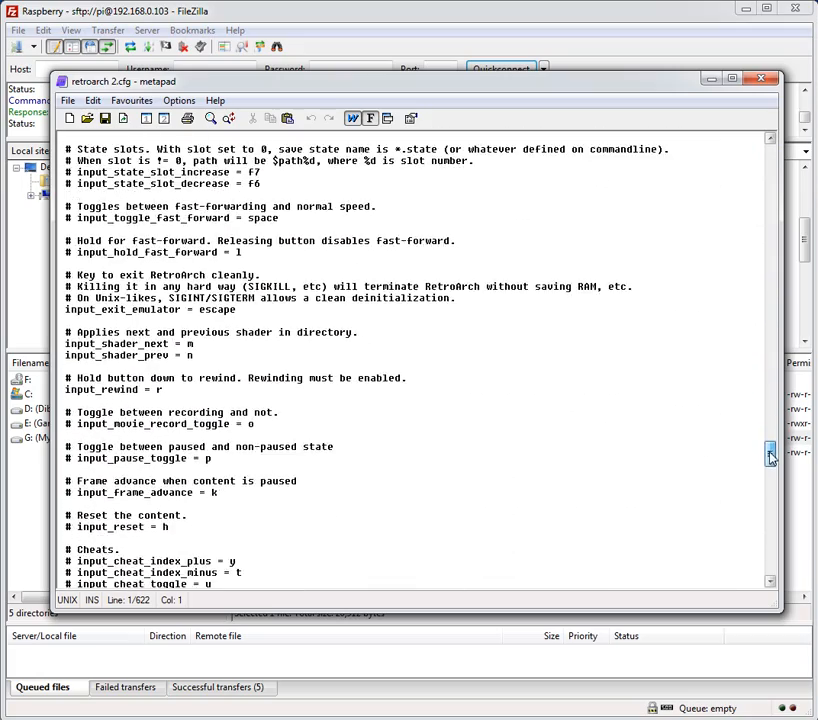
scroll(down, 3)
text(joypa)
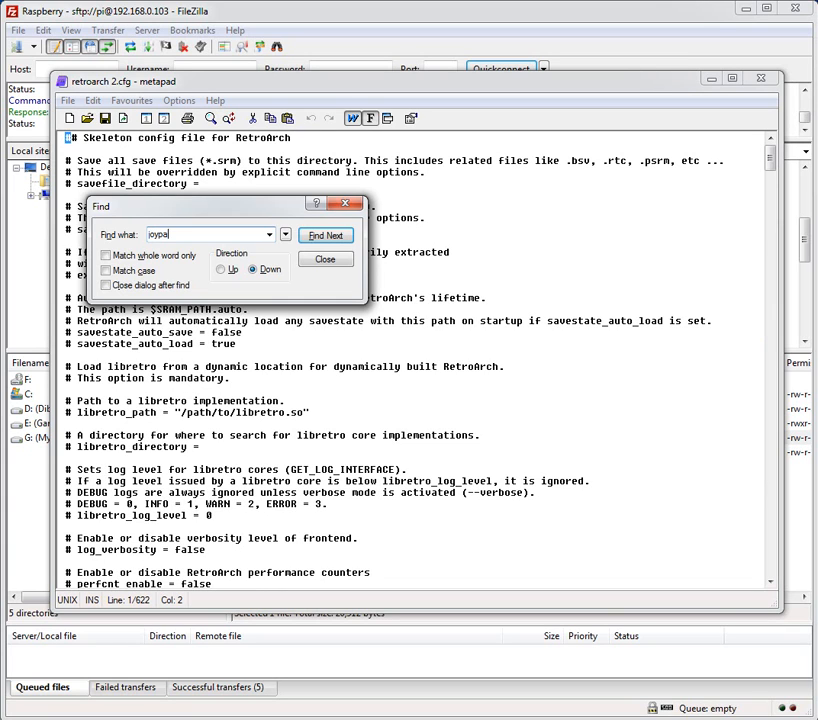
Step: Jump to the first joypad match and highlight player 1's x_btn to r3_btn lines
click(325, 235)
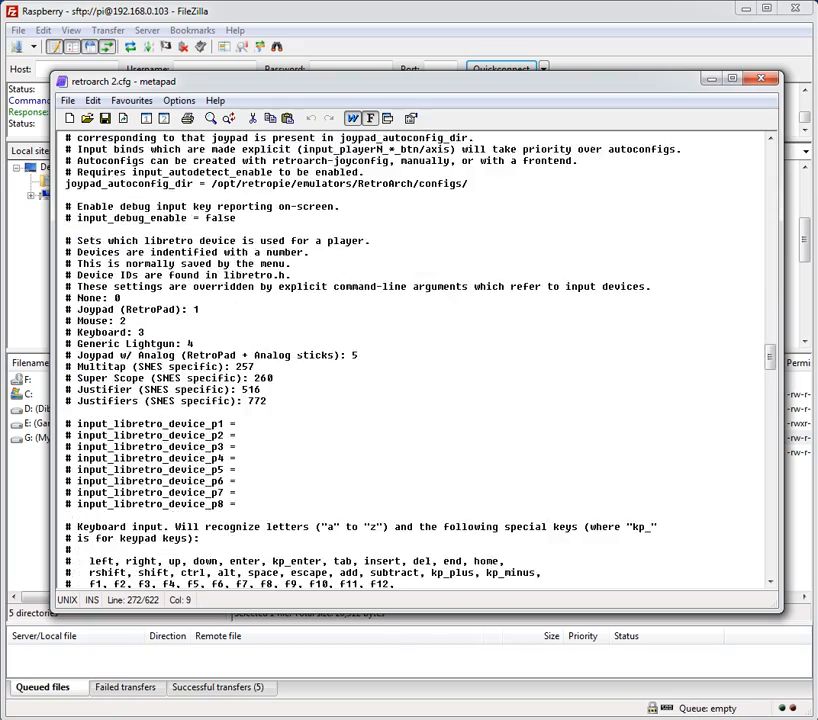
scroll(down, 3)
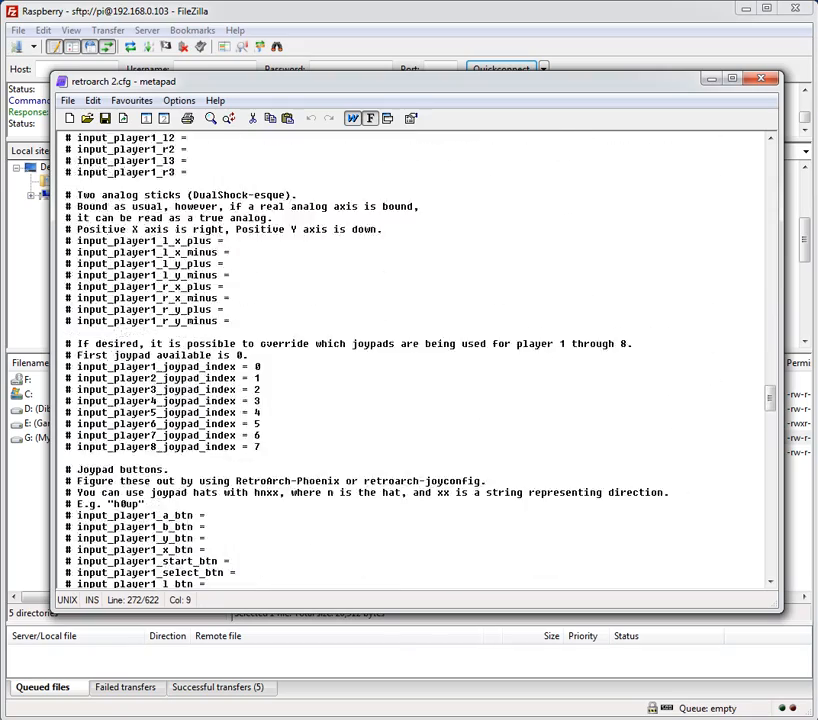
scroll(down, 3)
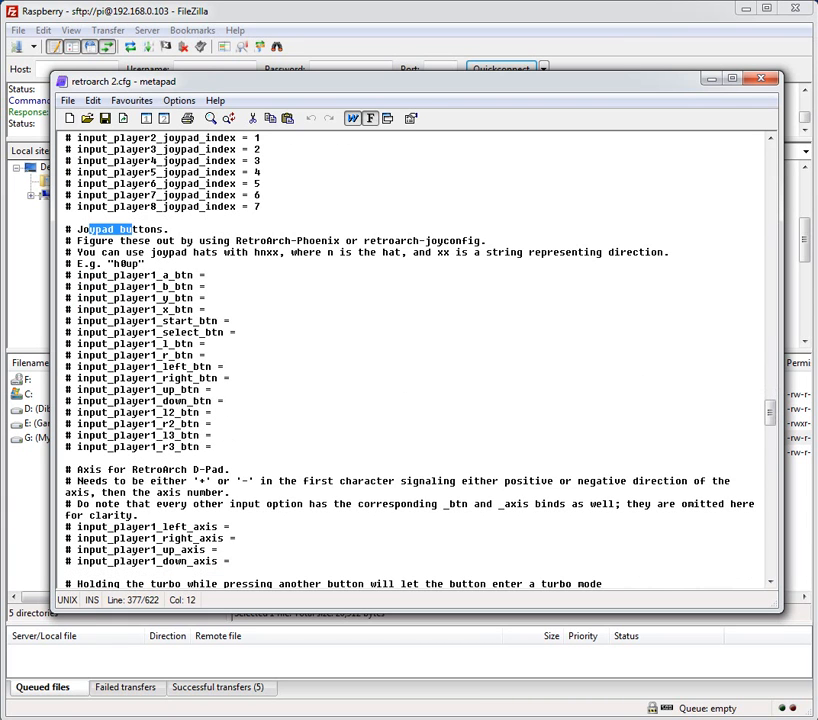
drag(75, 309, 205, 447)
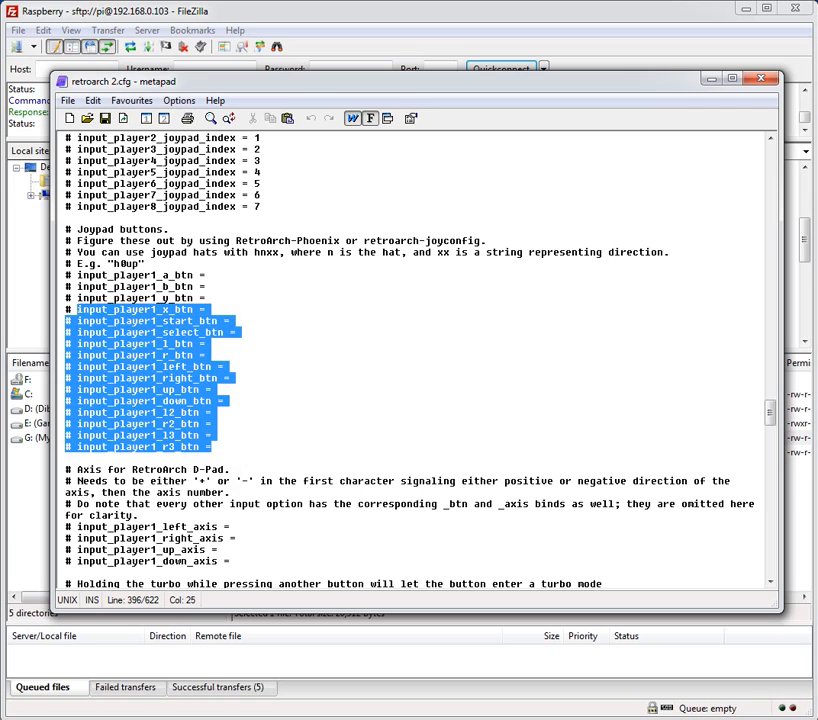